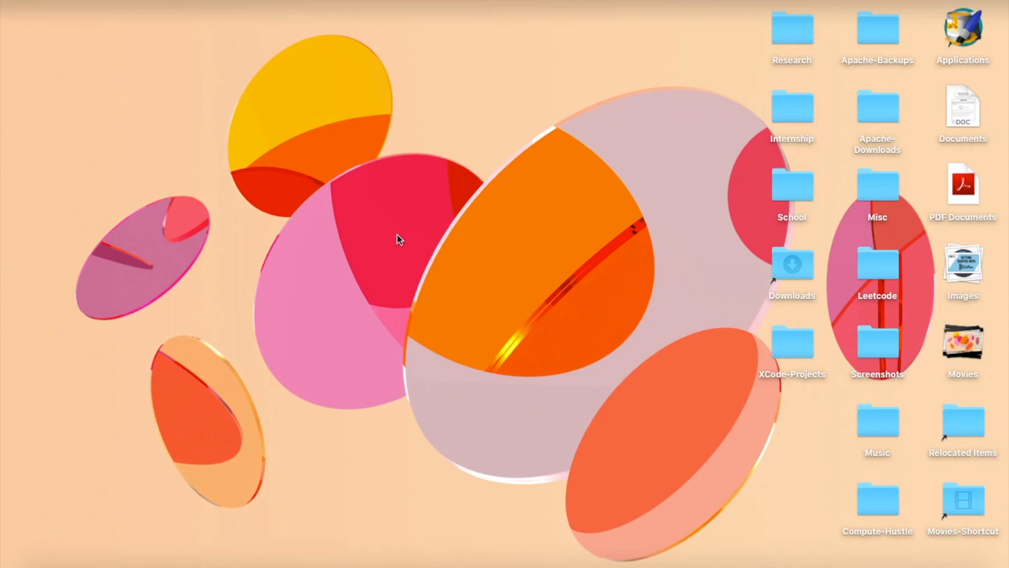
mouse_move(386, 320)
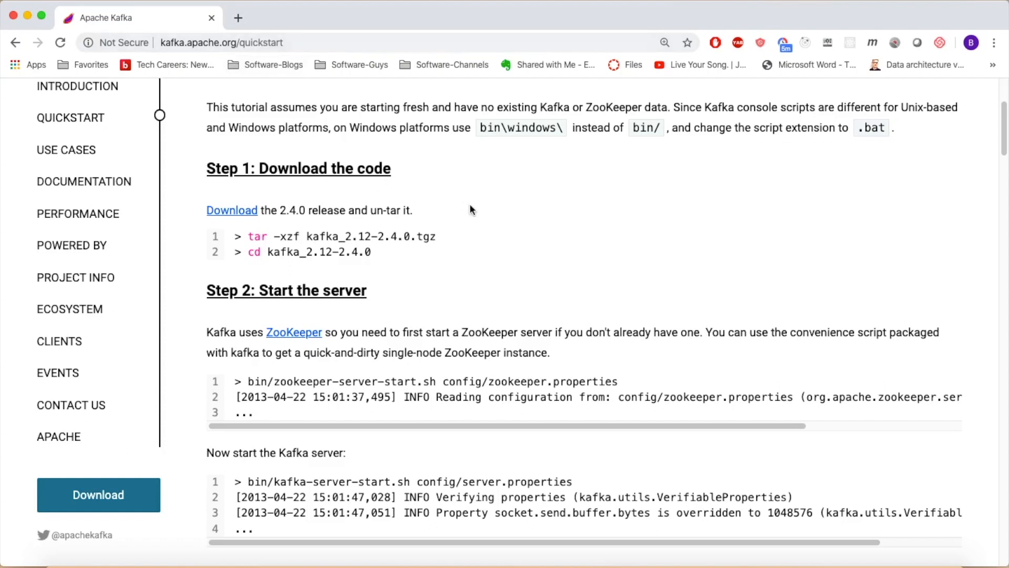
Launch an iTerm2 bash window over the Kafka quickstart page in Chrome
click(555, 544)
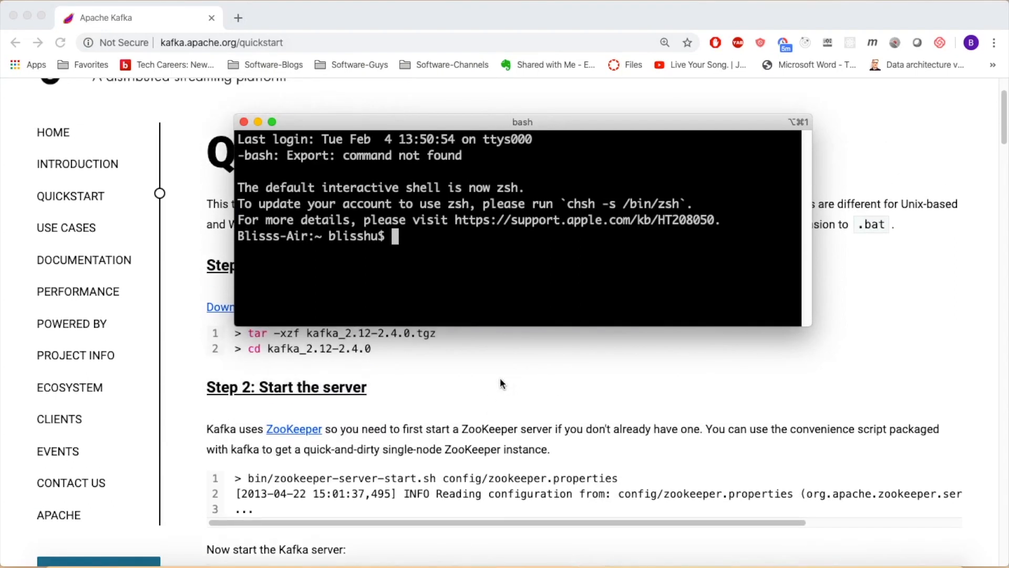
From /opt/kafka, run zookeeper-server-start.sh -daemon with config/zookeeper.properties under sudo
text(cd /opt/kafka)
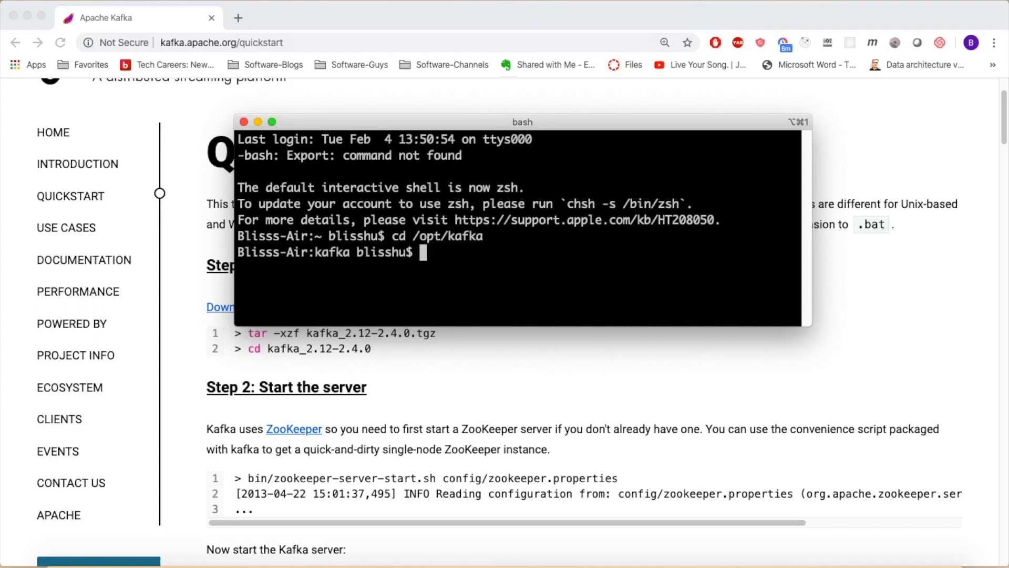
text(sudo)
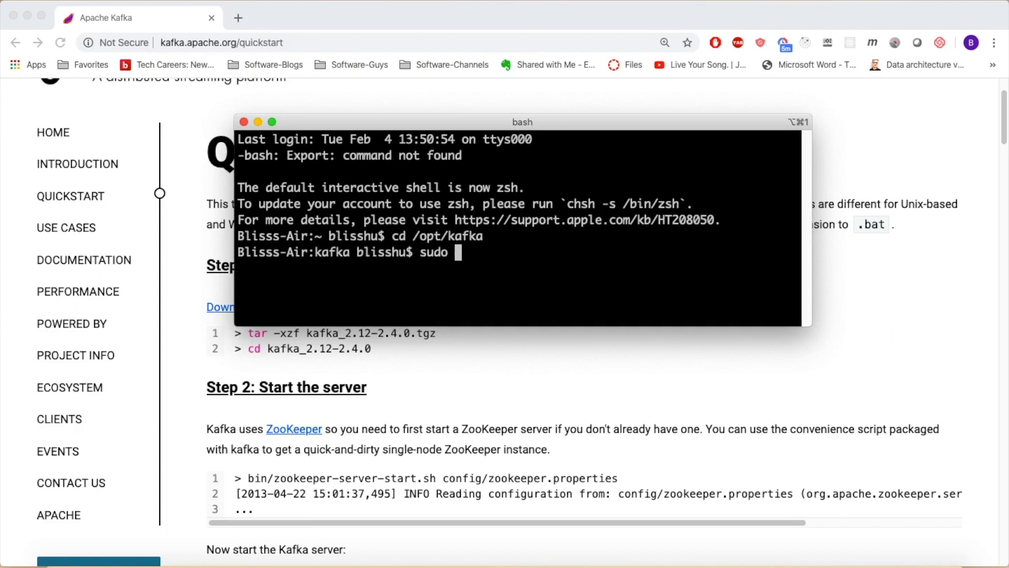
text(bin)
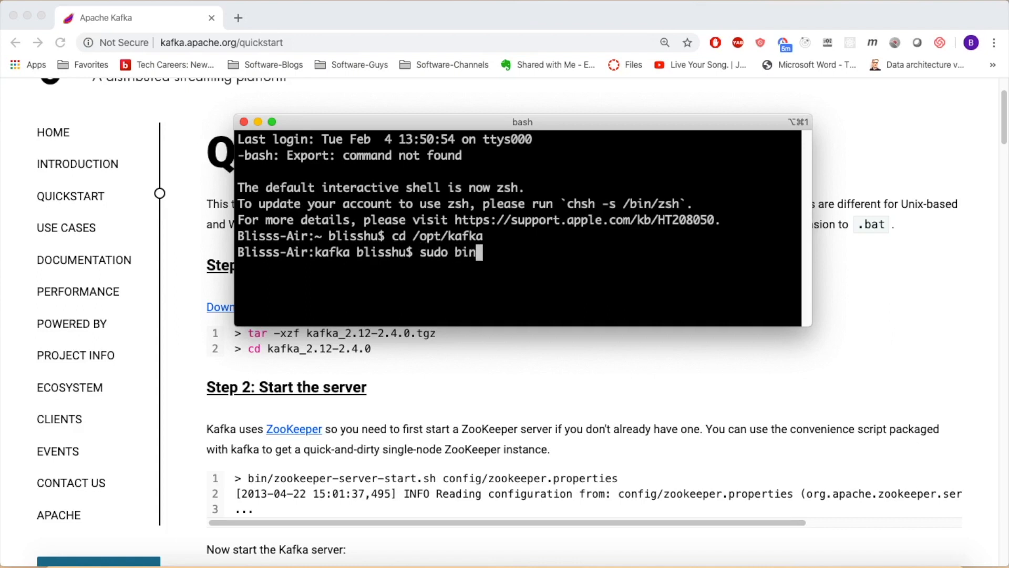
text(/zookeeper-serv)
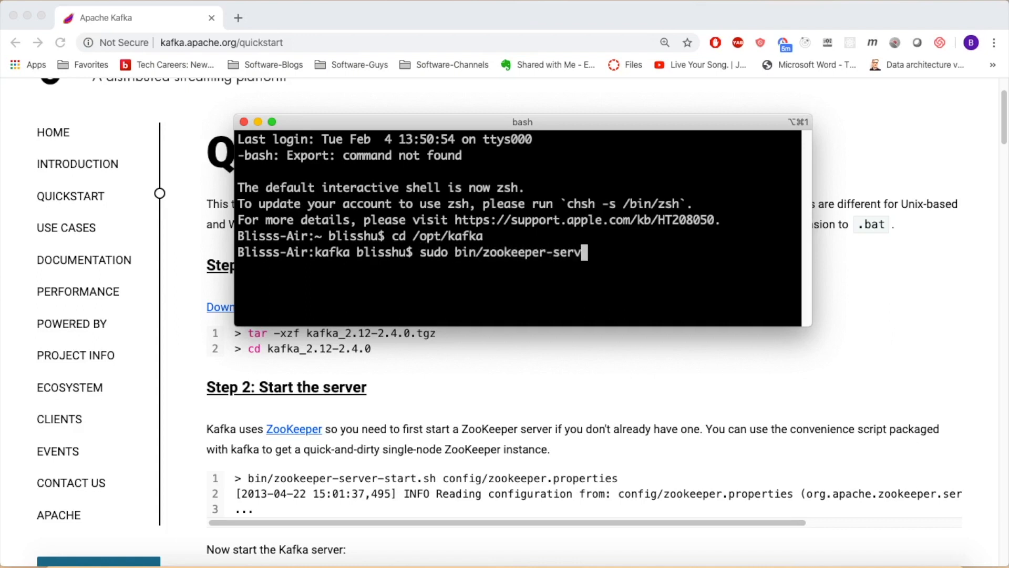
text(er-start.sh)
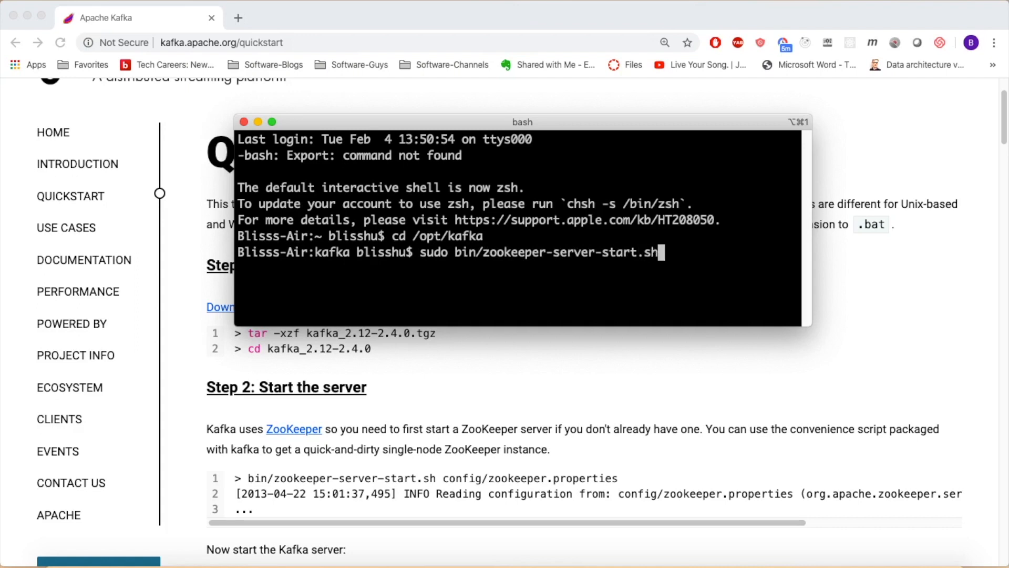
text(-d)
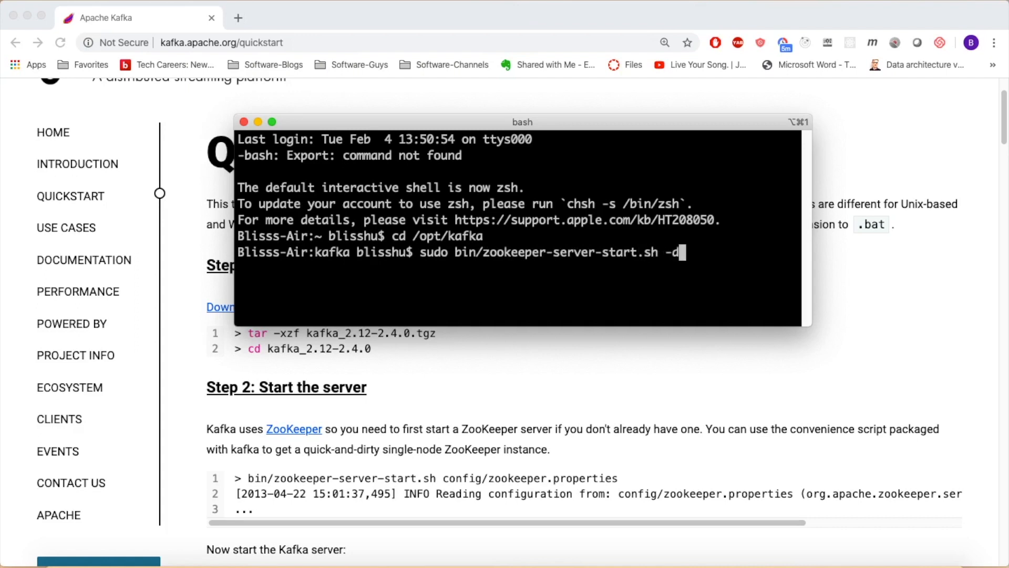
text(aemon)
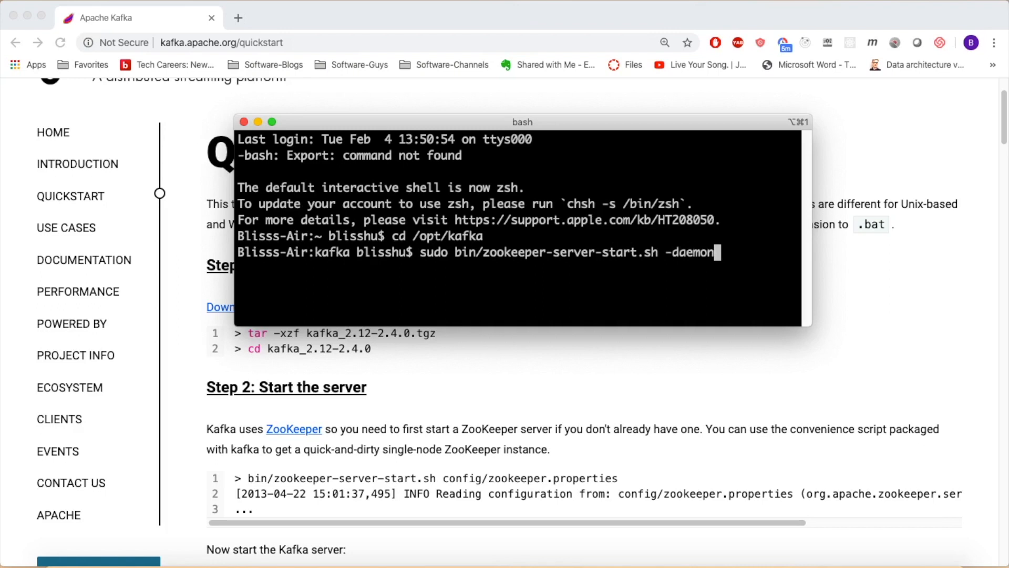
text(config/zookeeper.properties)
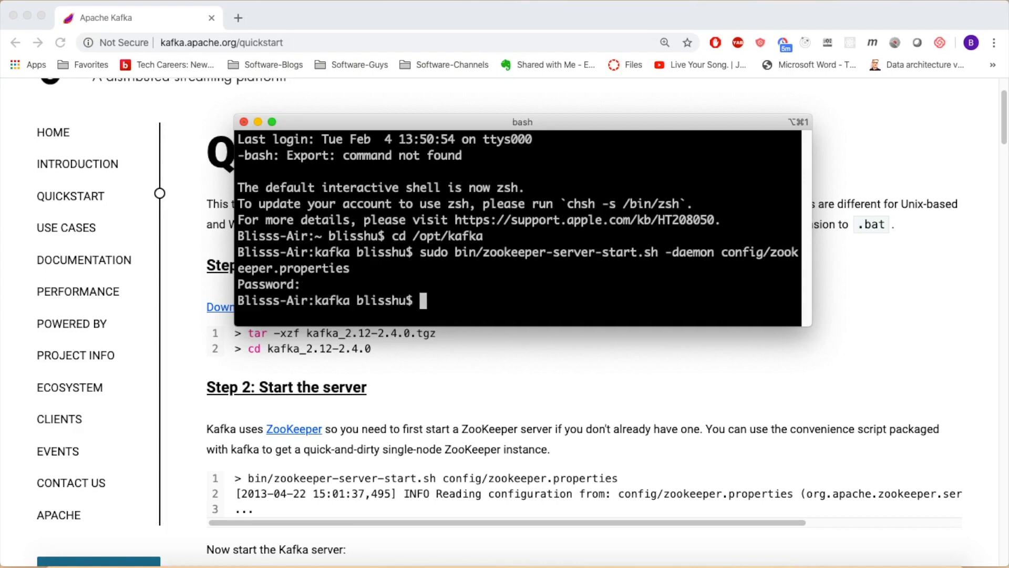
text(ps aux |)
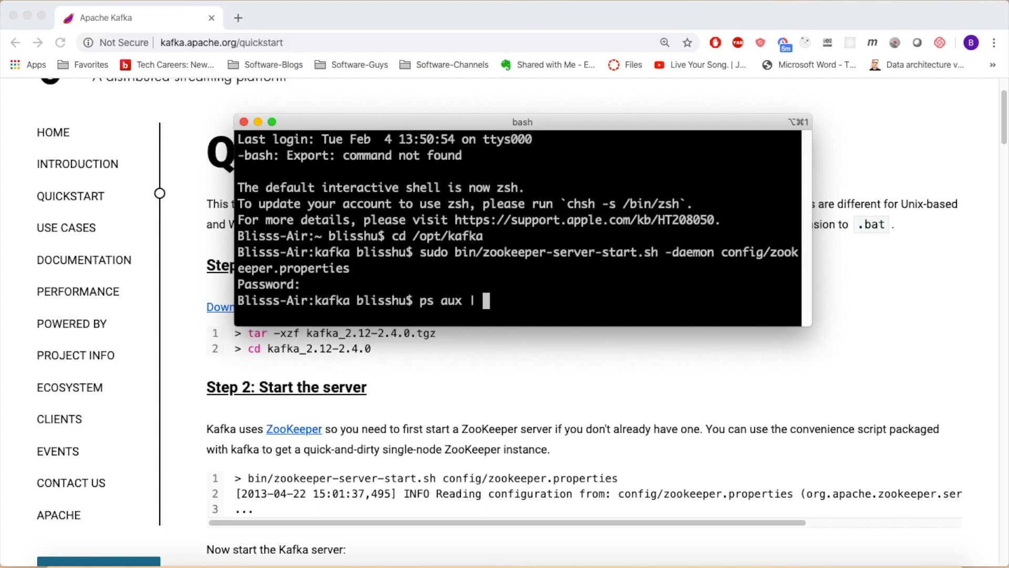
Filter ps aux for zookeeper and scroll to the QuorumPeerMain Java process
text(grep zooke)
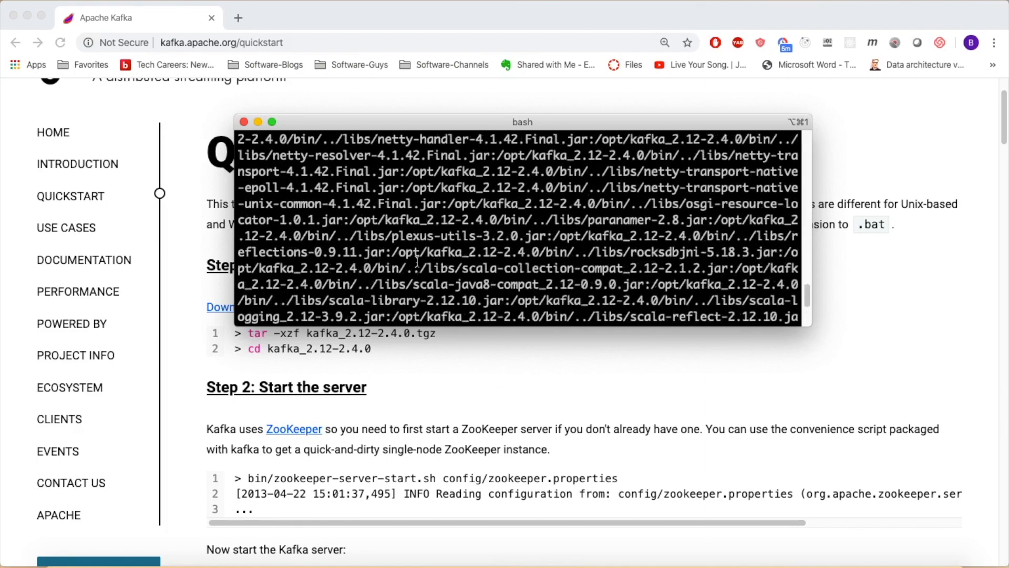
scroll(down, 3)
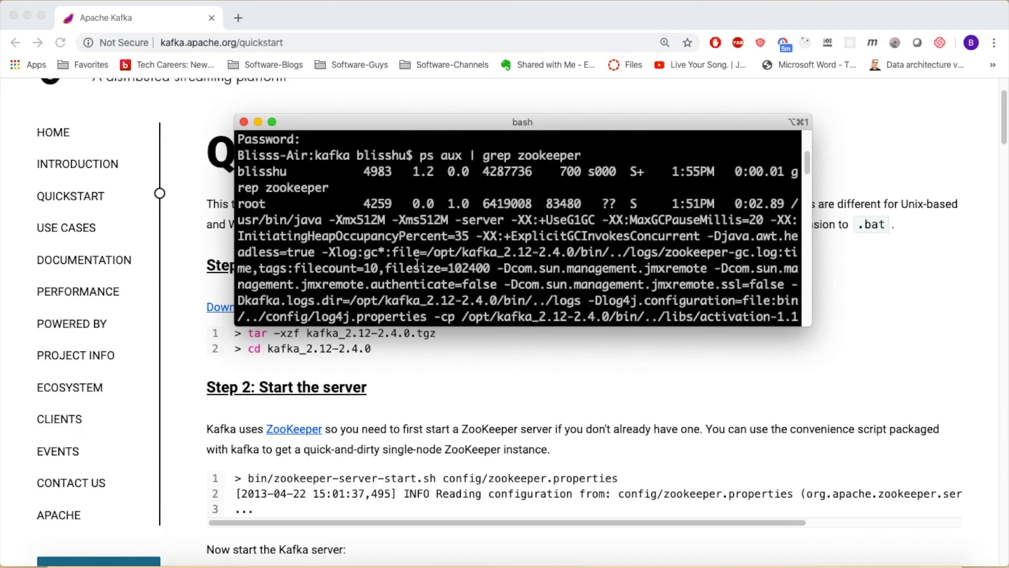
scroll(down, 3)
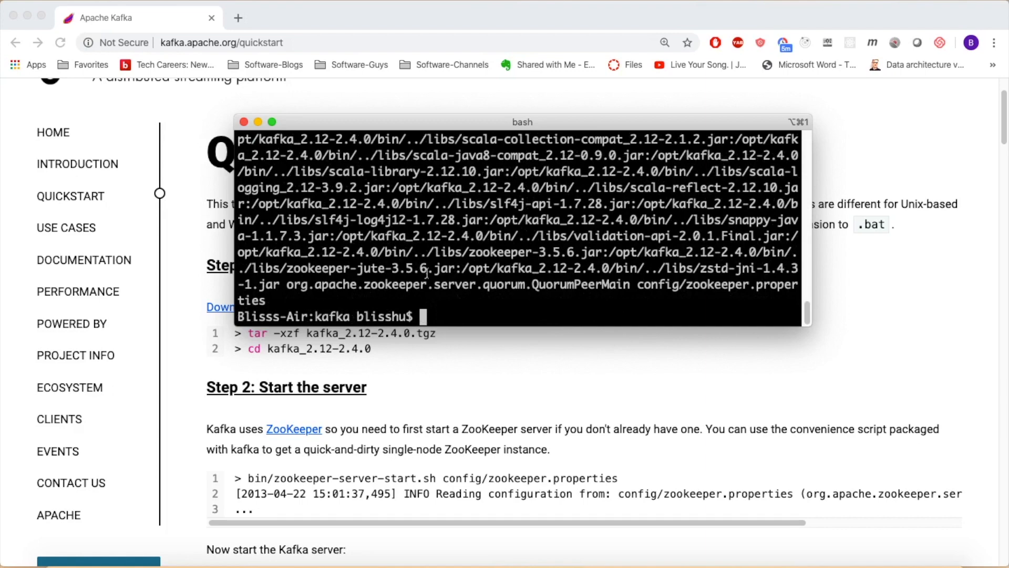
scroll(down, 3)
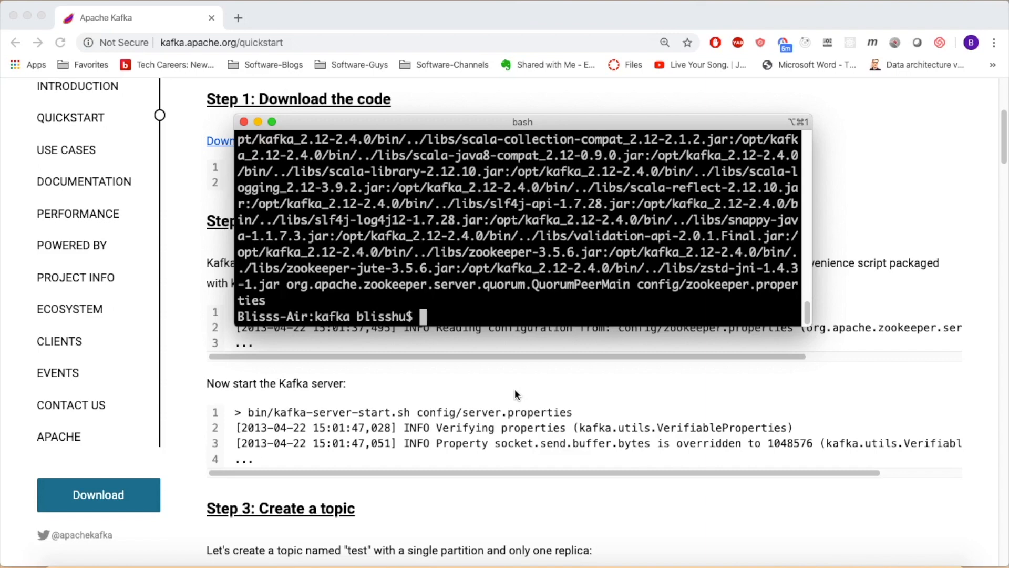
mouse_move(525, 384)
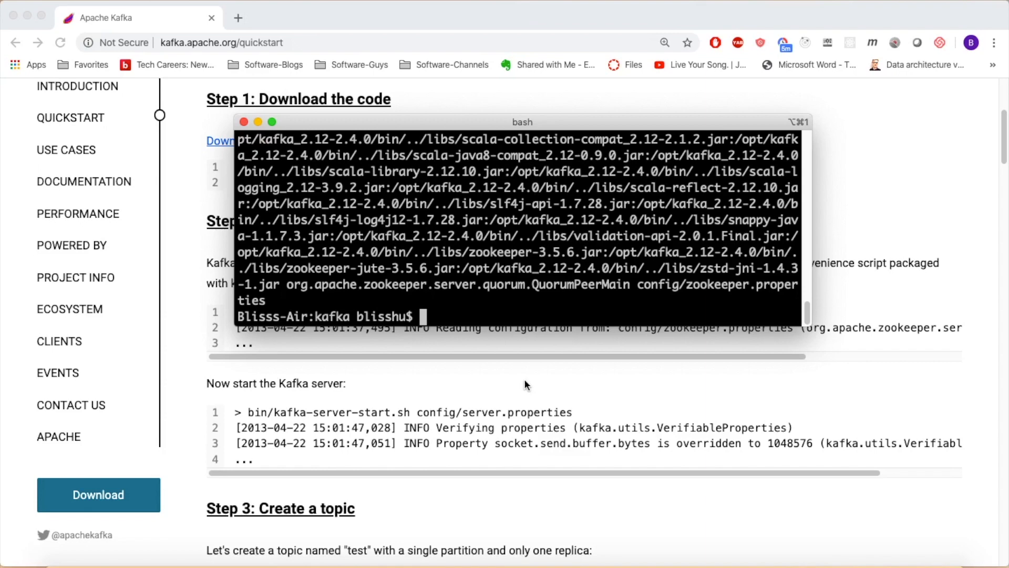
Append controlled.shutdown.enable to config/server.properties in nano with sudo
text(cd config)
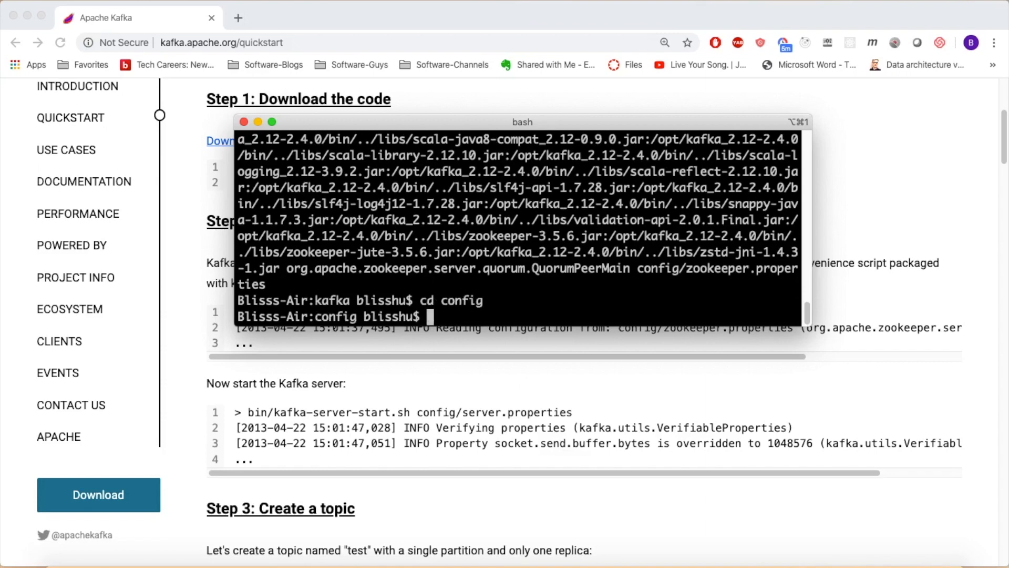
text(ls)
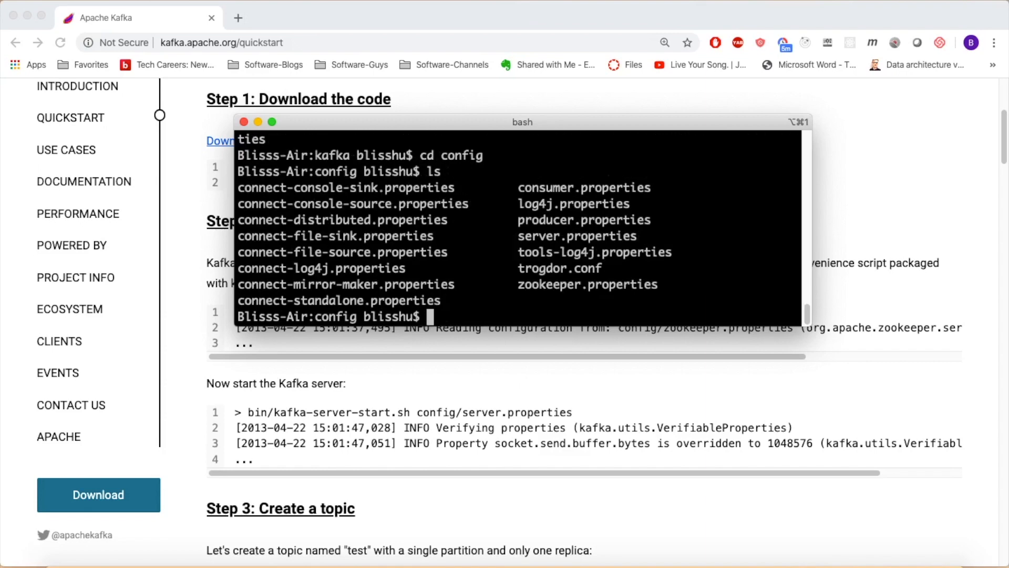
text(sud)
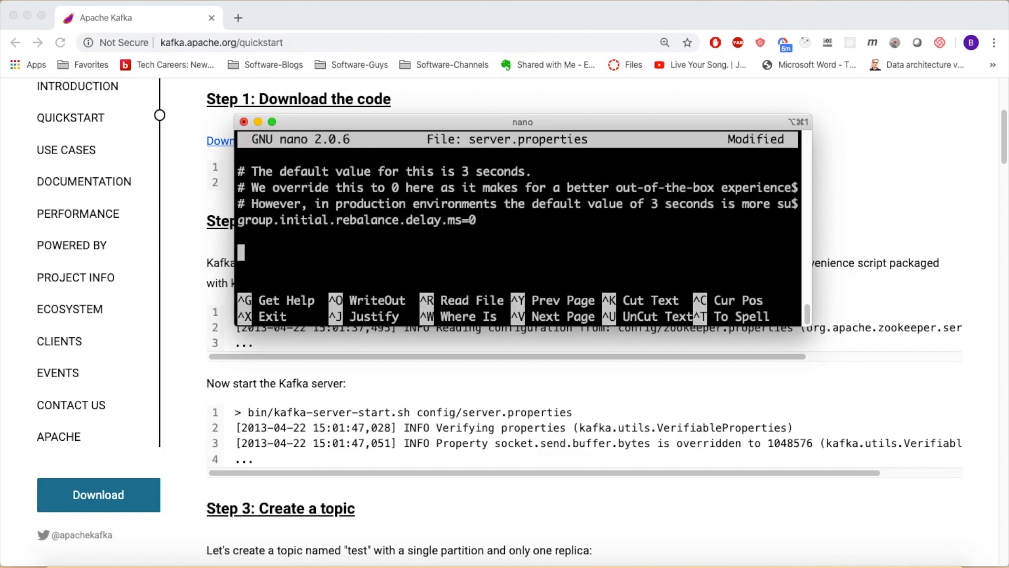
text(controlle)
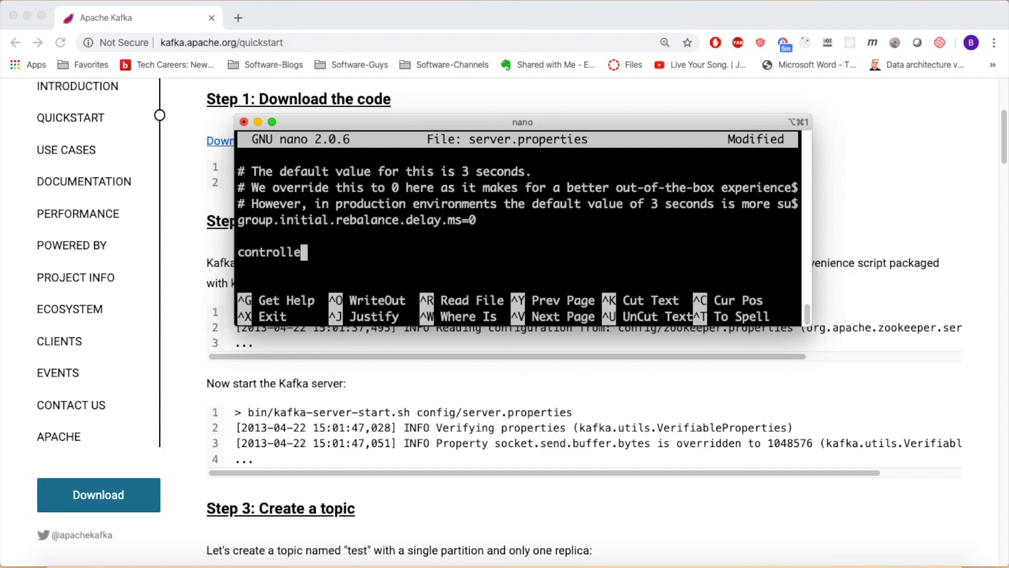
text(d.shutdown.enab)
text(cd ..)
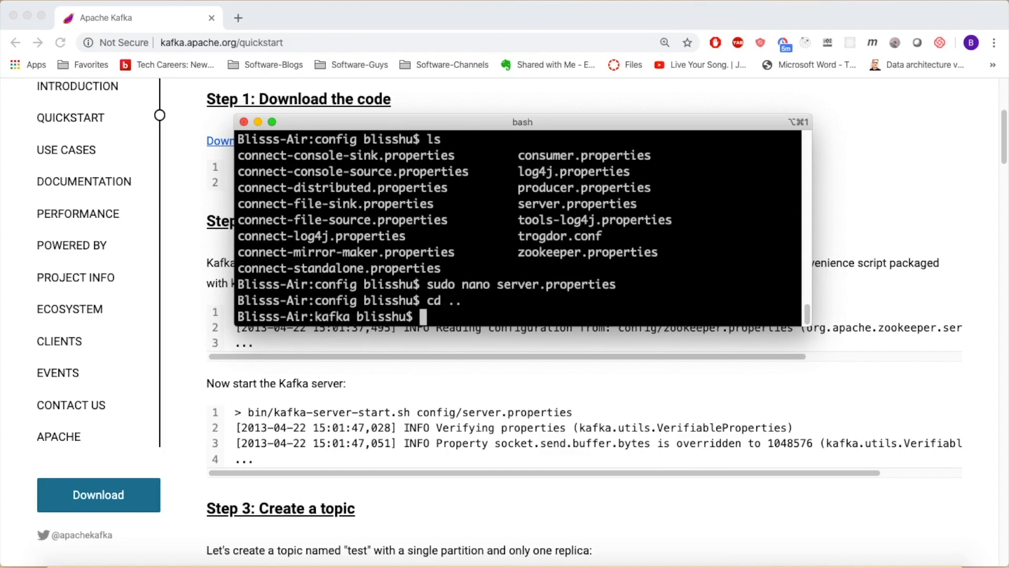
Start the Kafka broker as a daemon with config/server.properties using sudo
text(sudo b)
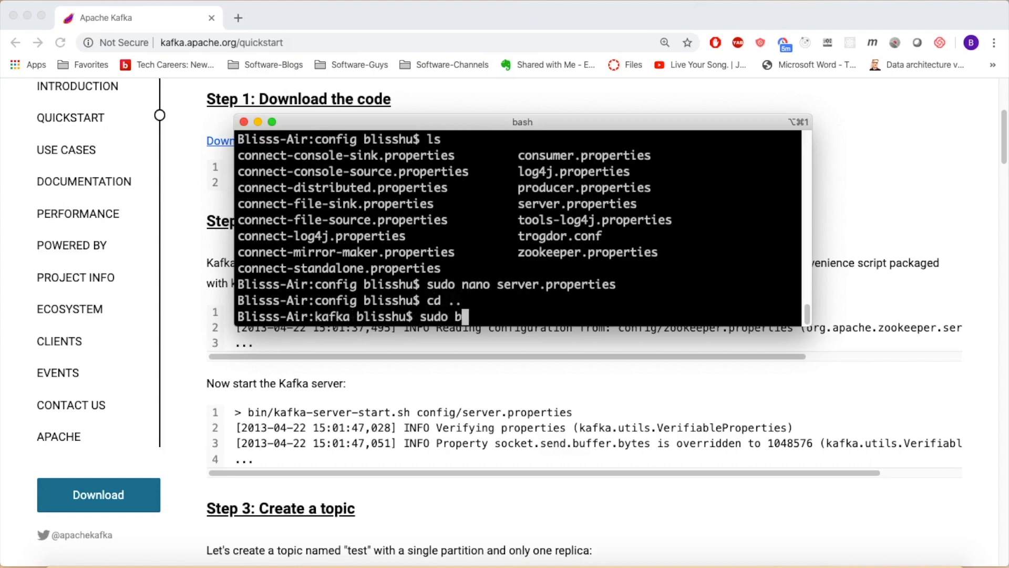
text(in/kafka-se)
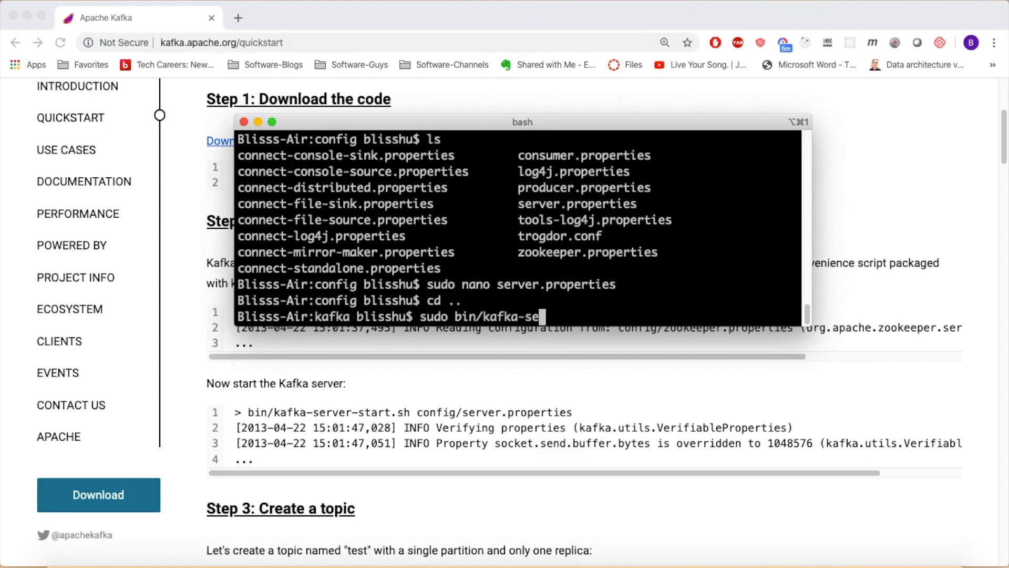
text(rver-start.sh)
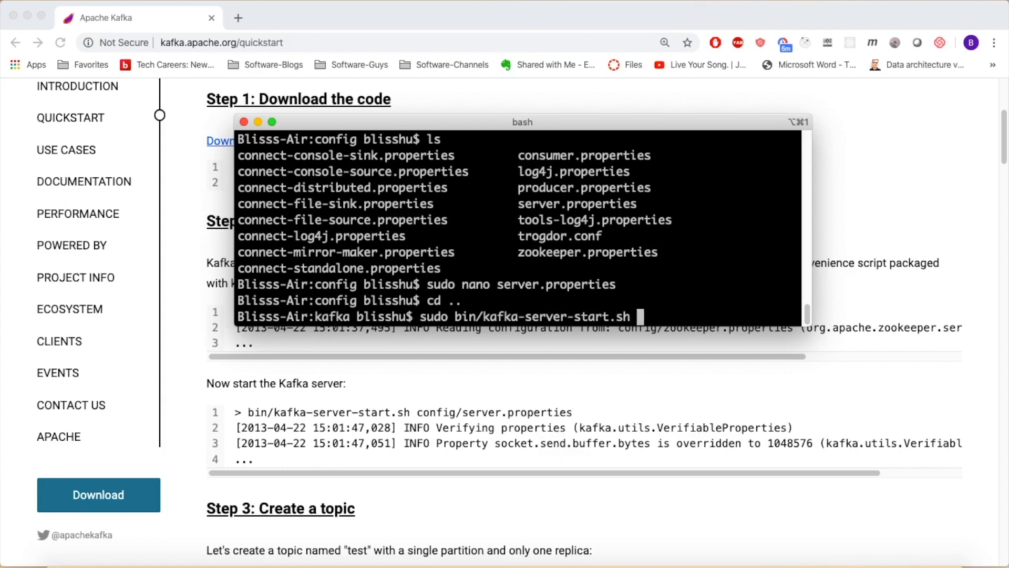
text(-daemon)
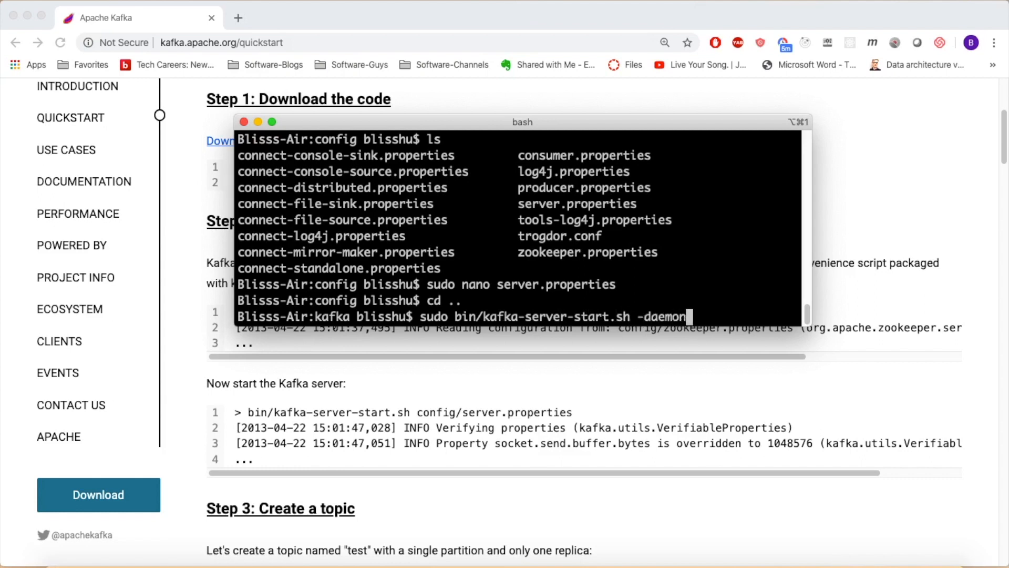
text(config/server.properties)
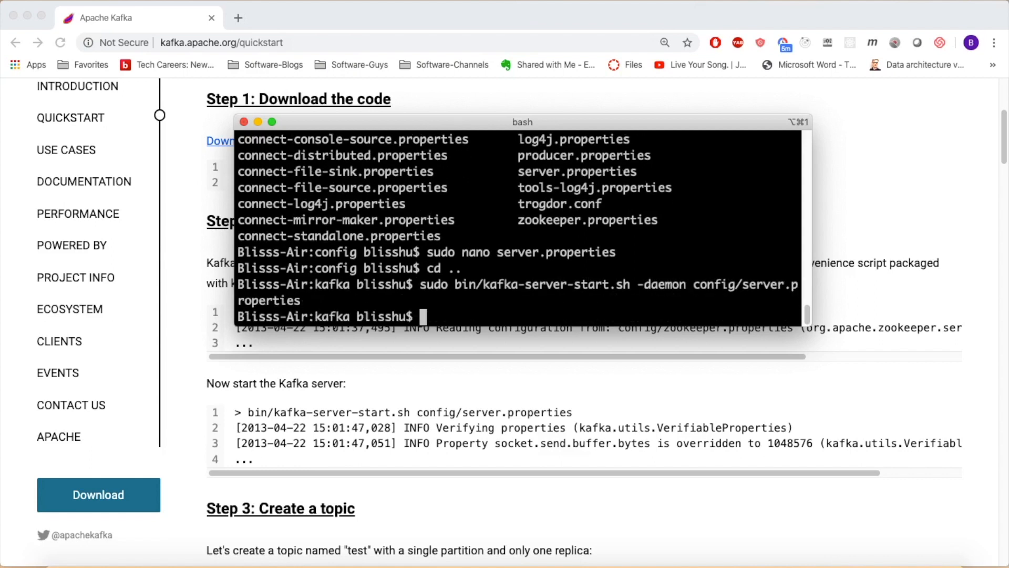
Check the broker process with ps aux | grep server.properties
text(ps aux | grep)
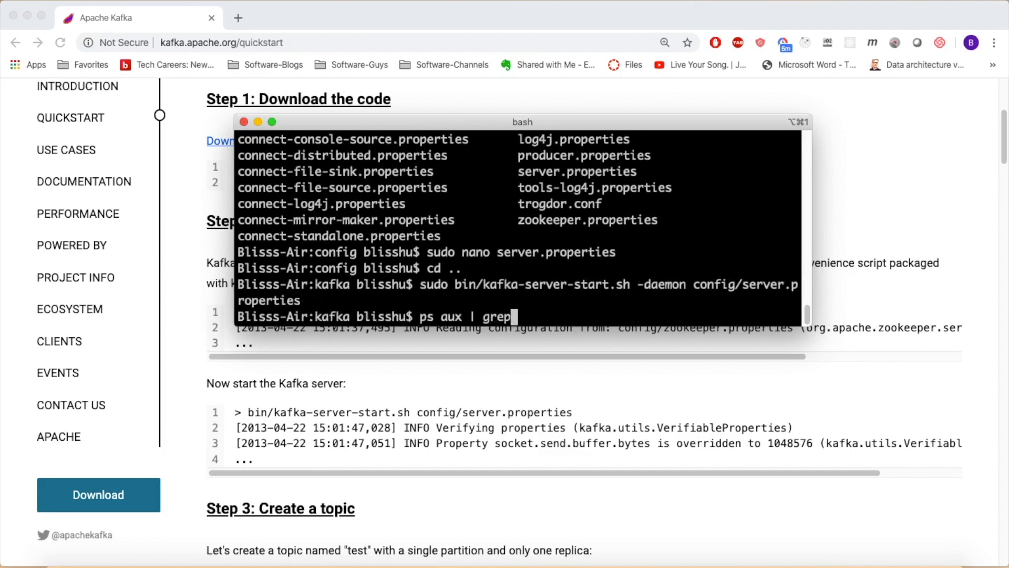
text(server)
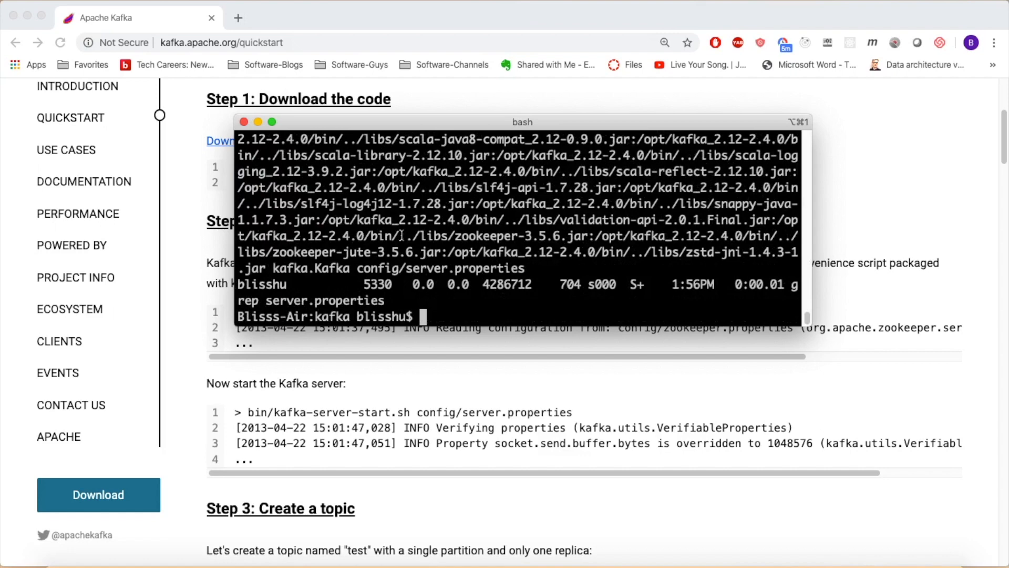
text(ps aux | grep server.properties)
text(sudo bin/kafka-server-stop.sh config/server.properties)
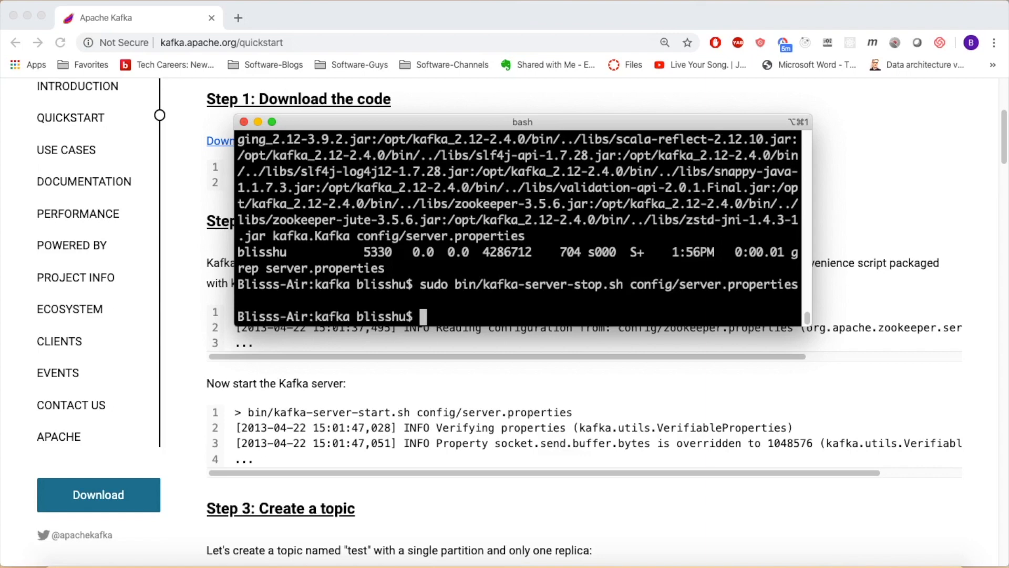
Re-run ps aux | grep server.properties and see only the grep process listed
text(ps aux | grep server.properties)
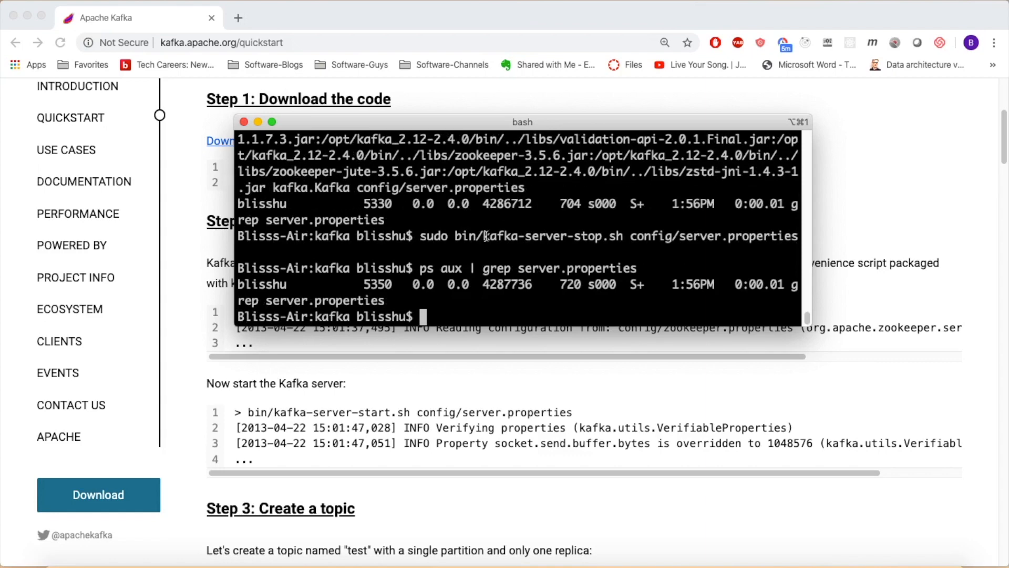
mouse_move(494, 250)
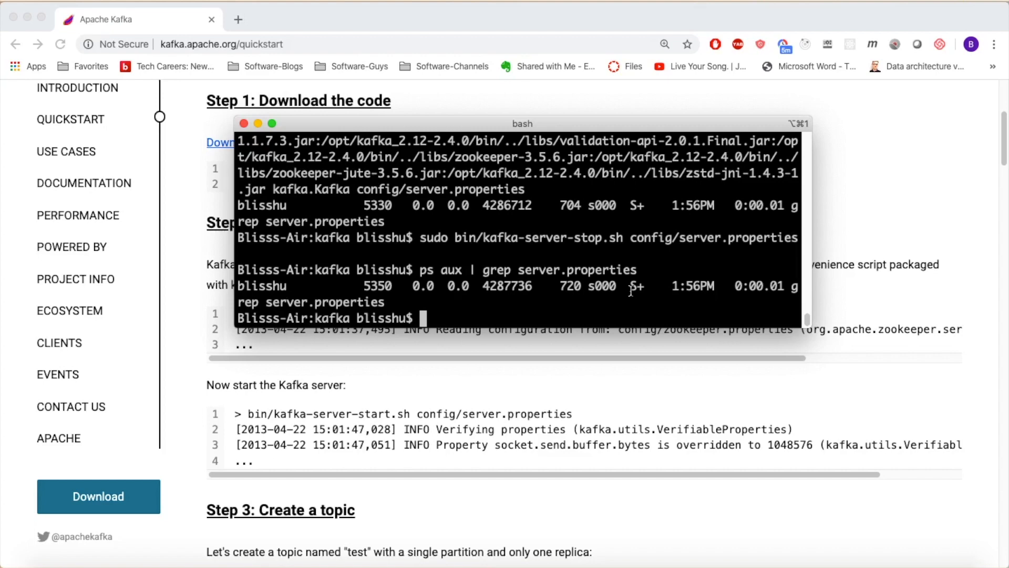
Copy server.properties to server1, server2 and server3.properties in config, then list them
text(ls)
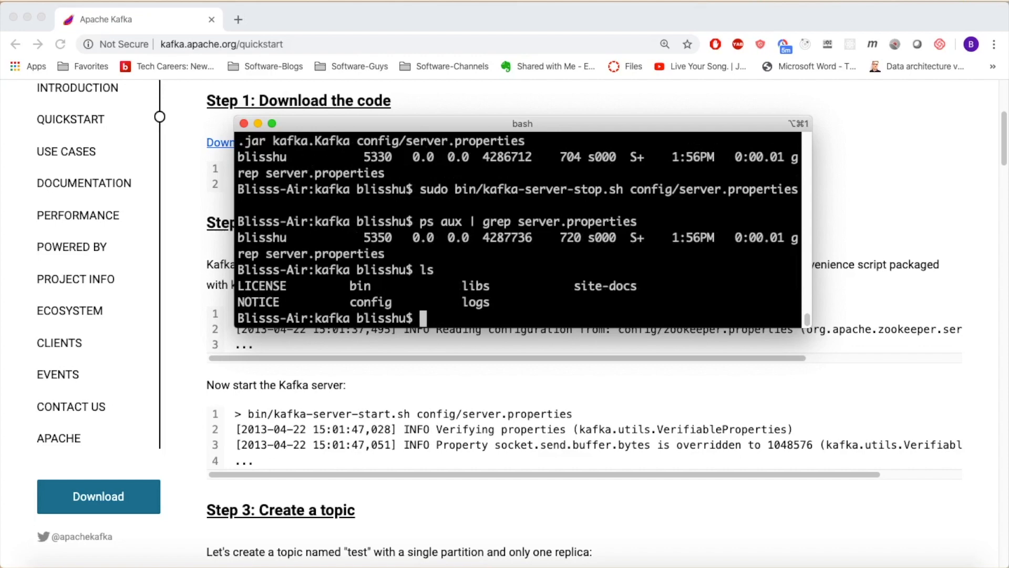
text(cd)
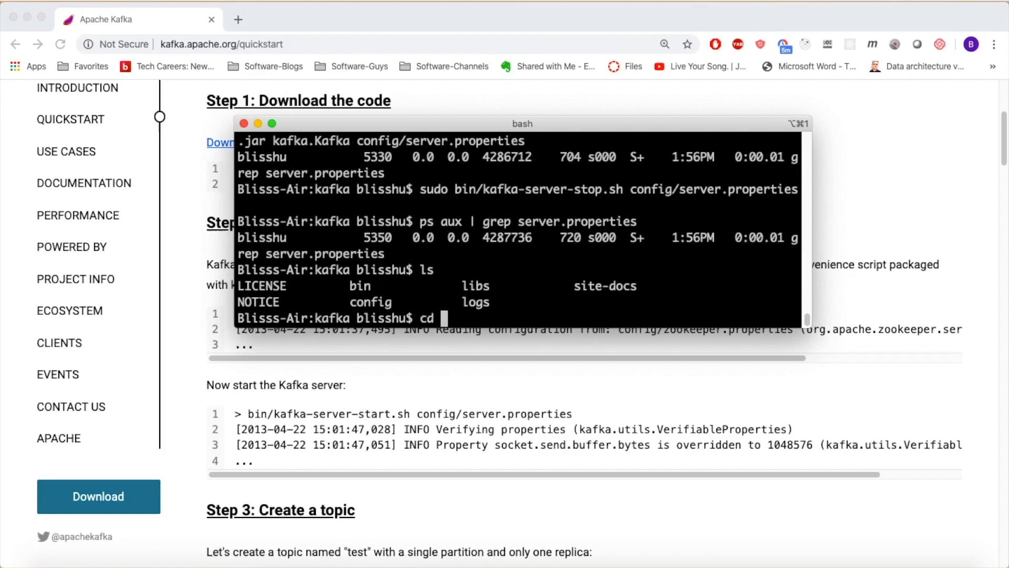
text(config)
text(ls)
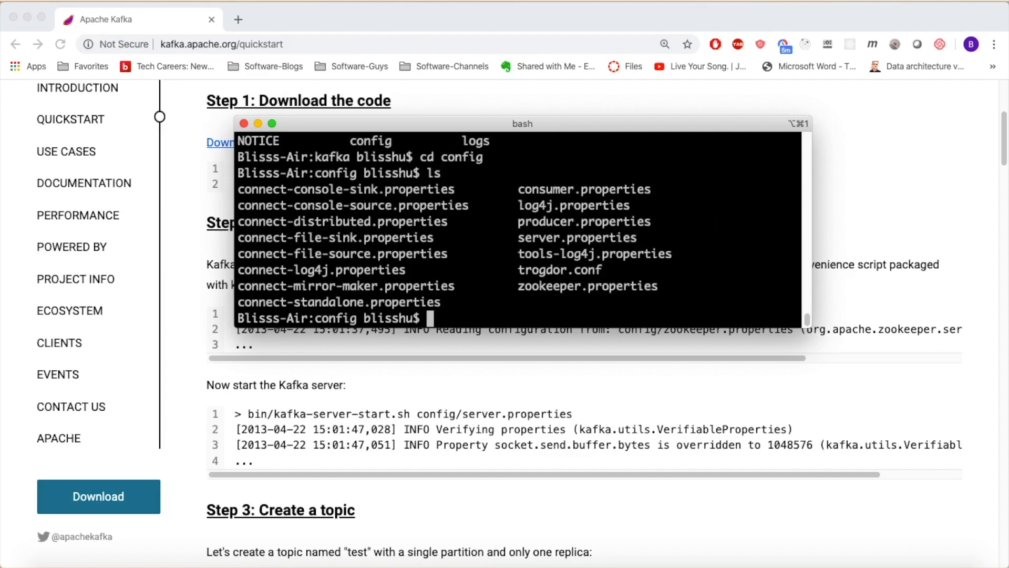
text(cp)
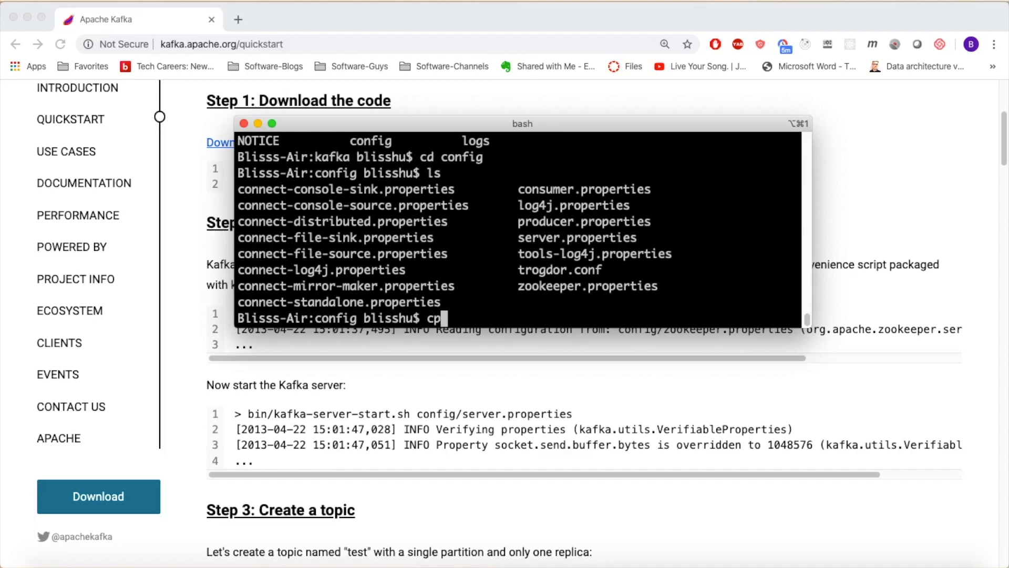
text(server.properties server1.properties)
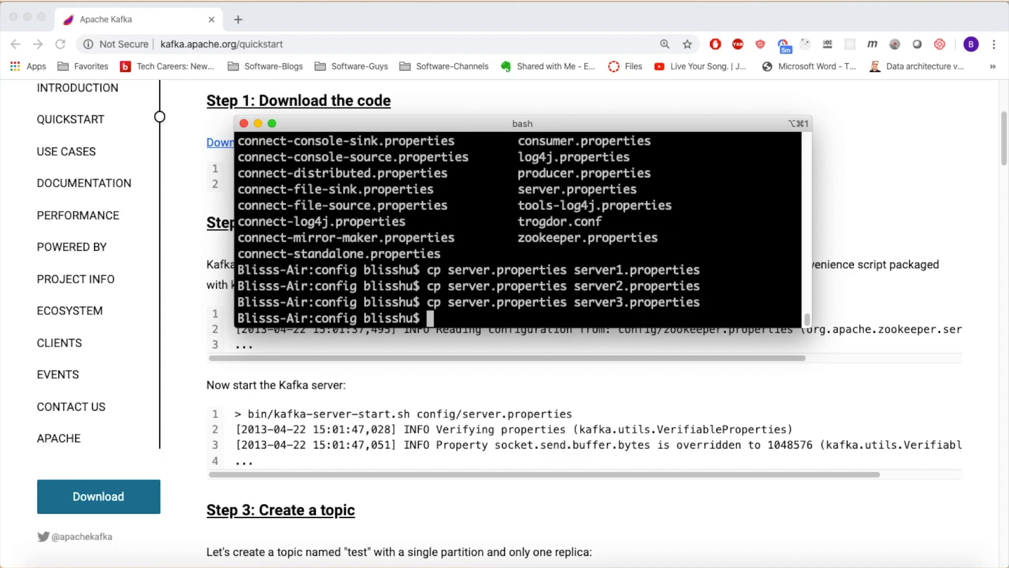
text(ls)
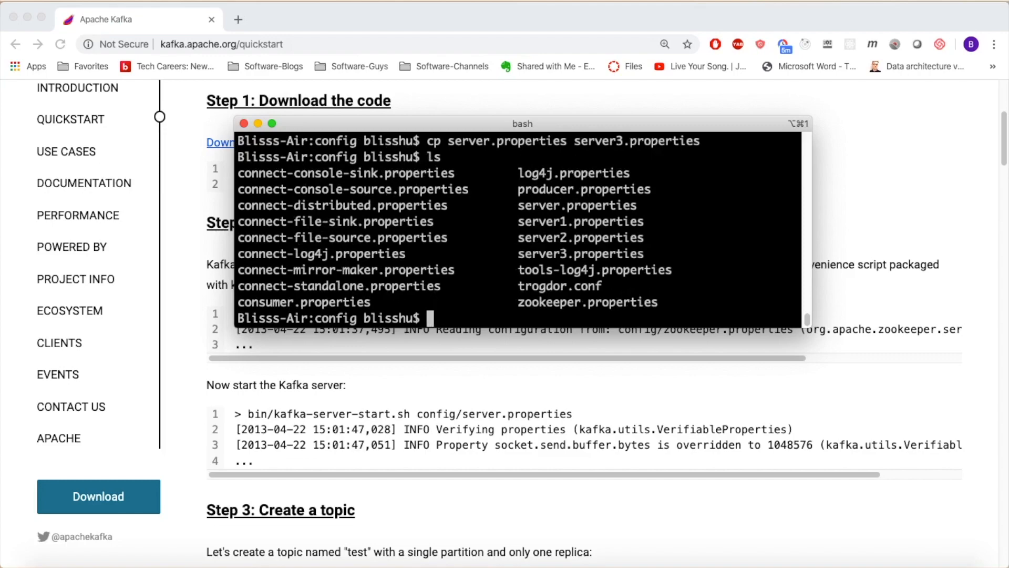
Open server1.properties in nano with sudo
text(sudo)
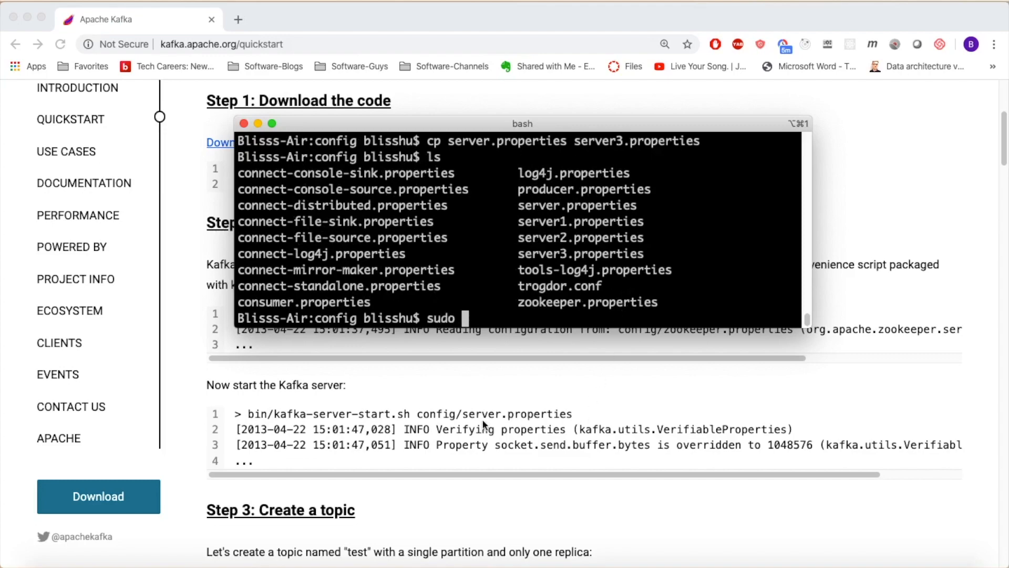
scroll(down, 3)
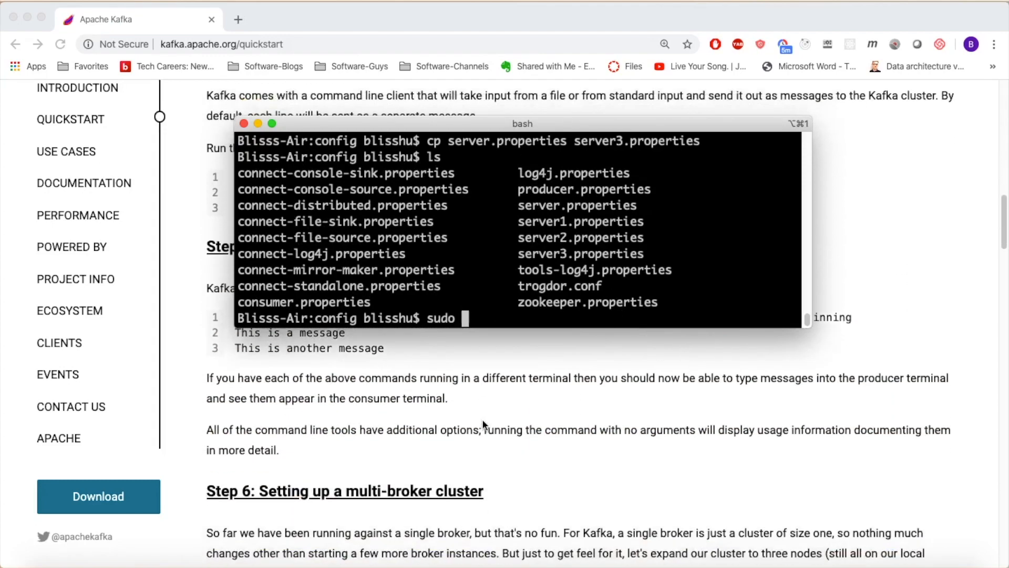
scroll(down, 3)
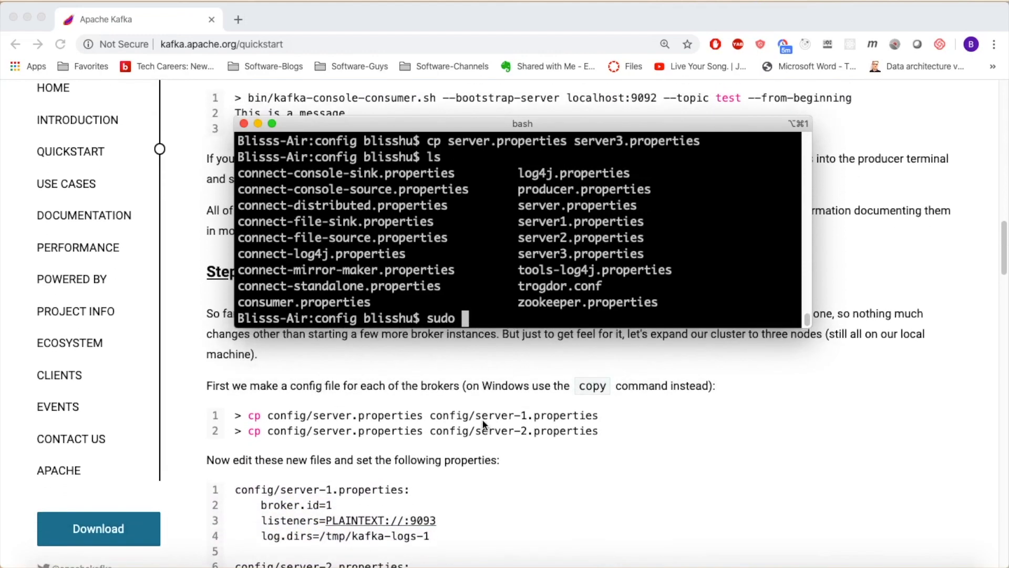
text(server1.propertie)
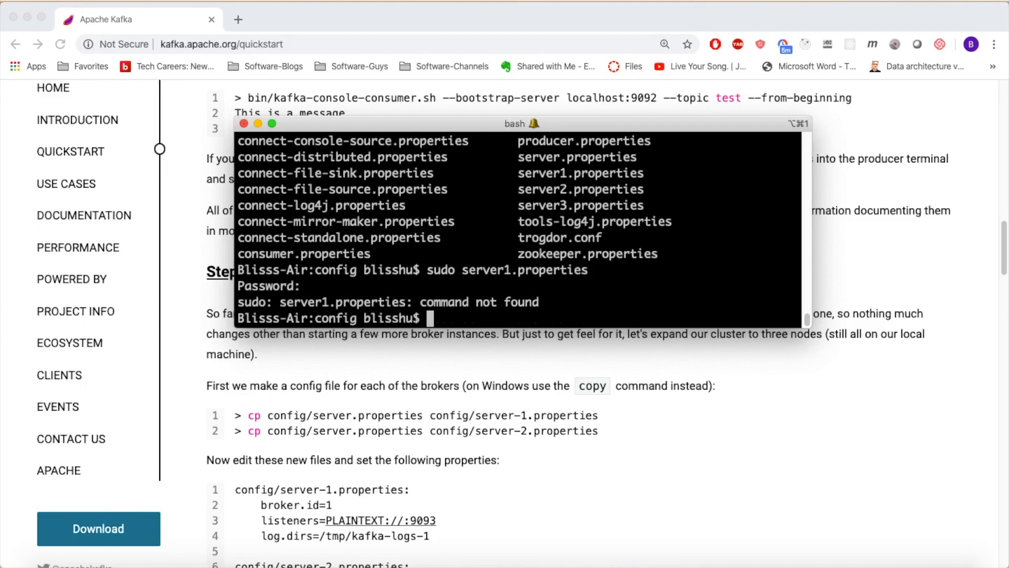
text(sudo server1.properties)
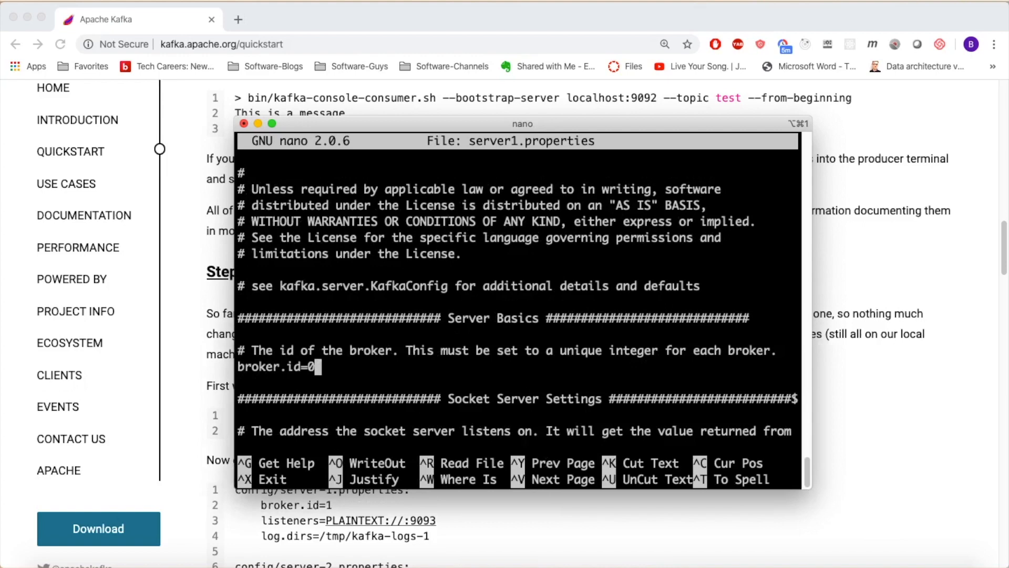
Change server1.properties to broker.id=1 and log.dirs=/tmp/kafka-logs-1
key(Backspace)
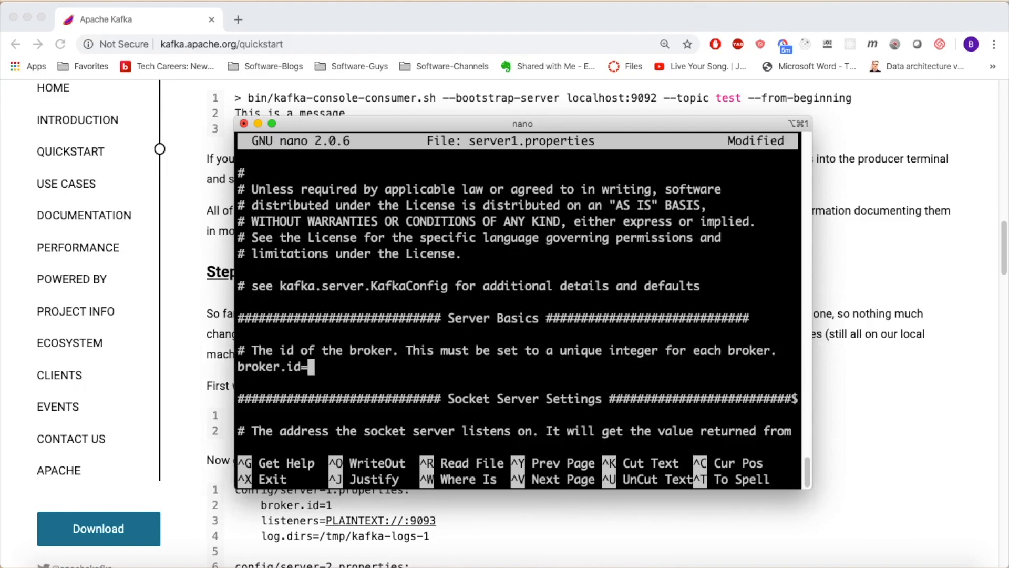
text(1)
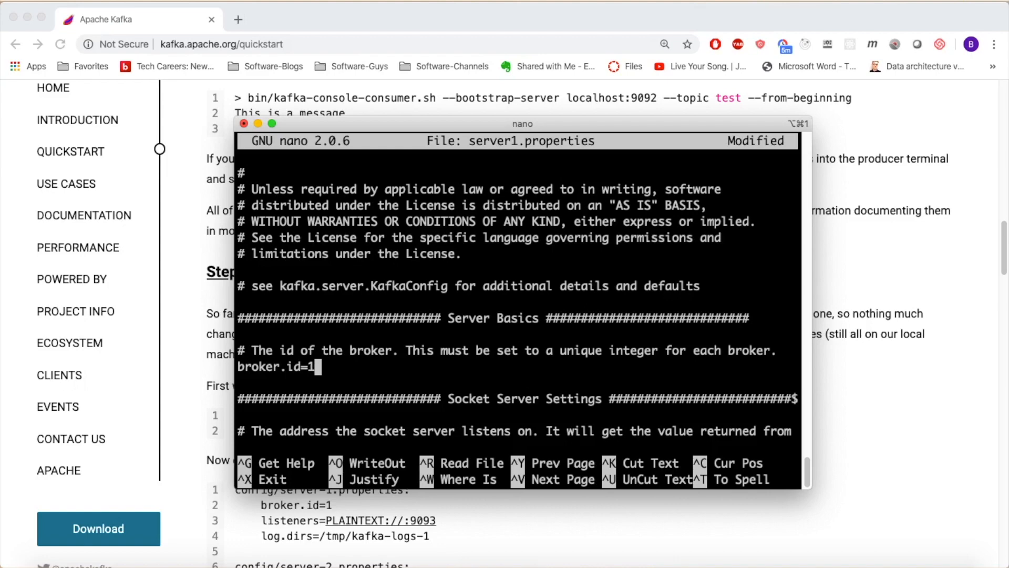
scroll(down, 3)
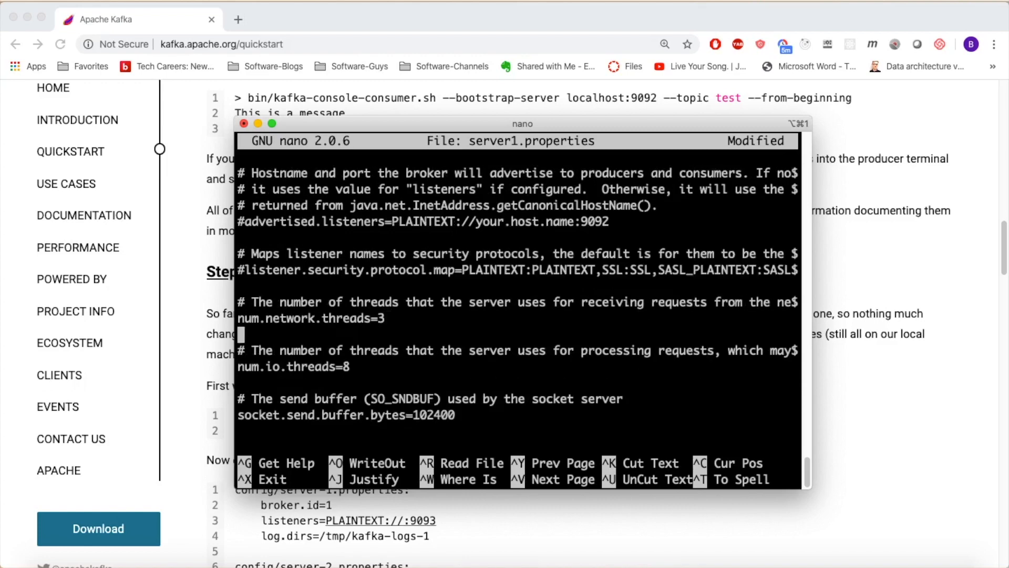
scroll(down, 3)
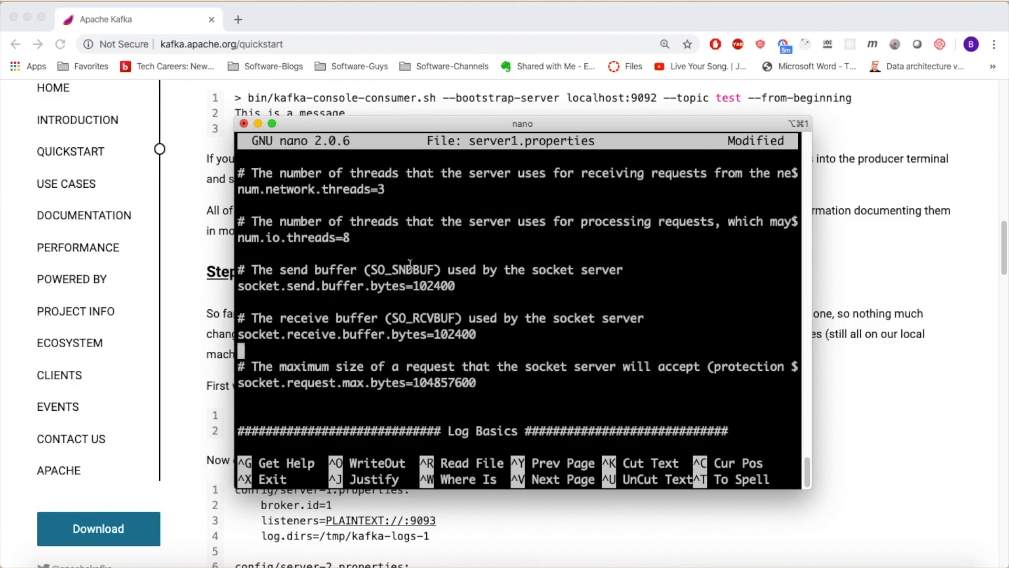
scroll(down, 3)
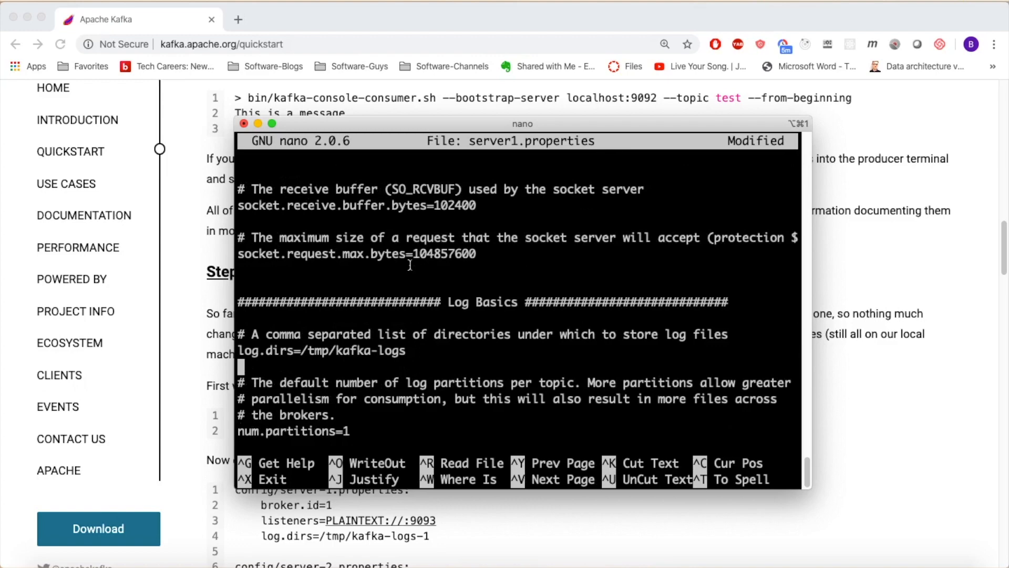
text(-)
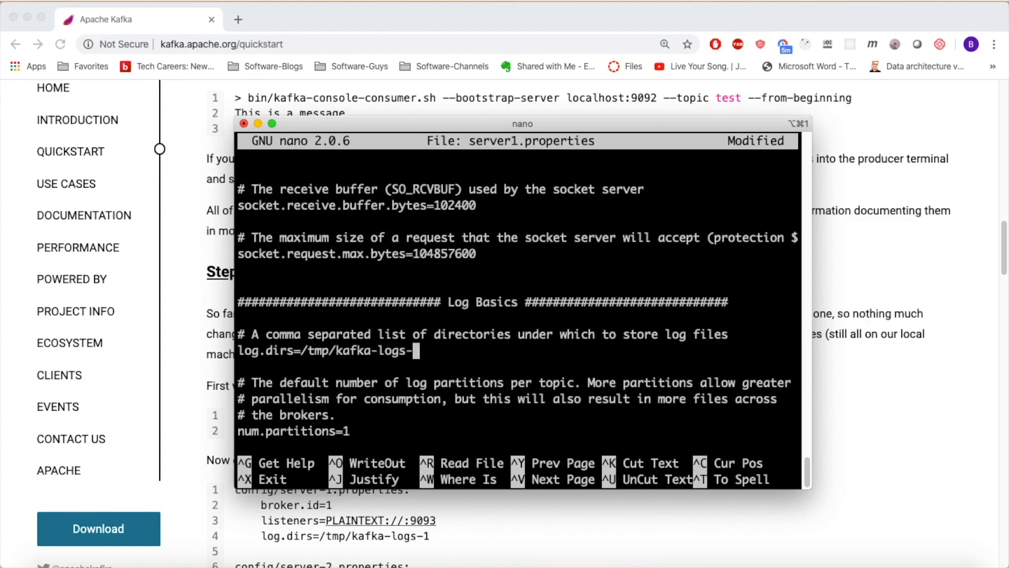
text(1)
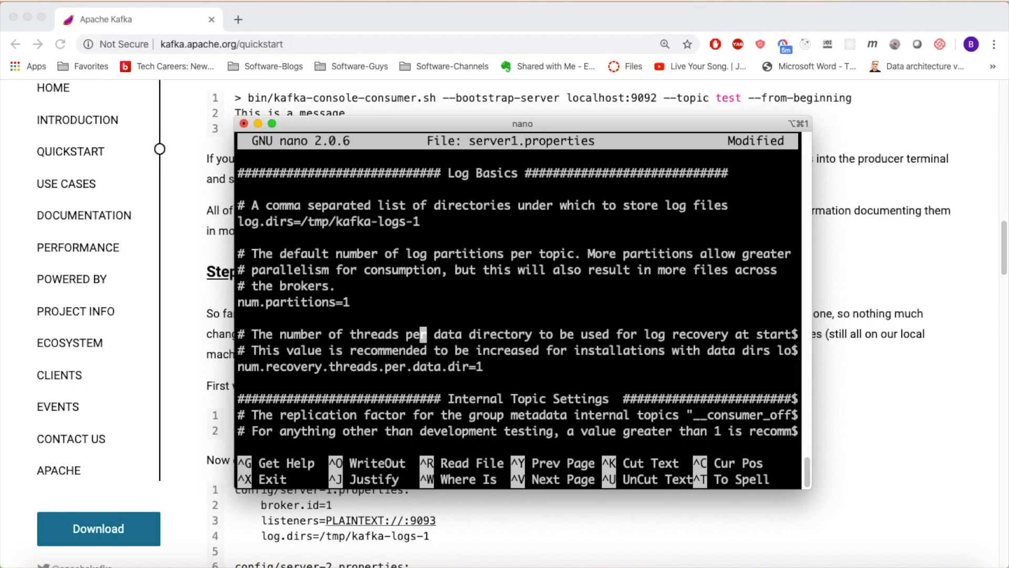
scroll(down, 3)
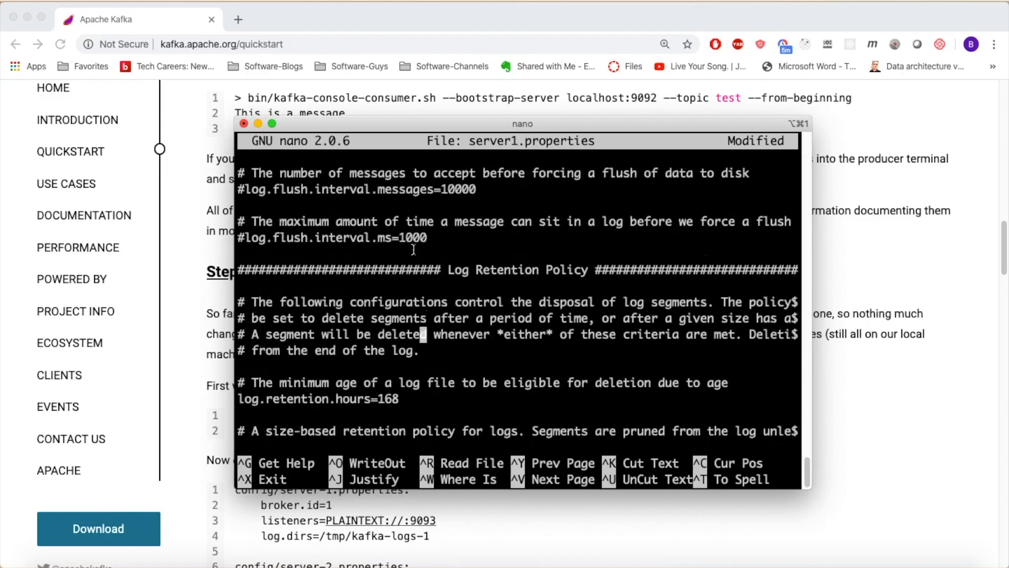
scroll(down, 3)
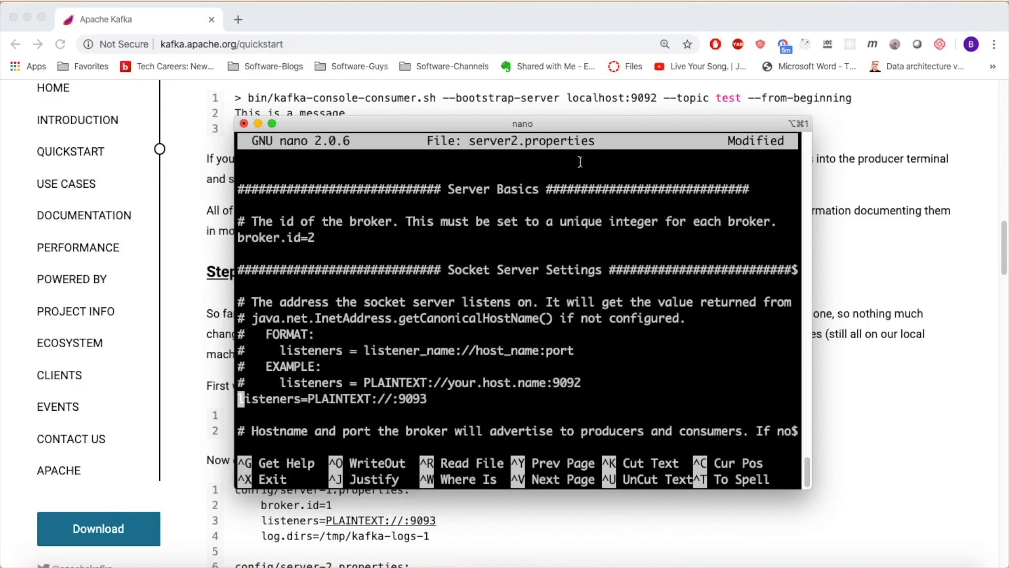
Set log.dirs in server2.properties to /tmp/kafka-logs-2
scroll(down, 3)
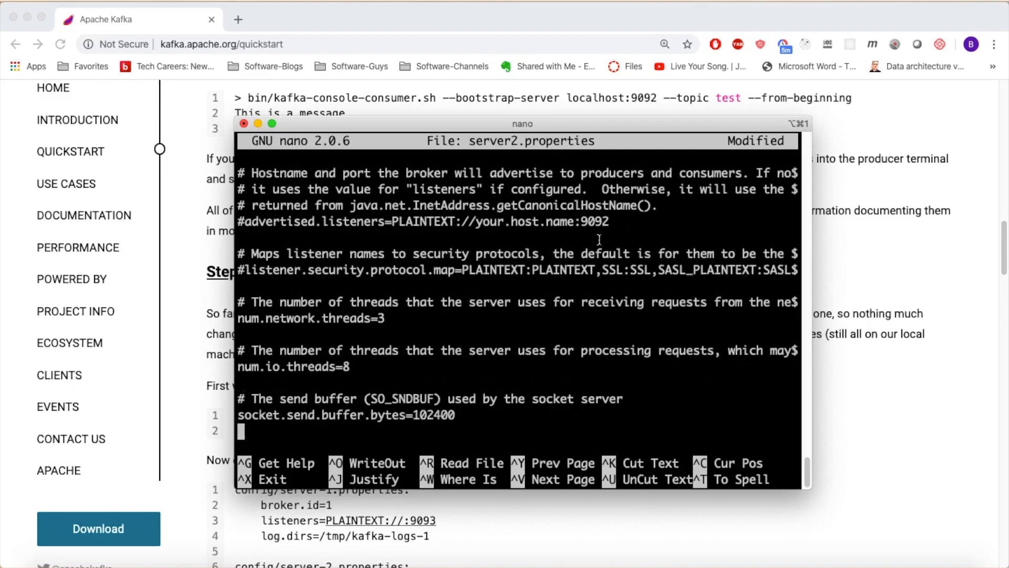
scroll(down, 3)
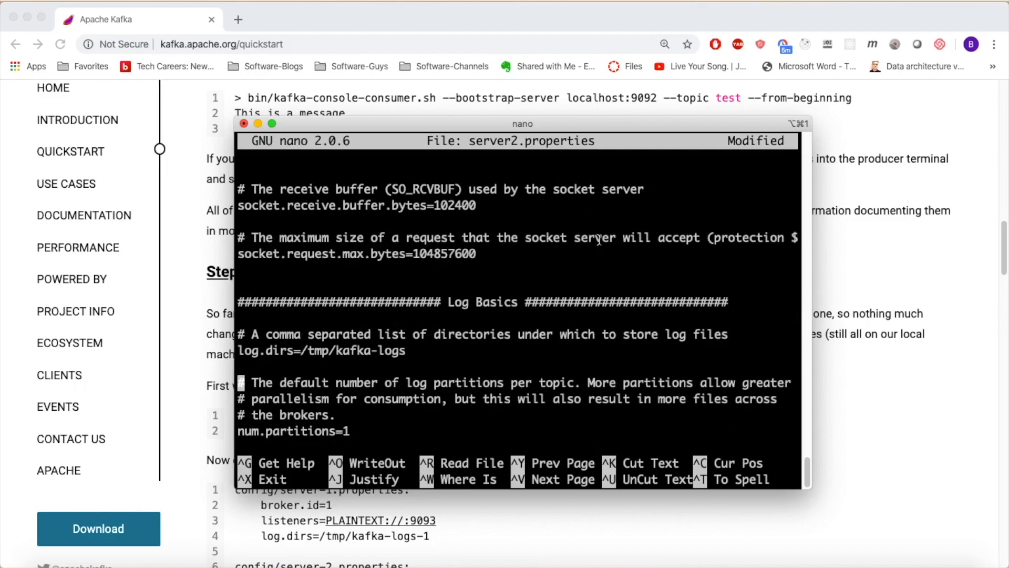
text(-2)
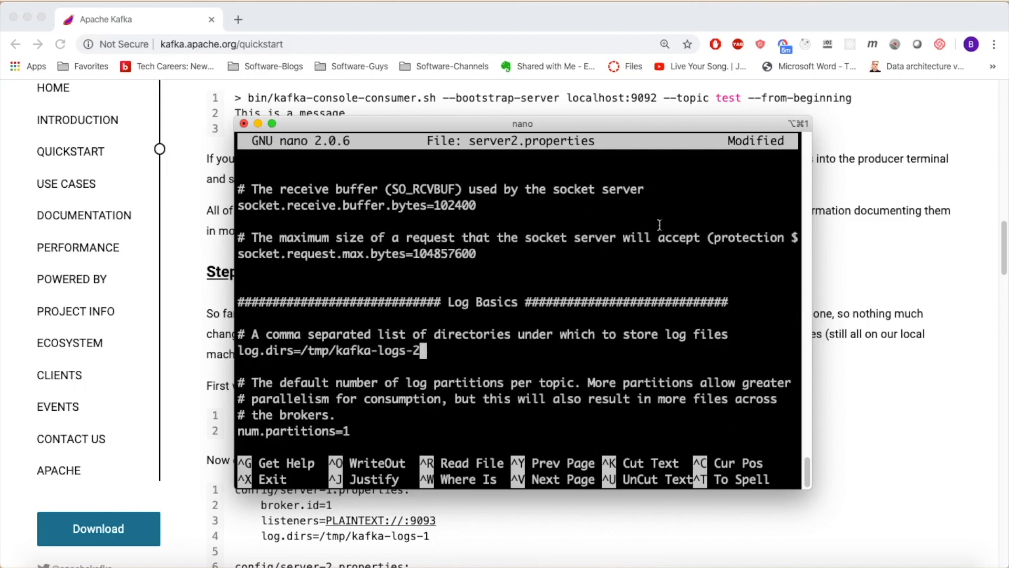
scroll(down, 3)
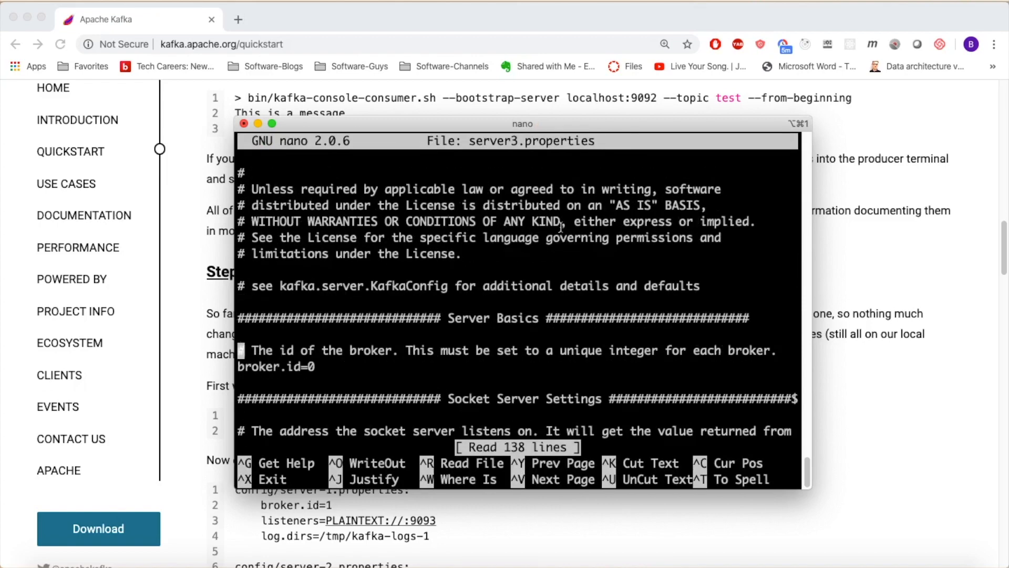
Set broker.id=3 and log.dirs=/tmp/kafka-logs-3 in server3.properties, then save and exit nano
text(3)
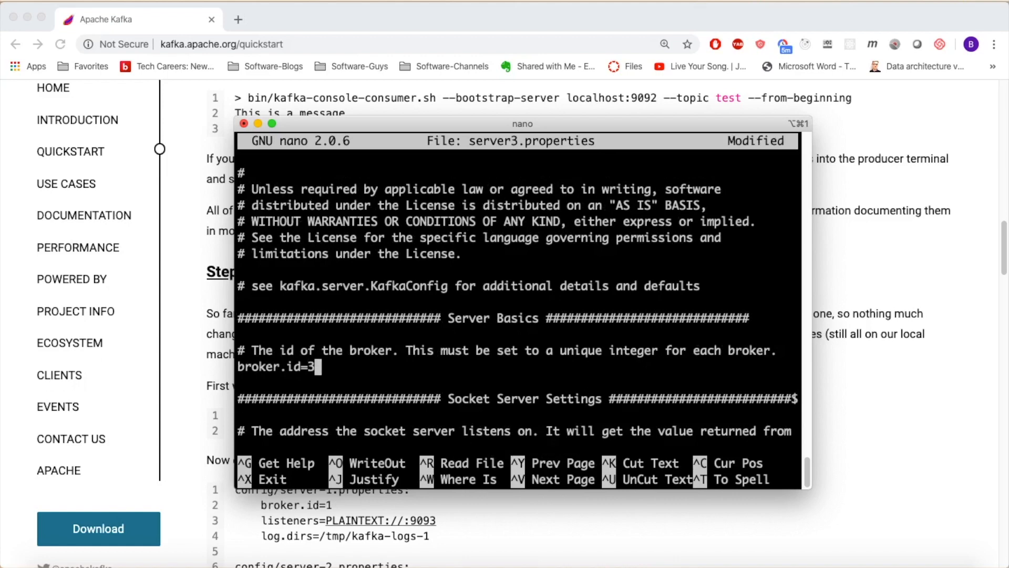
scroll(down, 3)
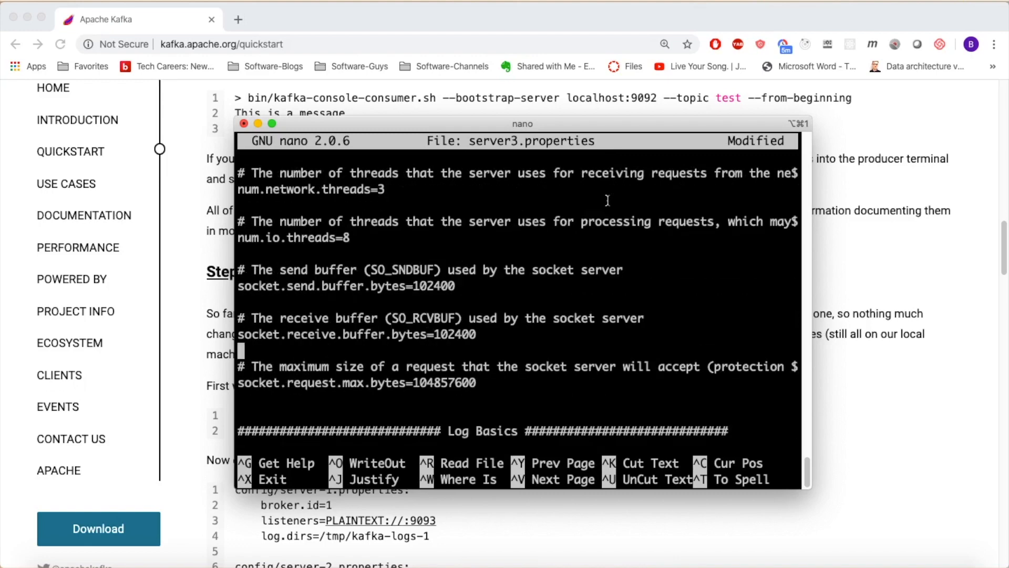
scroll(down, 3)
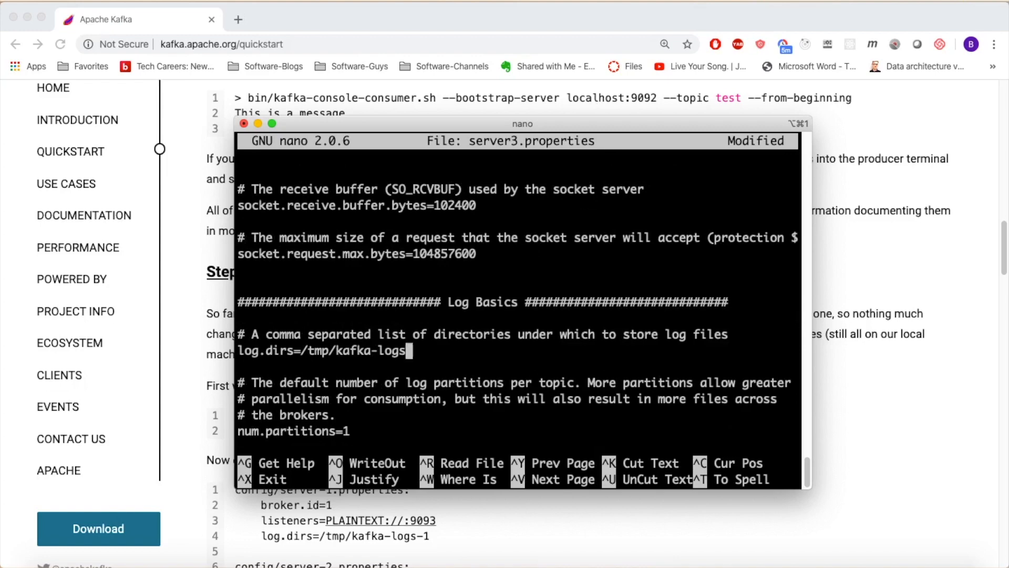
text(-3)
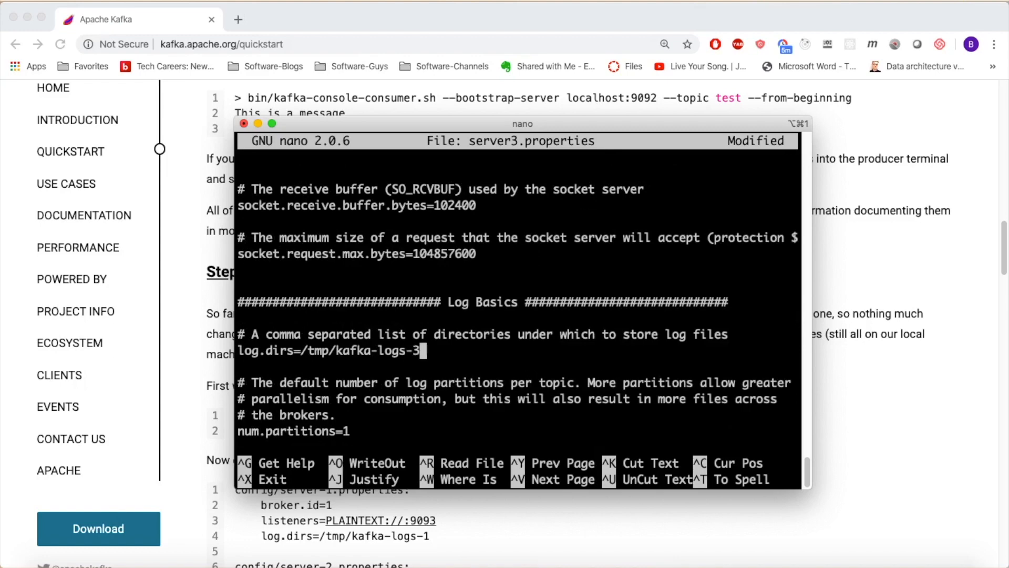
key(ctrl+x)
text(ls)
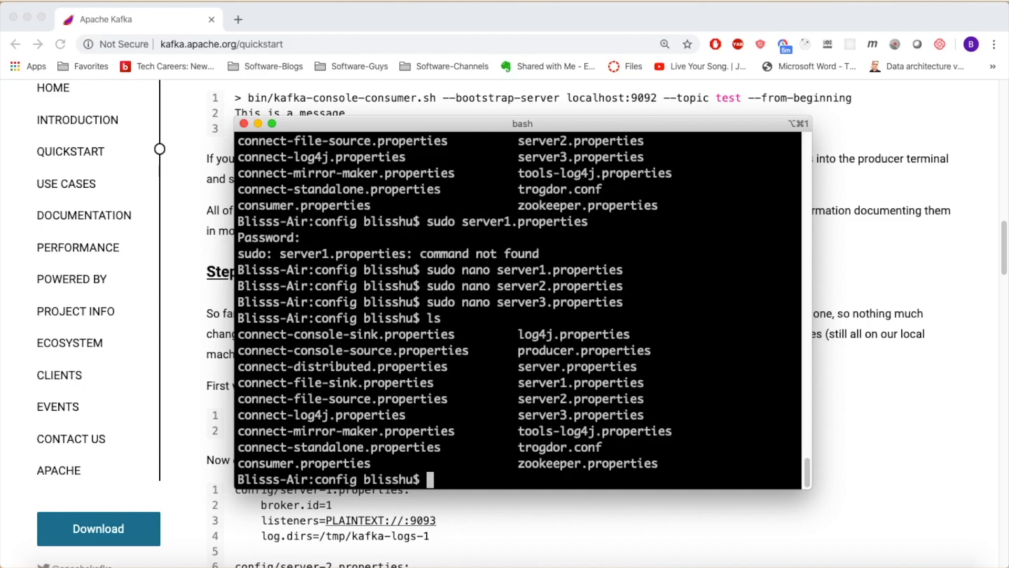
Go up to the Kafka directory and launch daemon brokers from server1, server2 and server3 properties
text(cd ..)
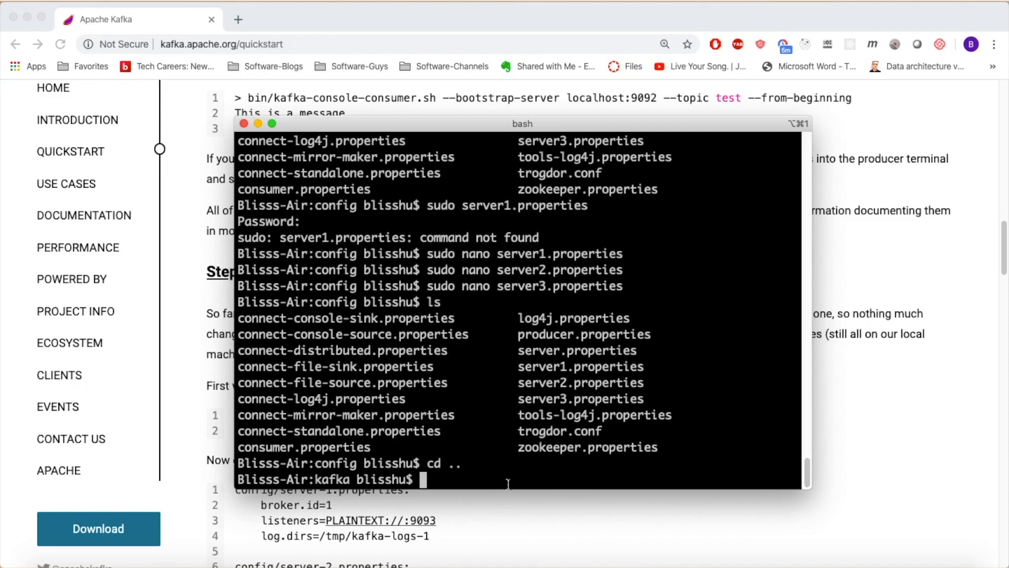
scroll(down, 3)
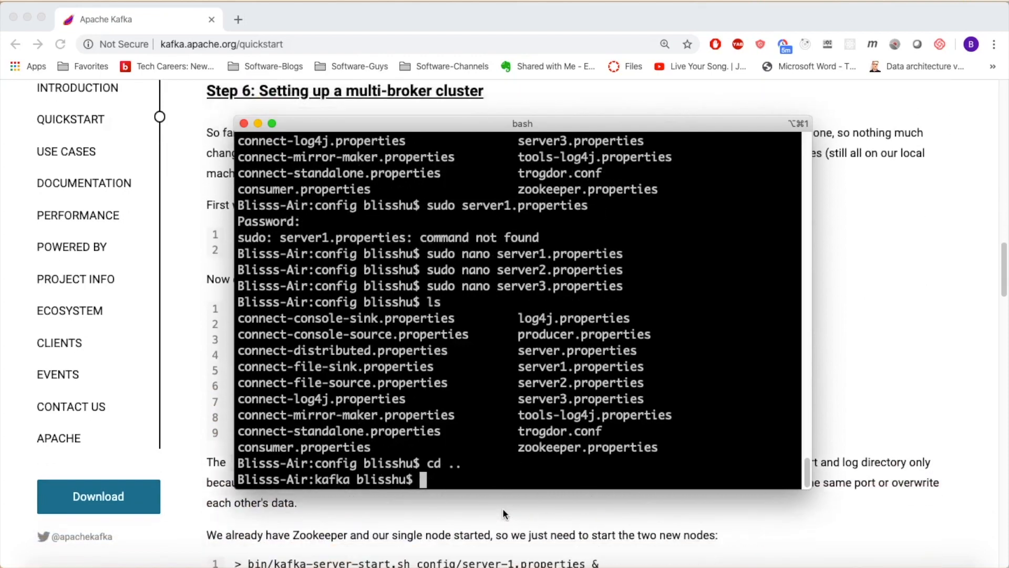
scroll(down, 3)
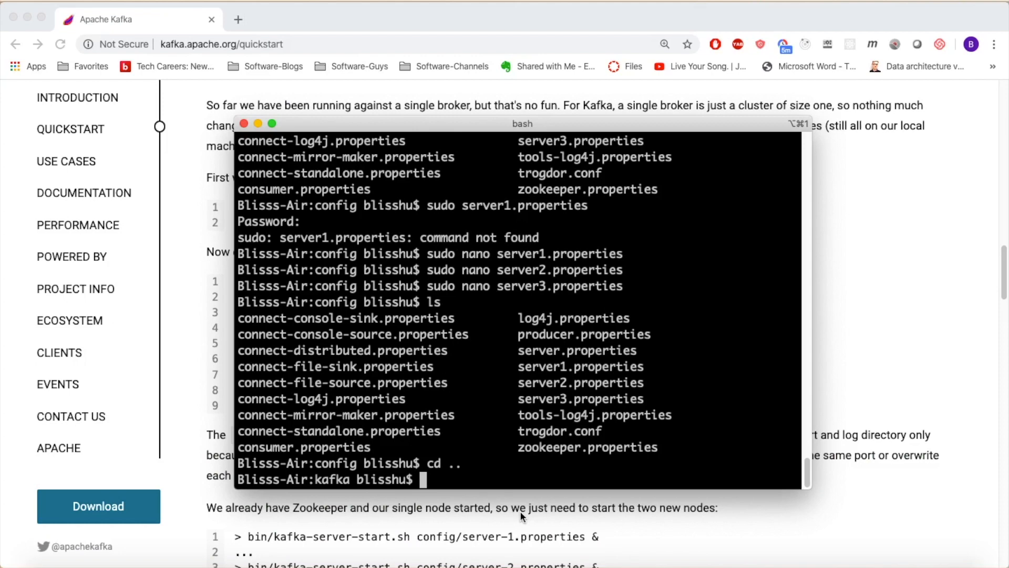
text(sudo bin/kaf)
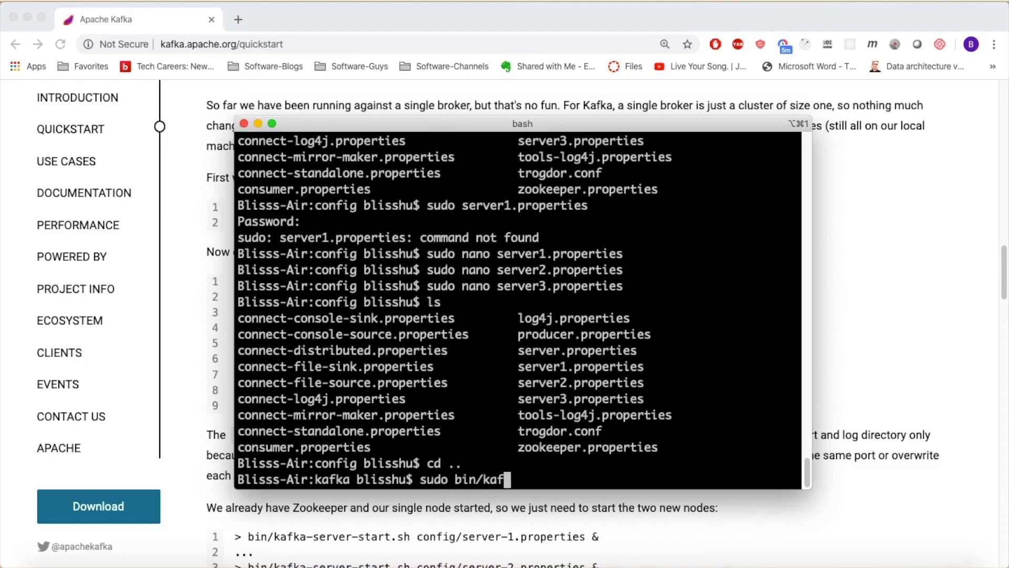
text(ka-server-start.sh -daemon)
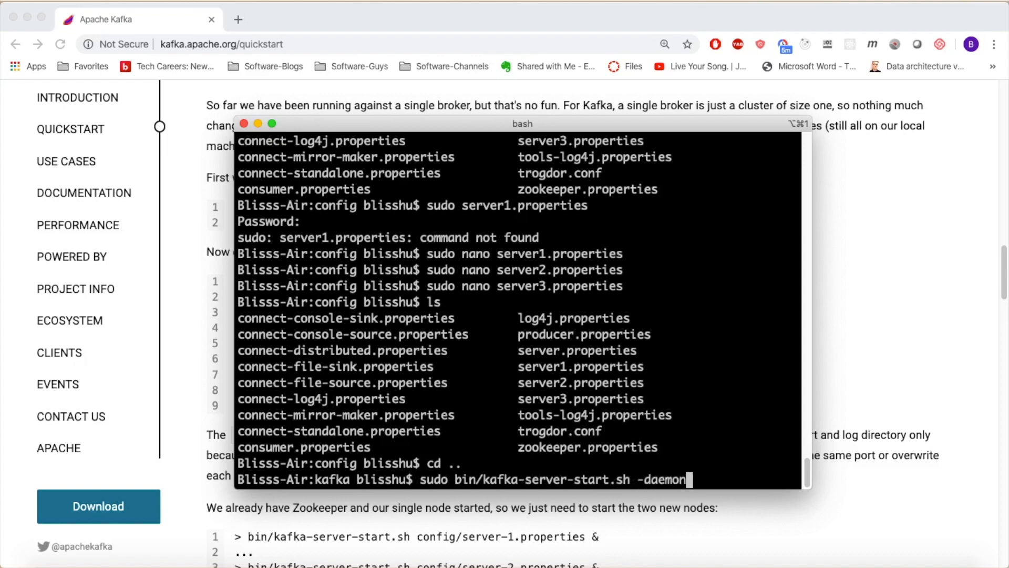
text(config)
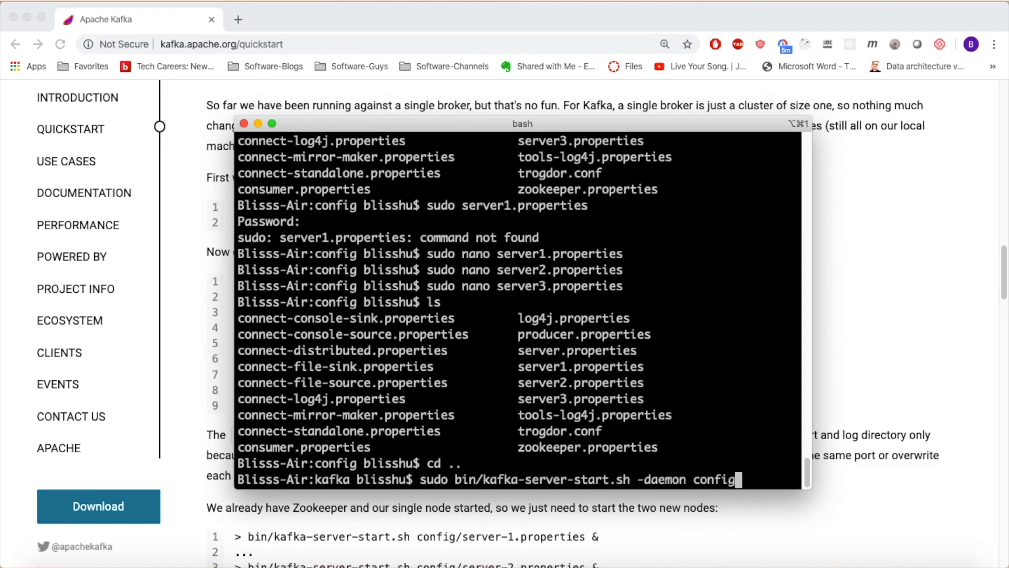
text(/)
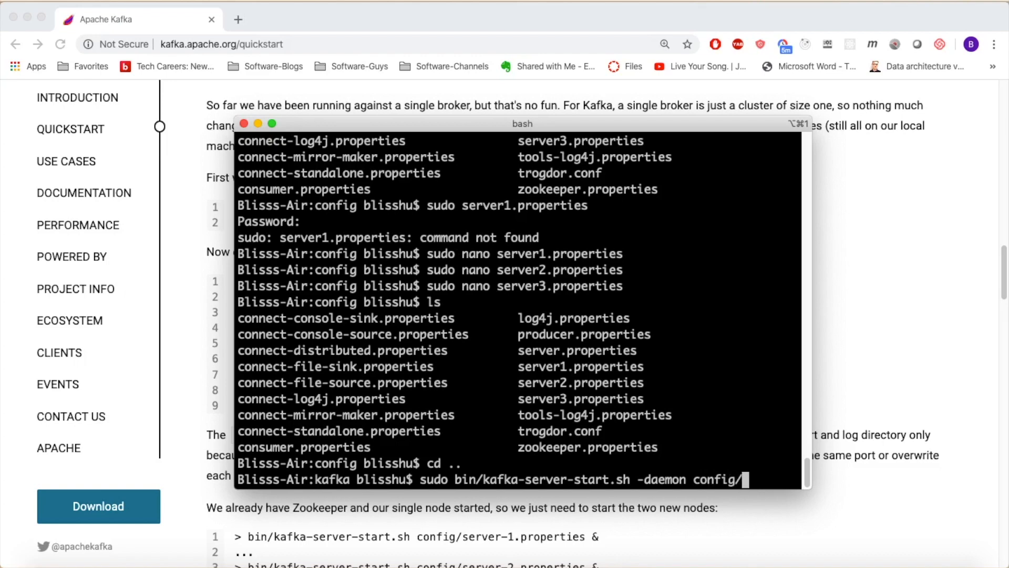
text(server1.properties)
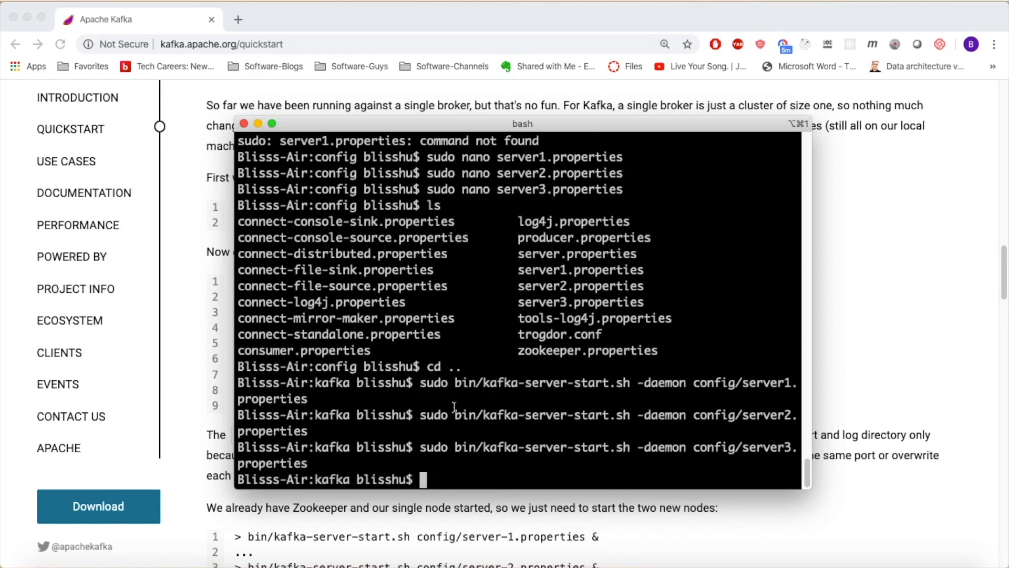
mouse_move(463, 393)
text(./)
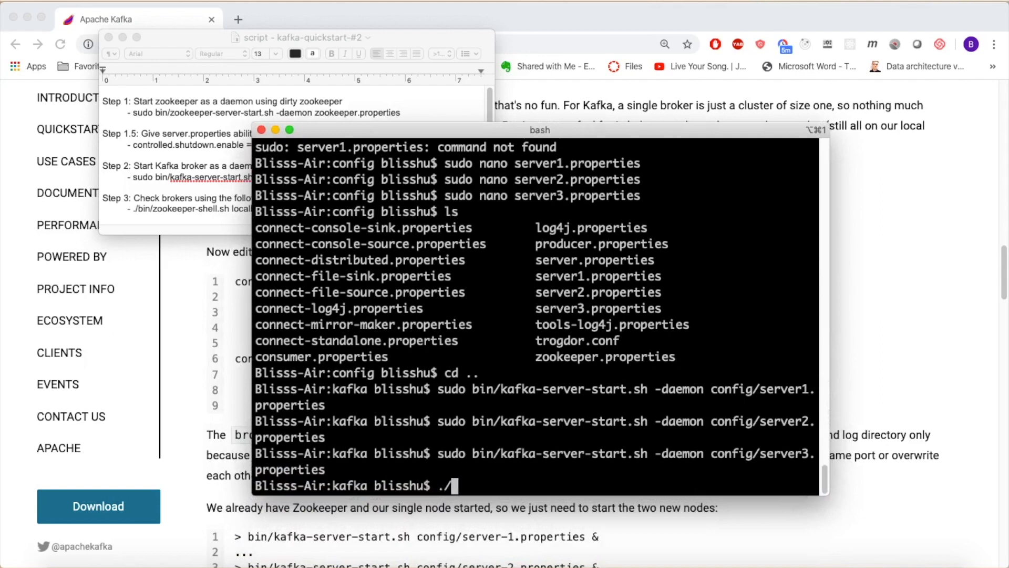
Query ZooKeeper at localhost:2181 for /brokers/ids, which returns brokers [1, 2, 3]
text(bin/zookeep)
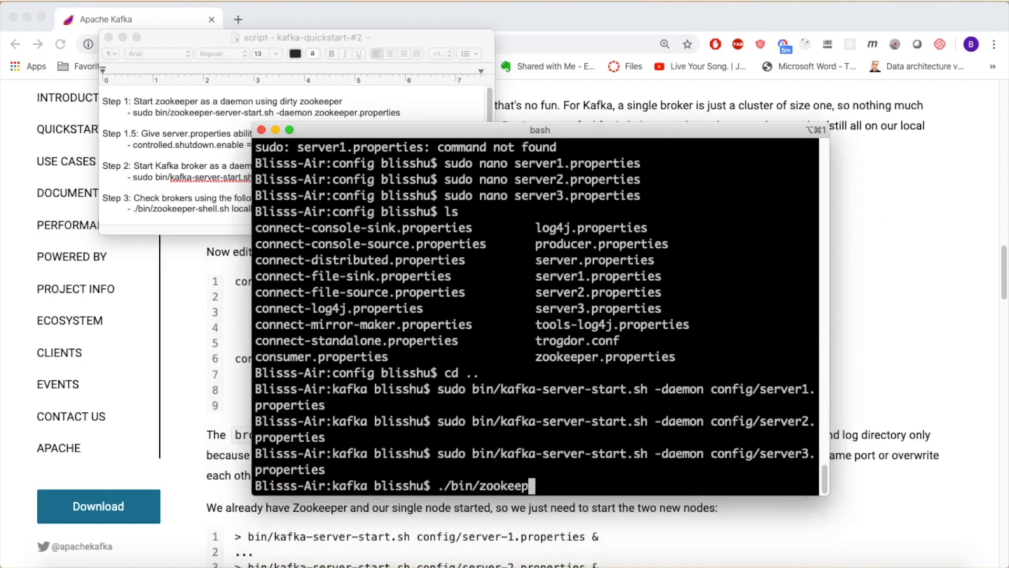
text(er-shell.sh)
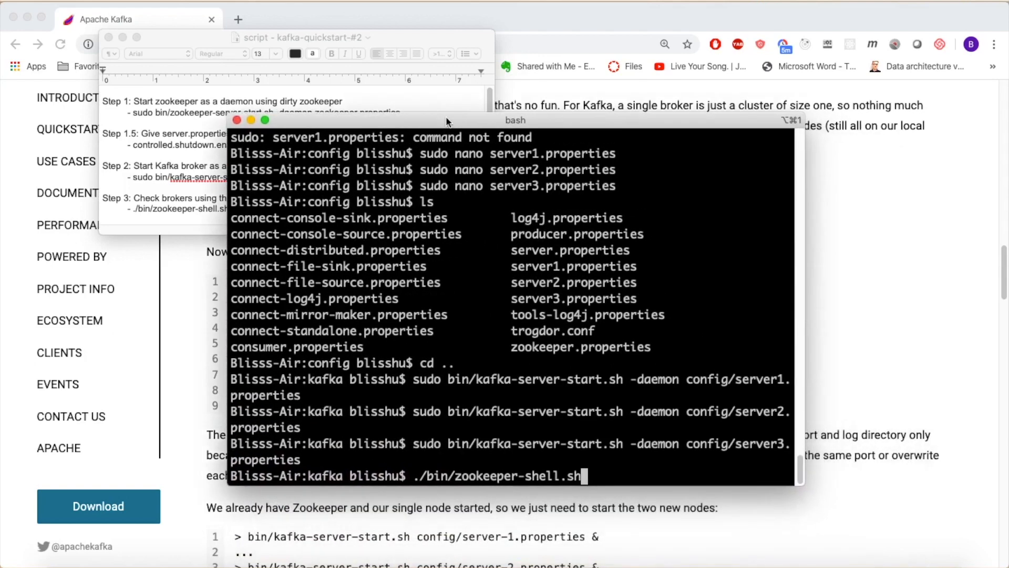
text(localhost:21)
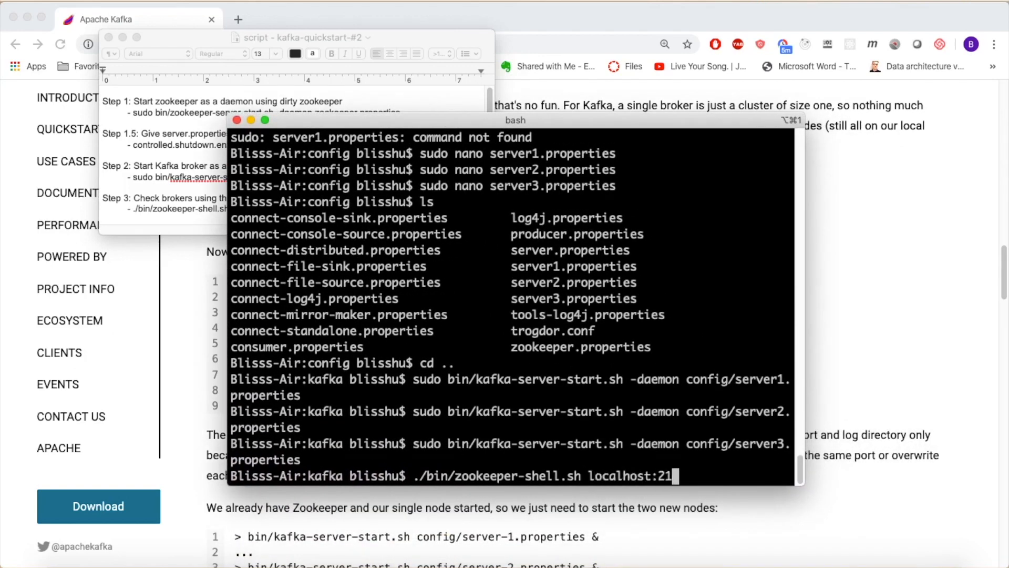
text(81)
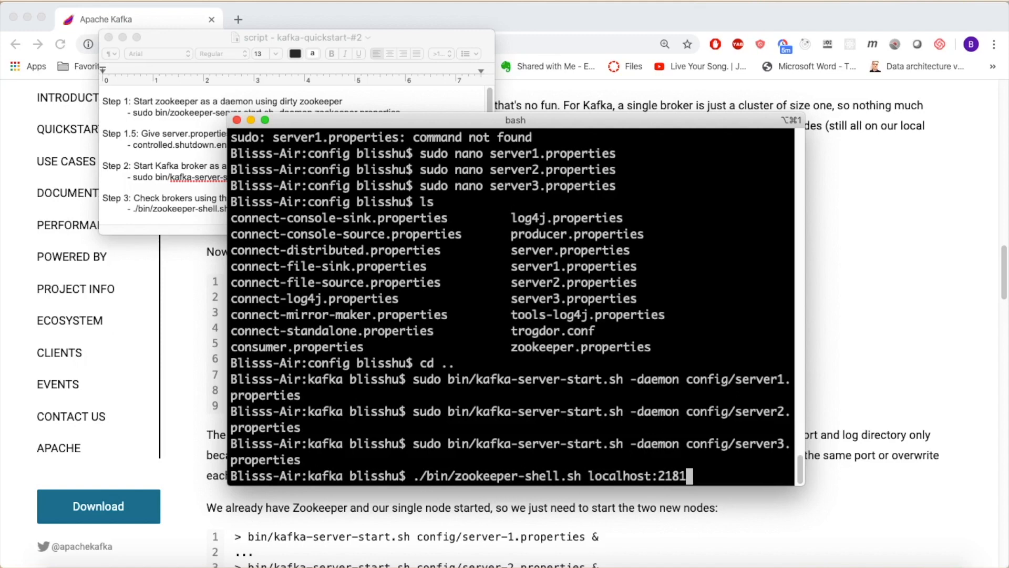
drag(515, 120, 513, 260)
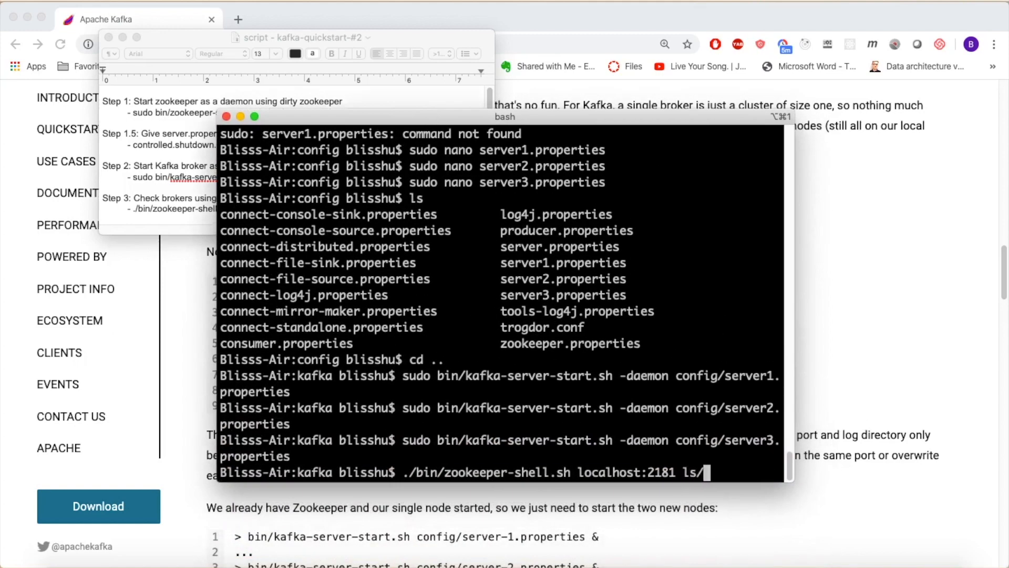
text(/brokers/ids)
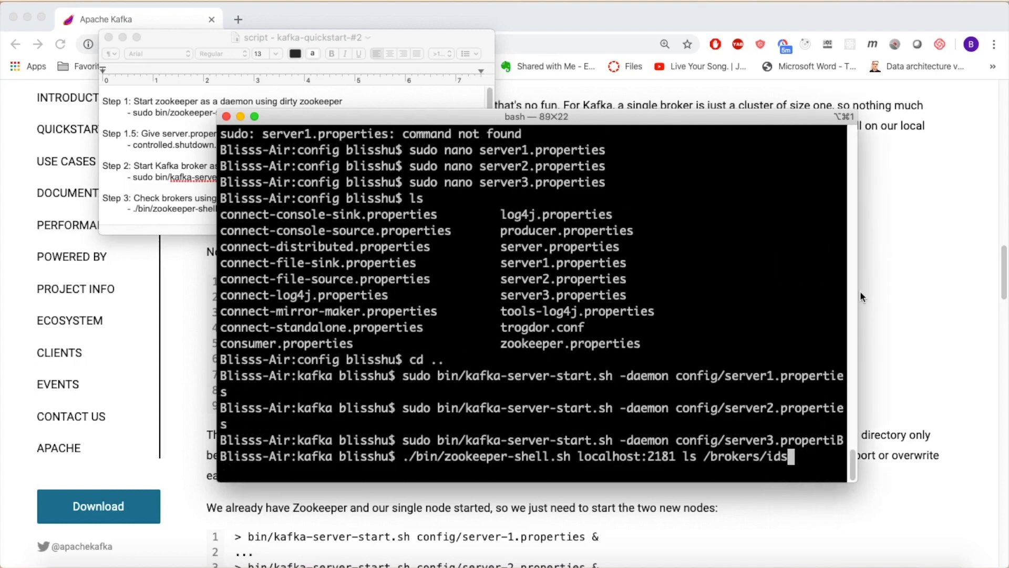
key(enter)
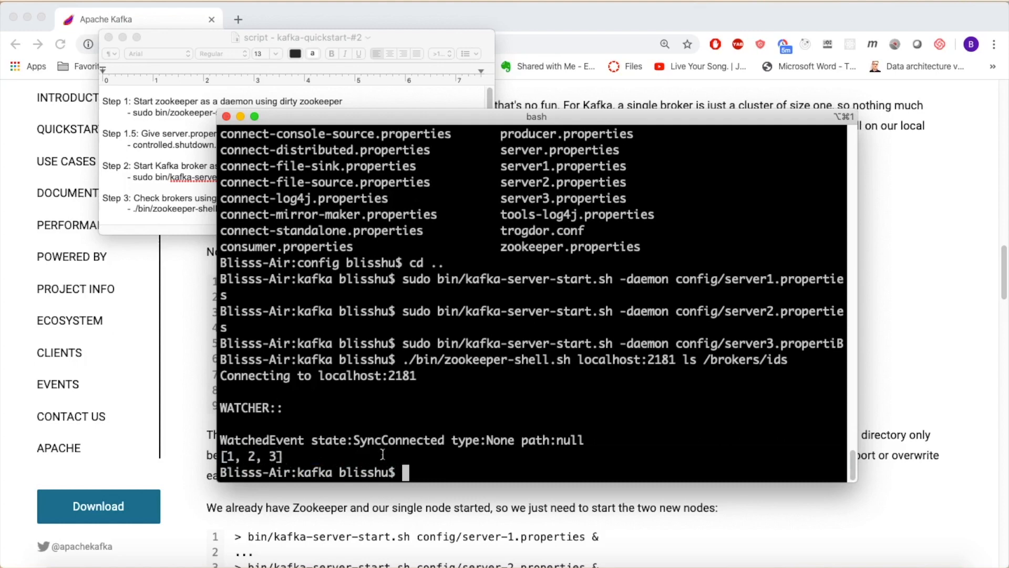
mouse_move(484, 394)
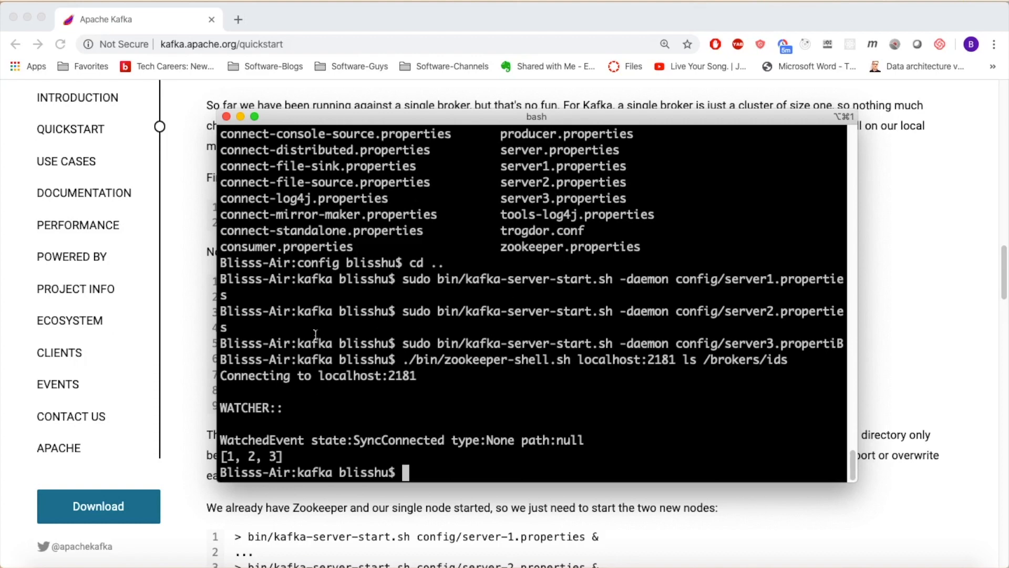
Create my-replicated-topic on localhost:9092 with replication factor 3 and 1 partition
scroll(down, 3)
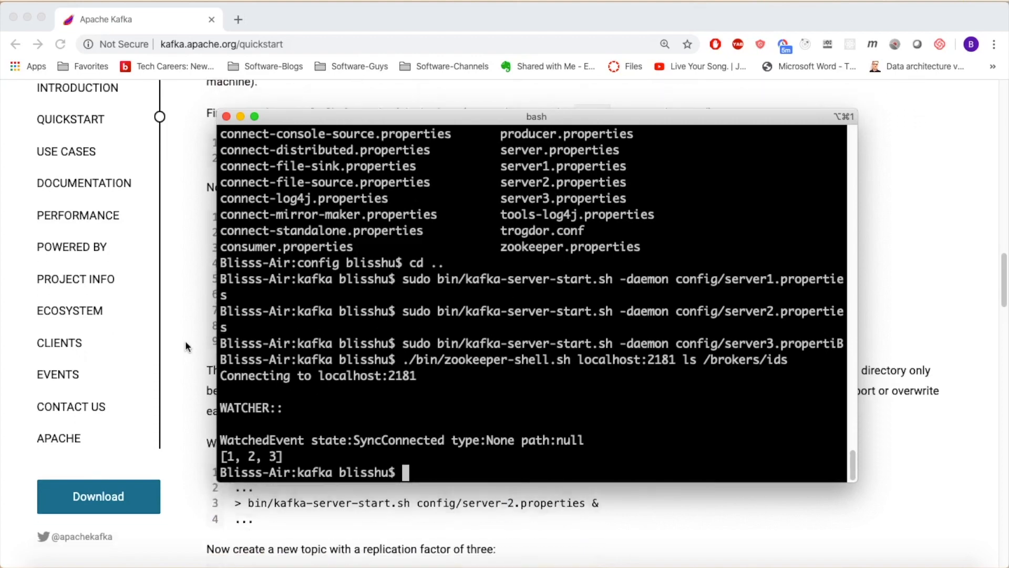
scroll(down, 3)
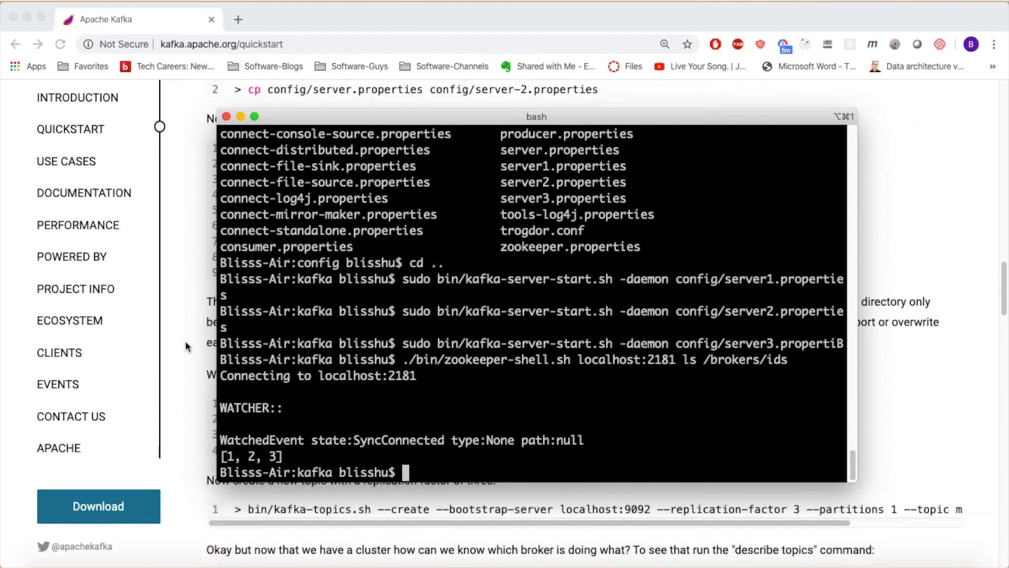
mouse_move(361, 376)
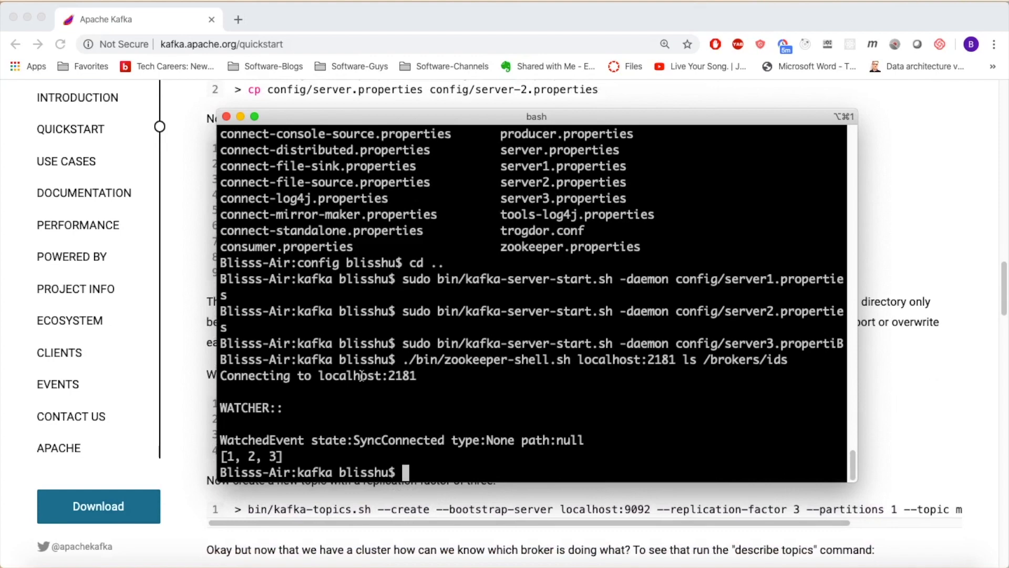
text(bin/kaf)
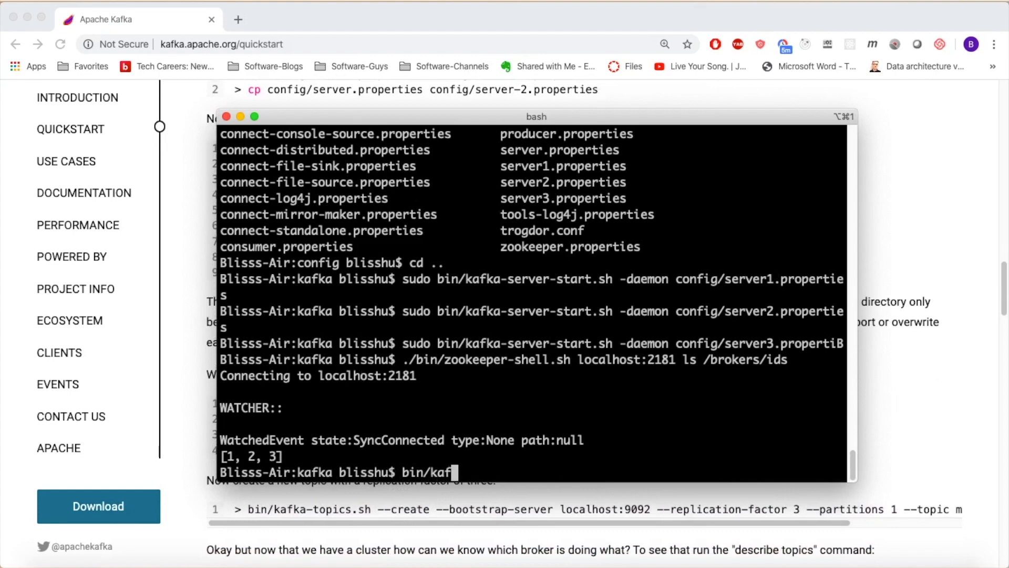
text(ka-topics.sh)
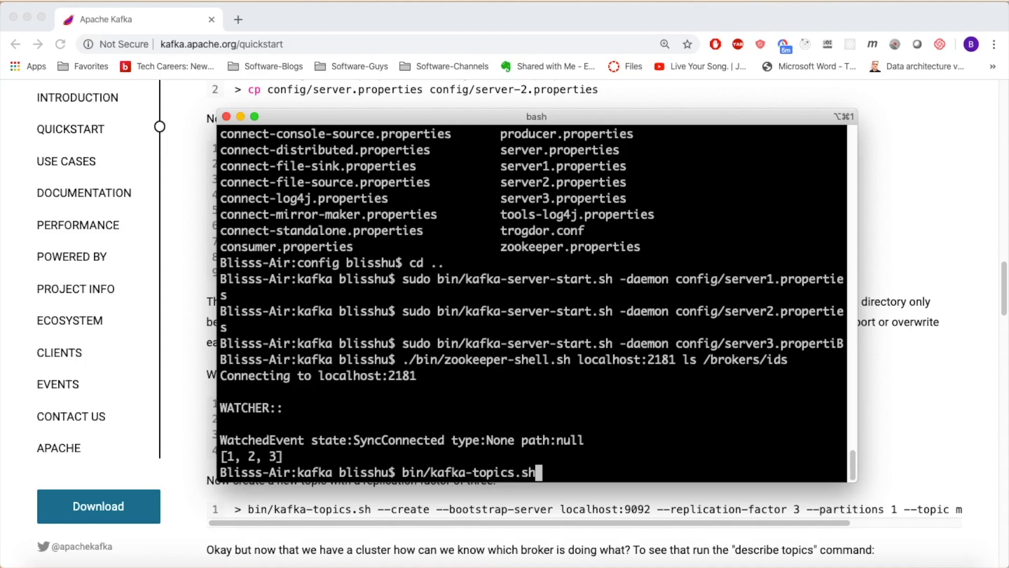
text(--create)
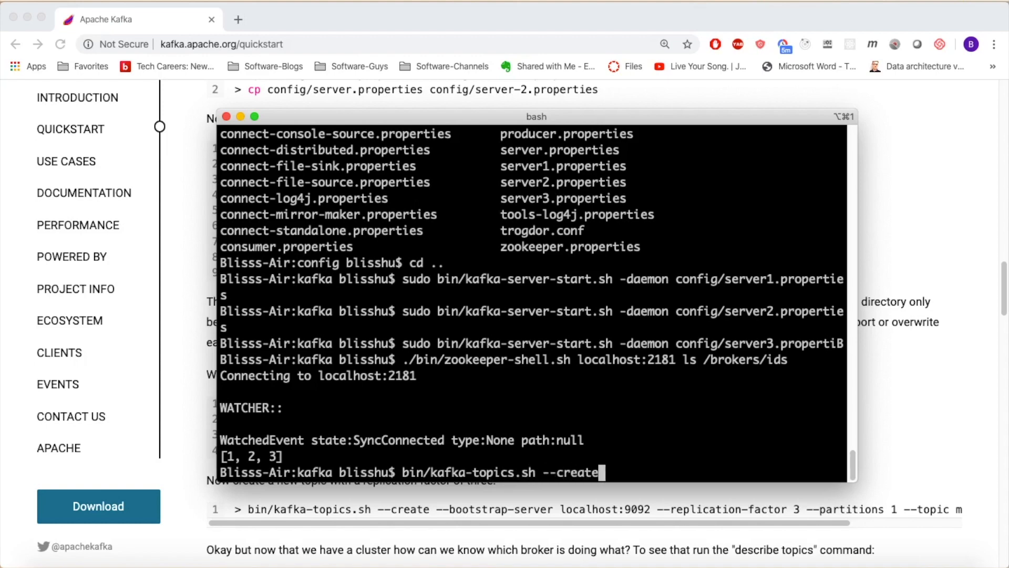
text(--bootstrap-)
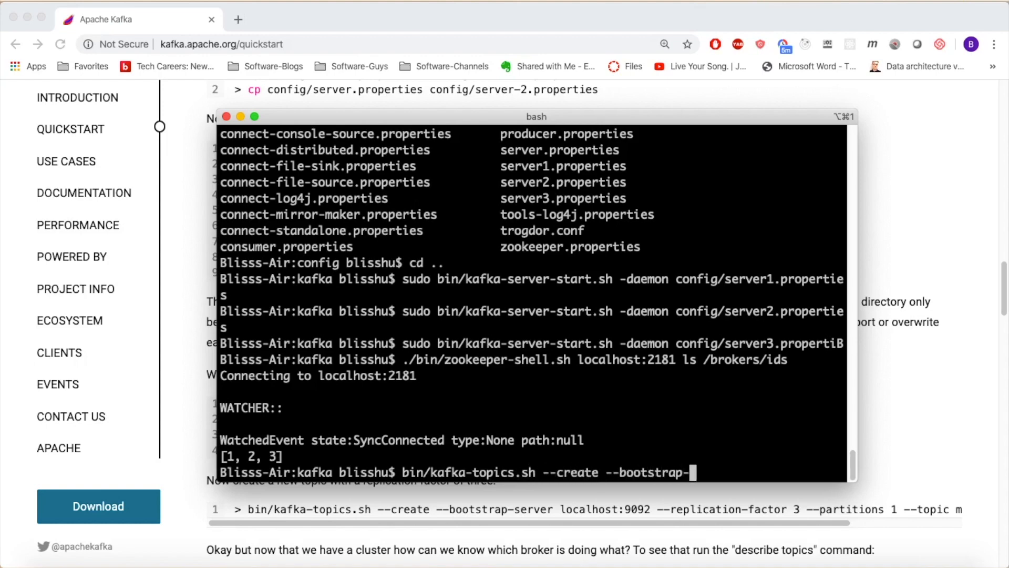
text(server localhost:9092 --replication-factor 3 --par)
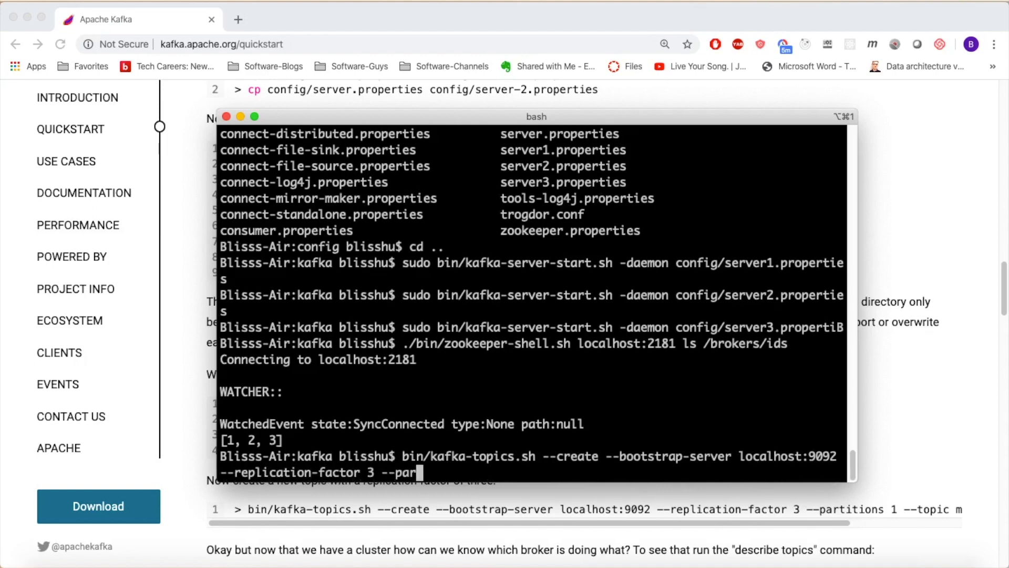
text(titions -)
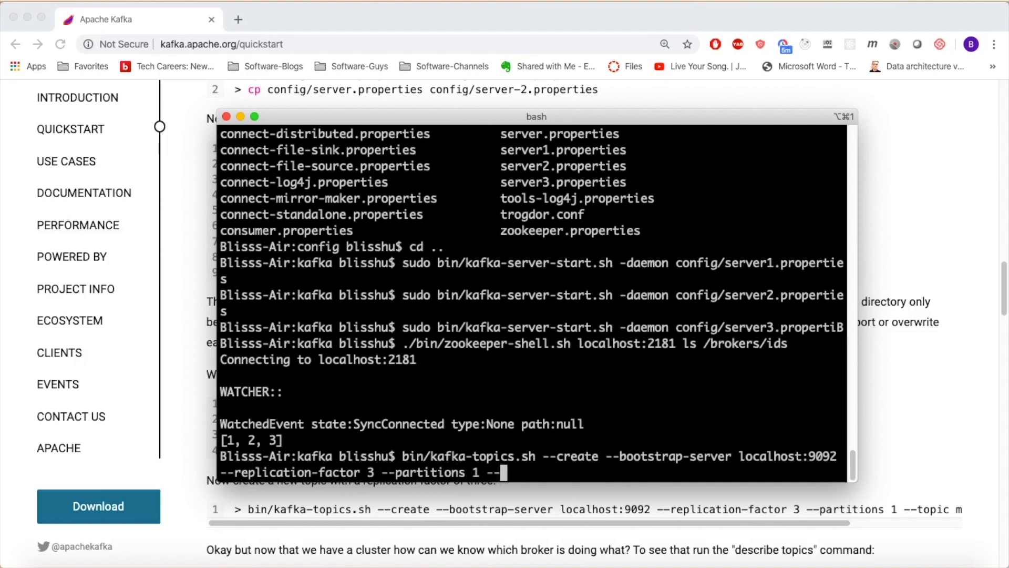
text(--topic my-rep)
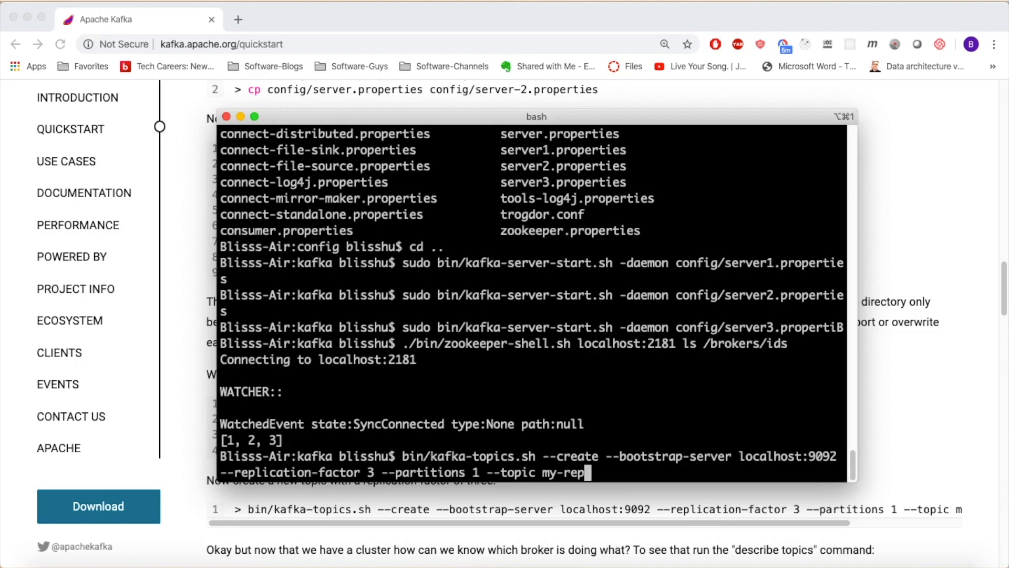
text(licated-topic)
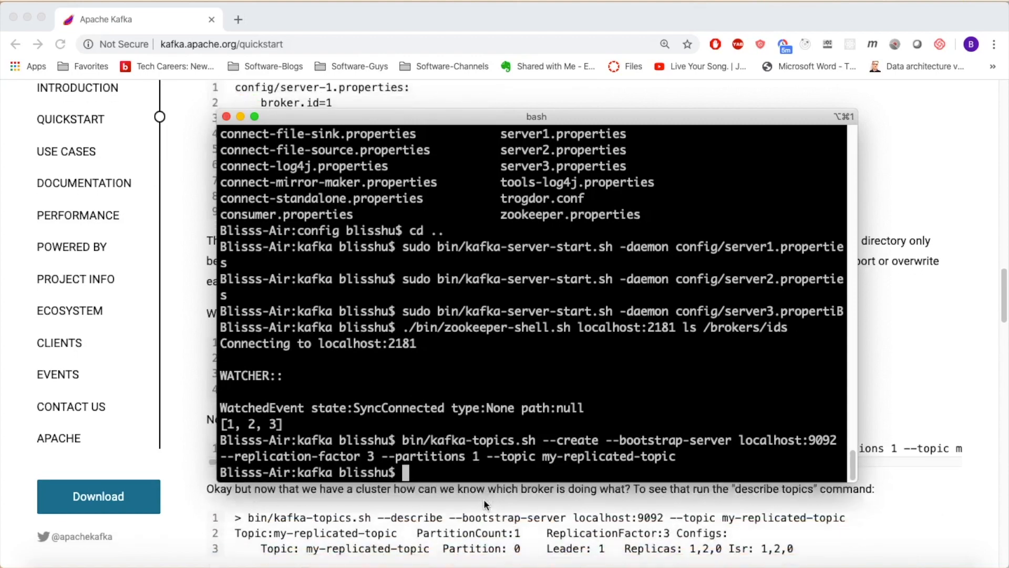
scroll(down, 3)
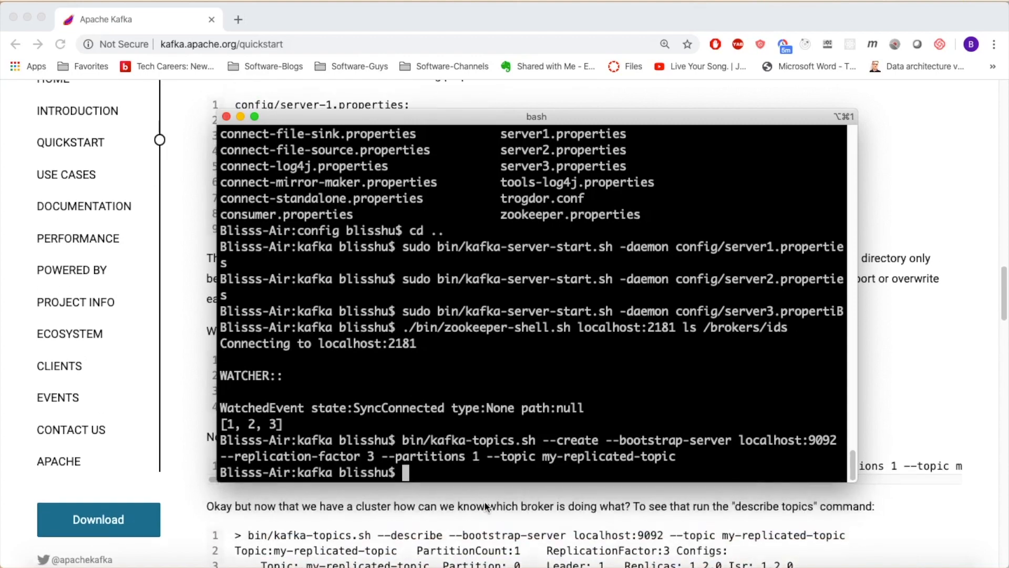
scroll(down, 3)
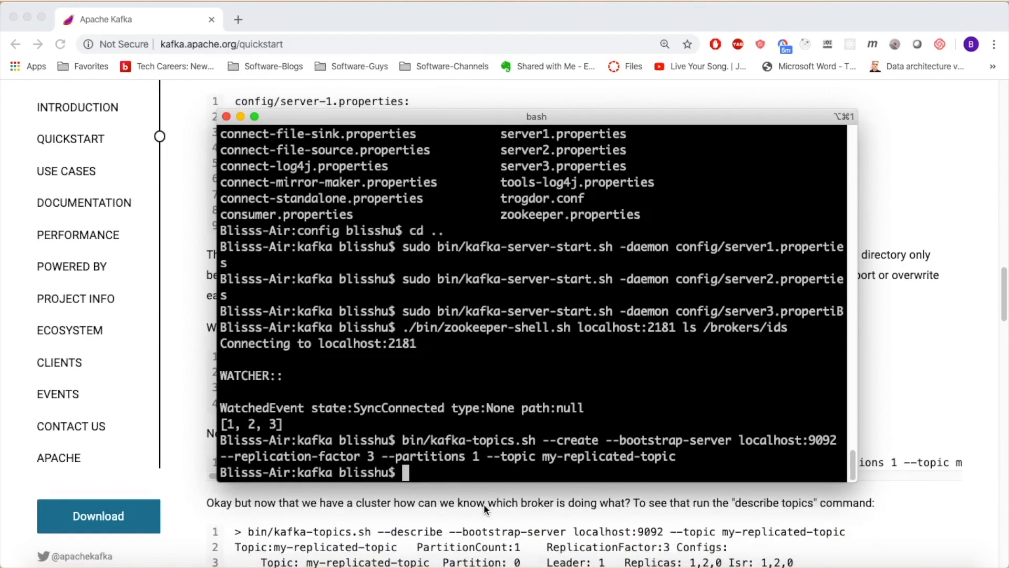
mouse_move(508, 453)
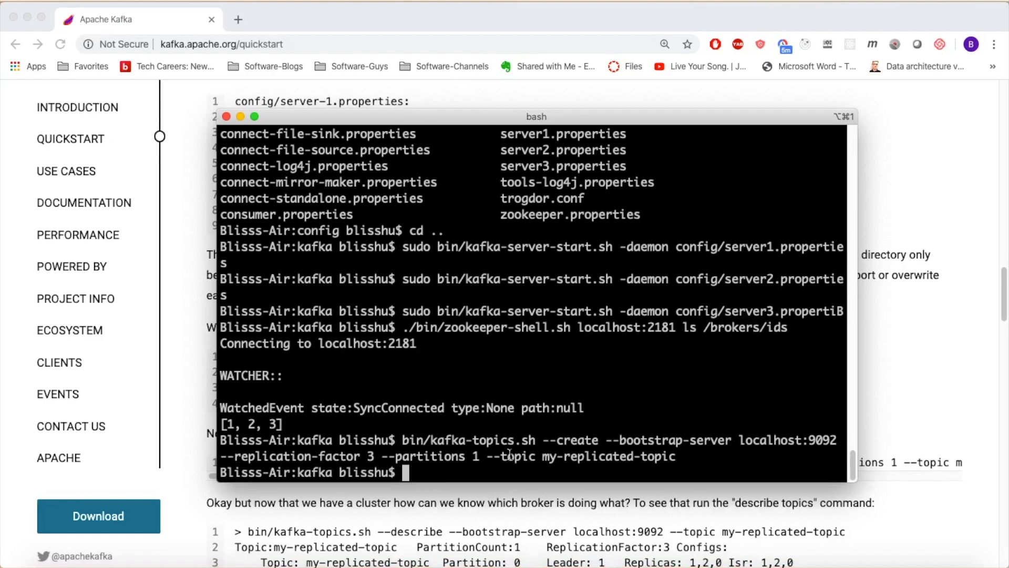
Describe my-replicated-topic, showing leader 1 with replicas and ISR 1,2,3
text(bin/kafka-topics.sh --describe --bootstrap-server localhost:9092 --t)
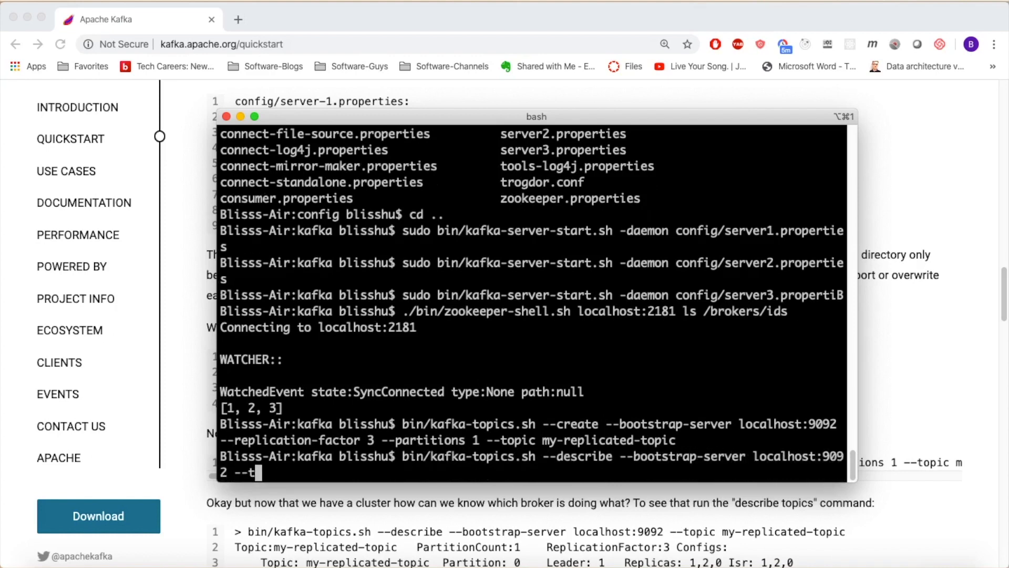
text(opic my-)
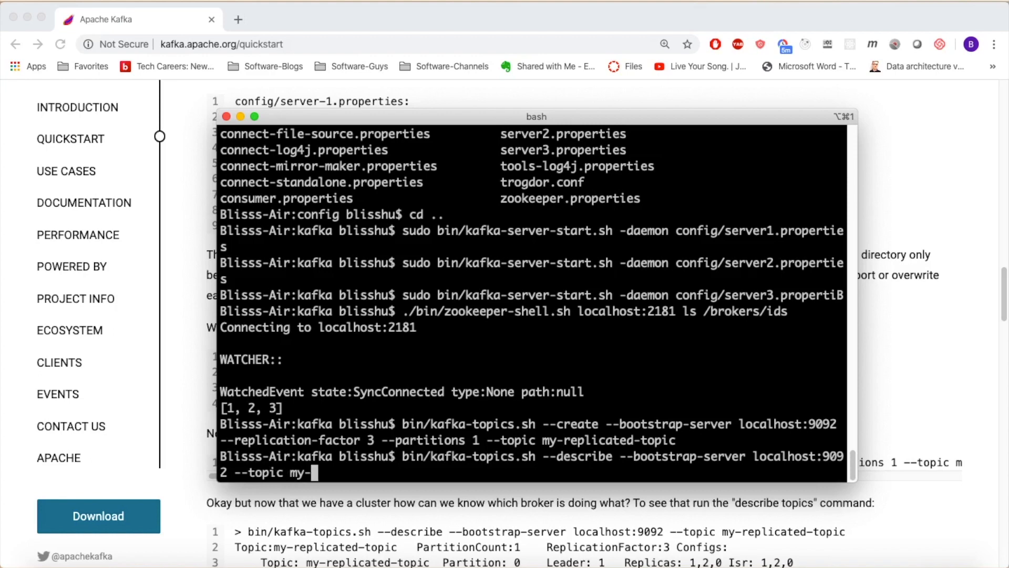
text(replicated-topic)
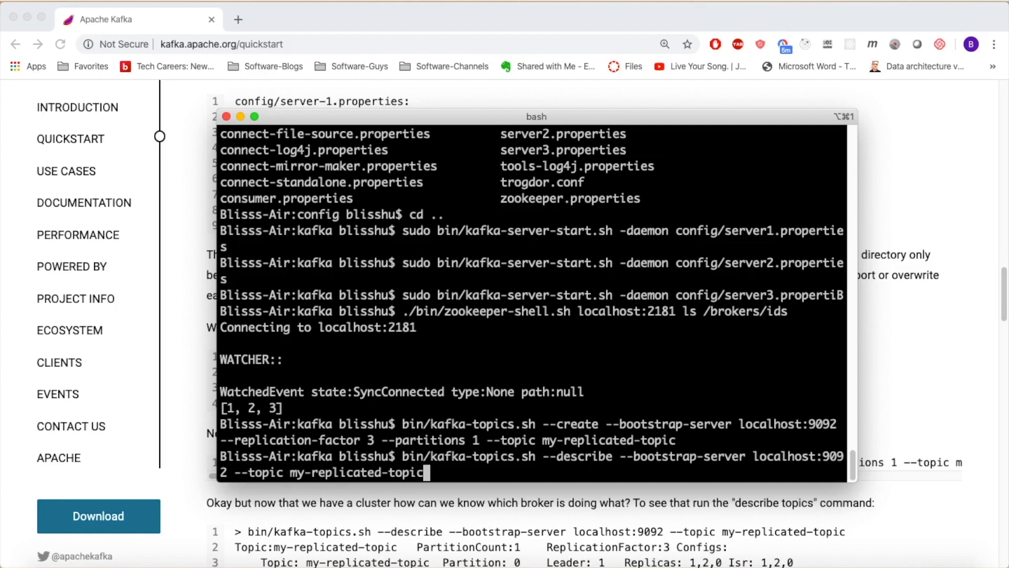
key(enter)
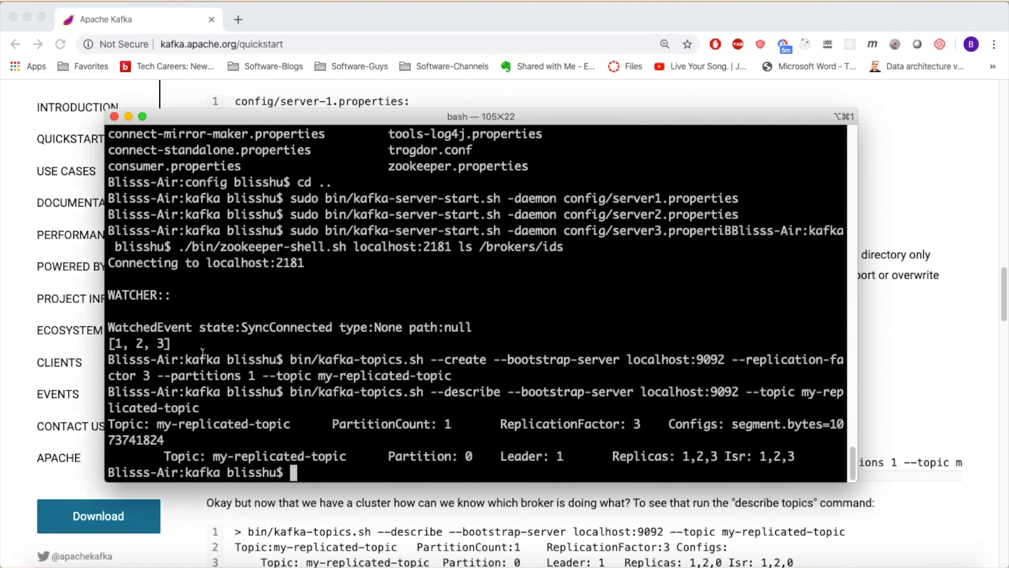
Open two new bash tabs in iTerm2, giving three sessions in total
scroll(down, 3)
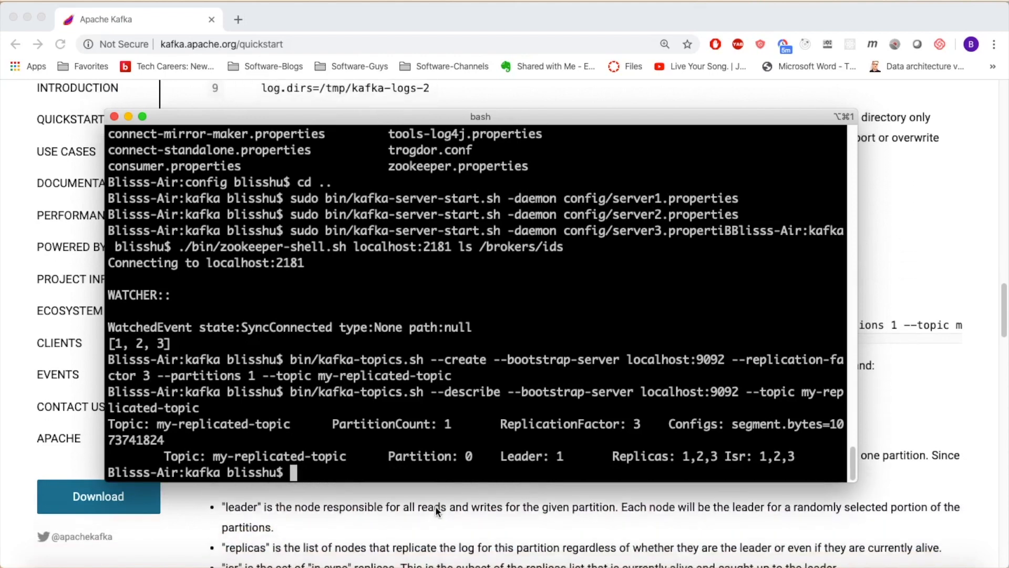
mouse_move(514, 442)
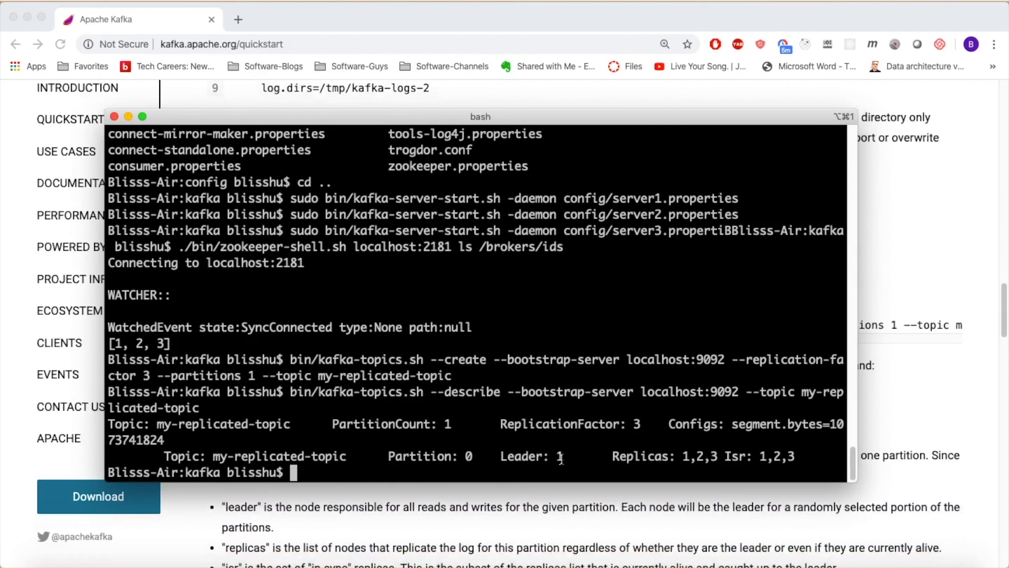
mouse_move(555, 493)
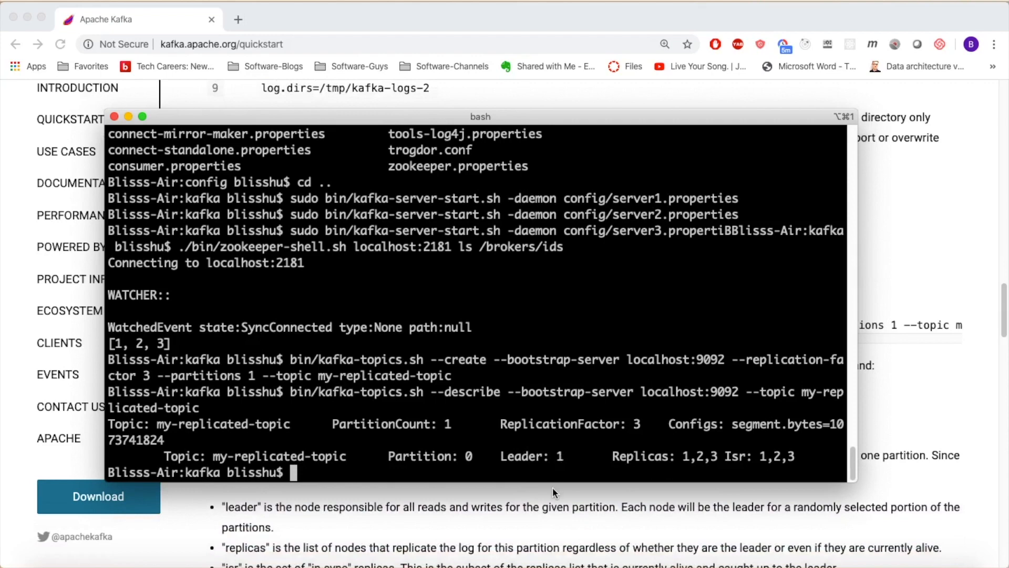
mouse_move(575, 466)
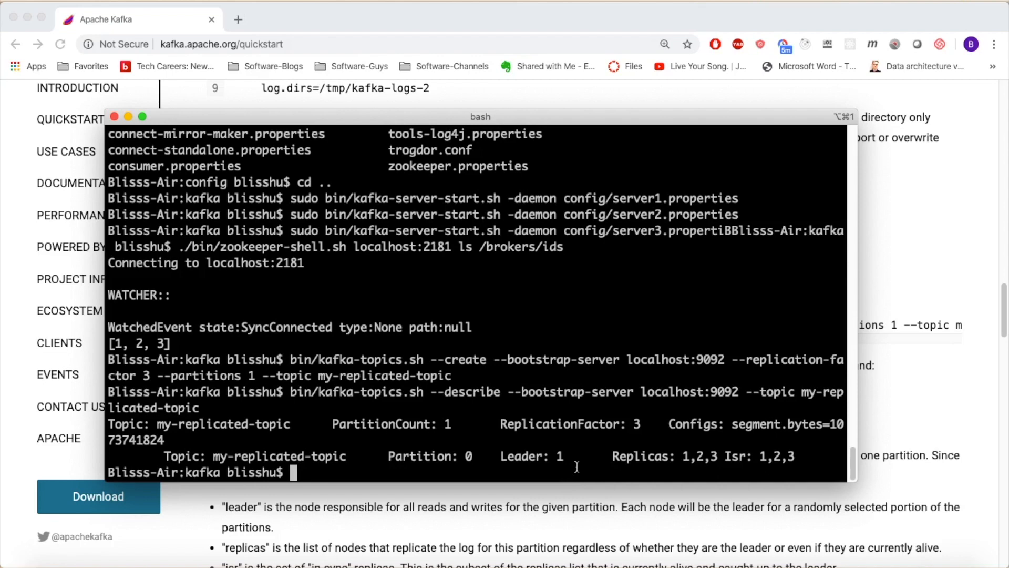
mouse_move(574, 467)
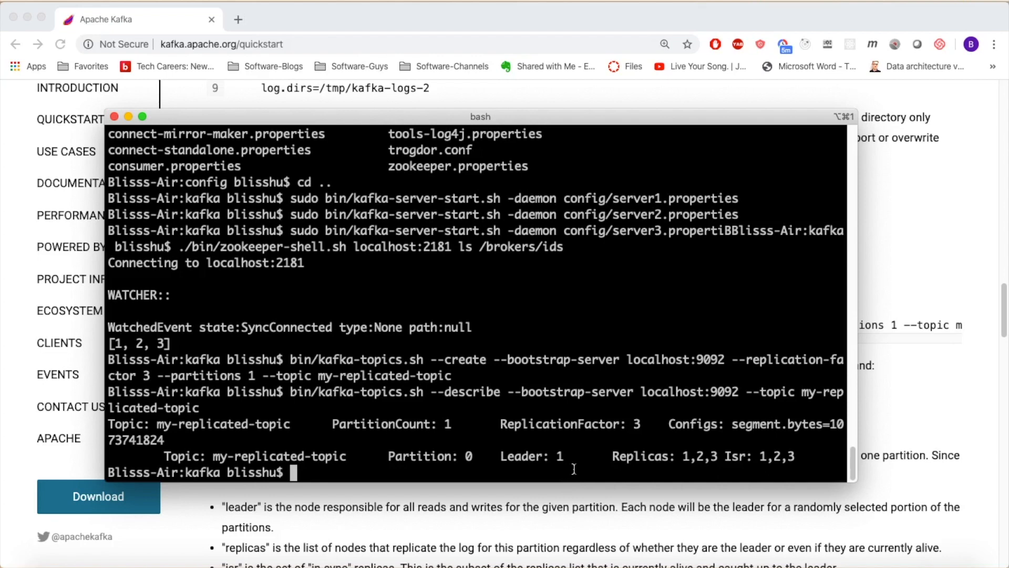
mouse_move(579, 467)
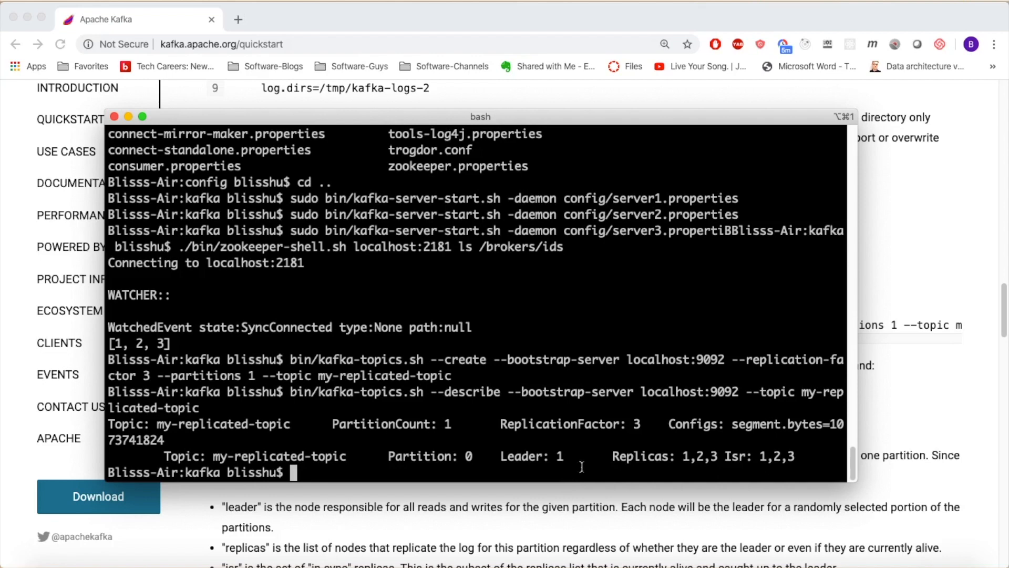
mouse_move(667, 455)
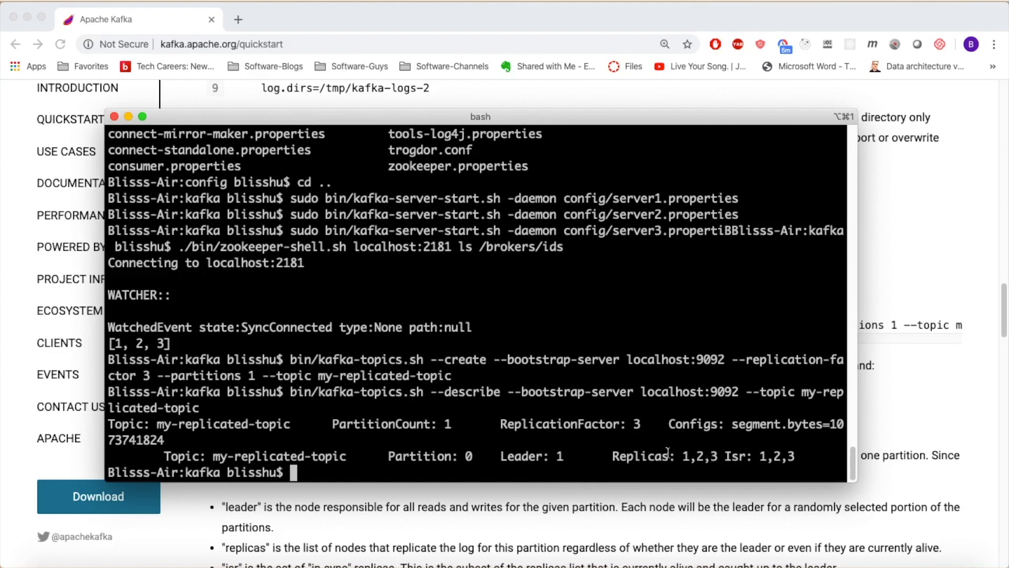
scroll(down, 3)
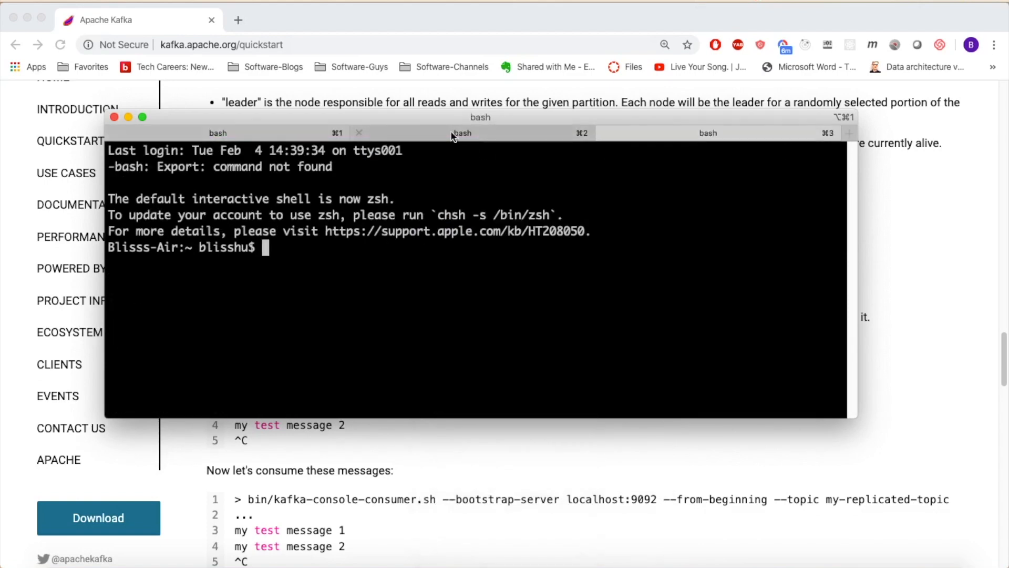
mouse_move(461, 132)
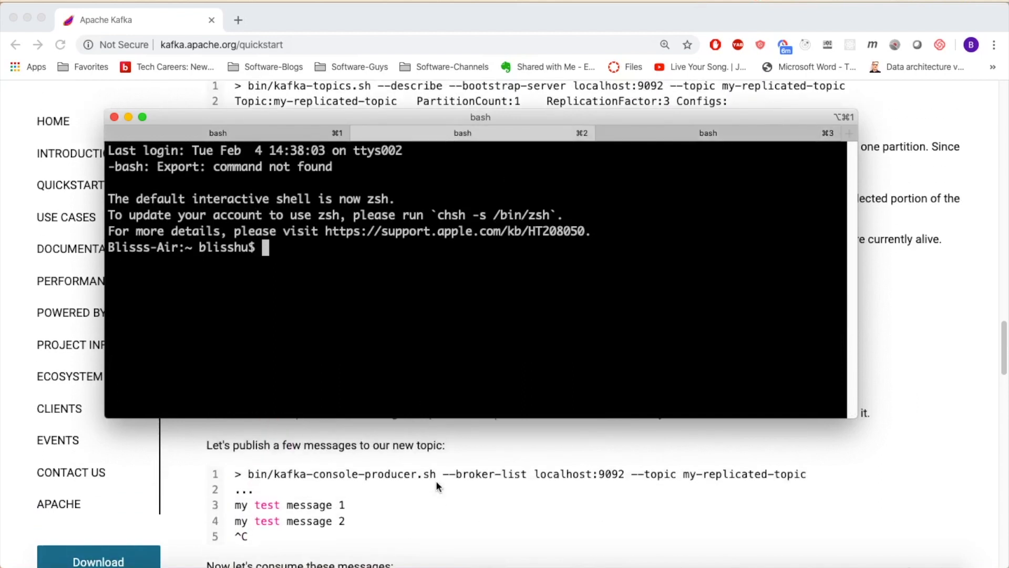
From /opt/kafka, start a sudo console producer on localhost:9092 for my-replicated-topic
text(cd /opt/kafka/)
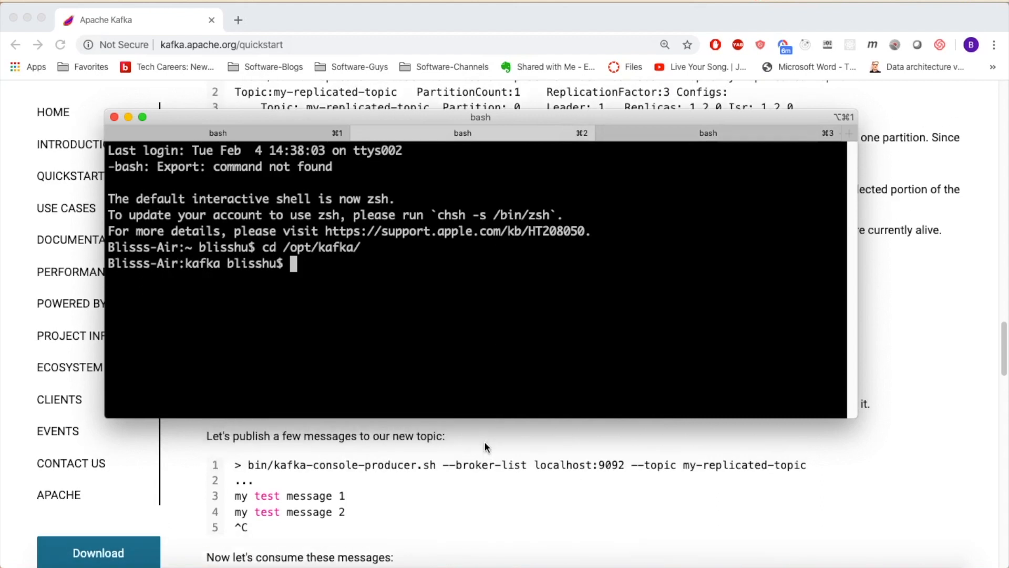
text(bin/kafka)
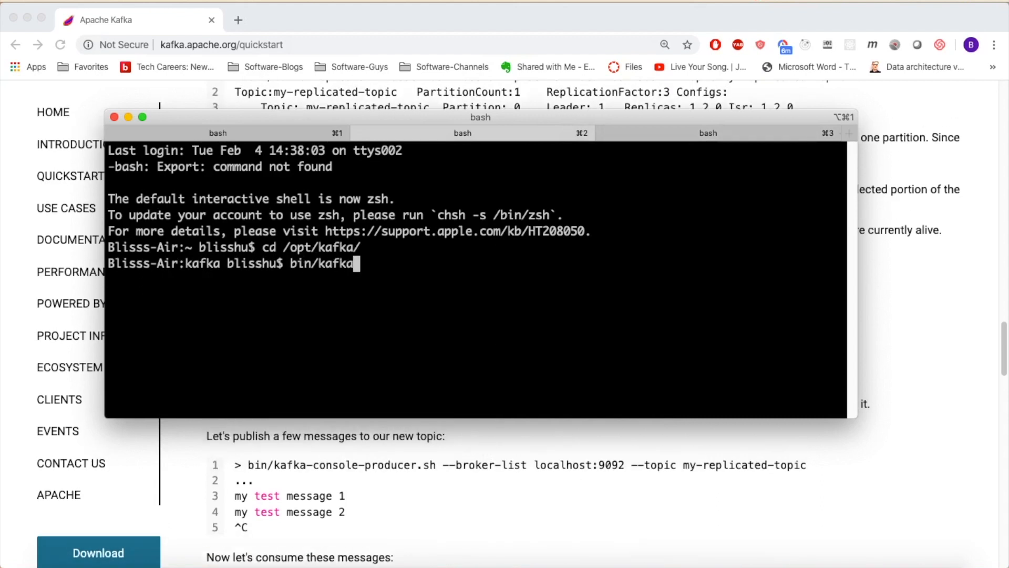
text(sudo bi)
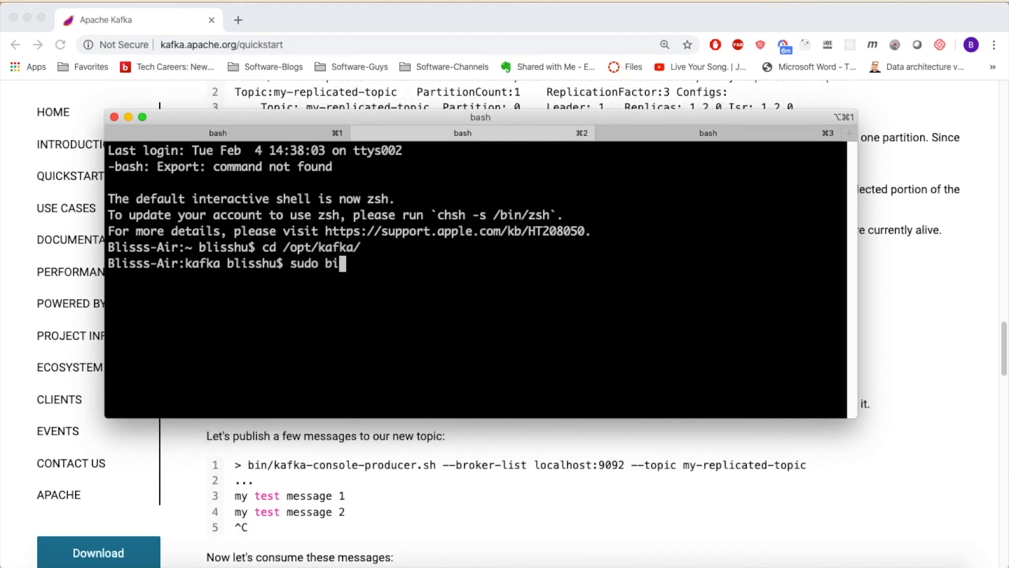
text(n/kafka-console-pr)
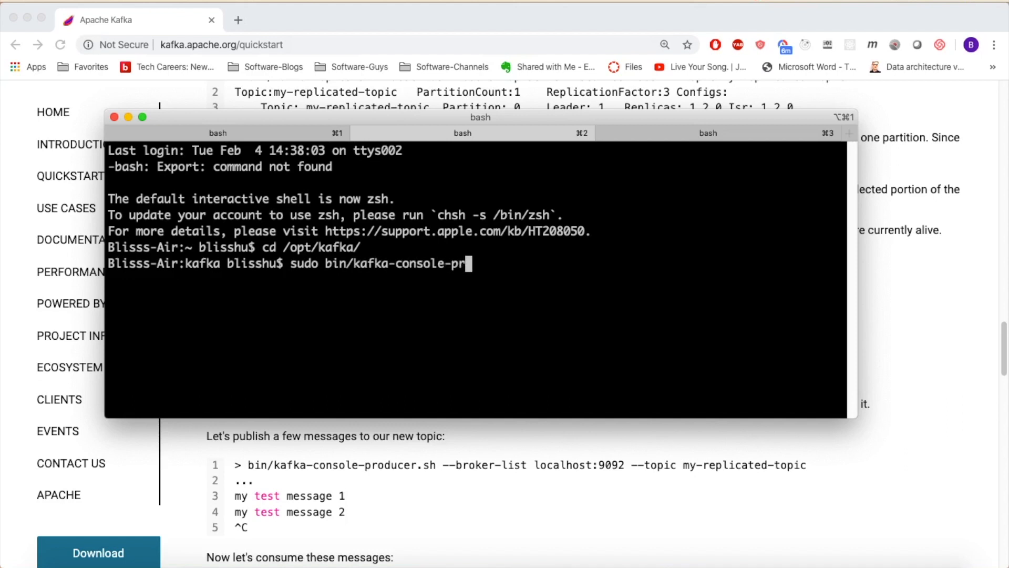
text(oducer.sh --broker)
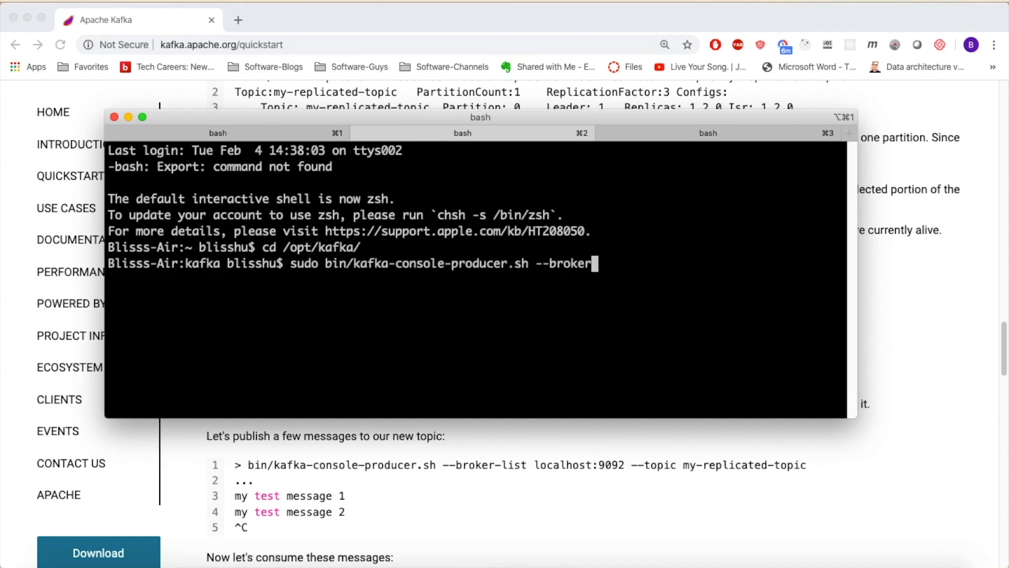
text(-list localhost)
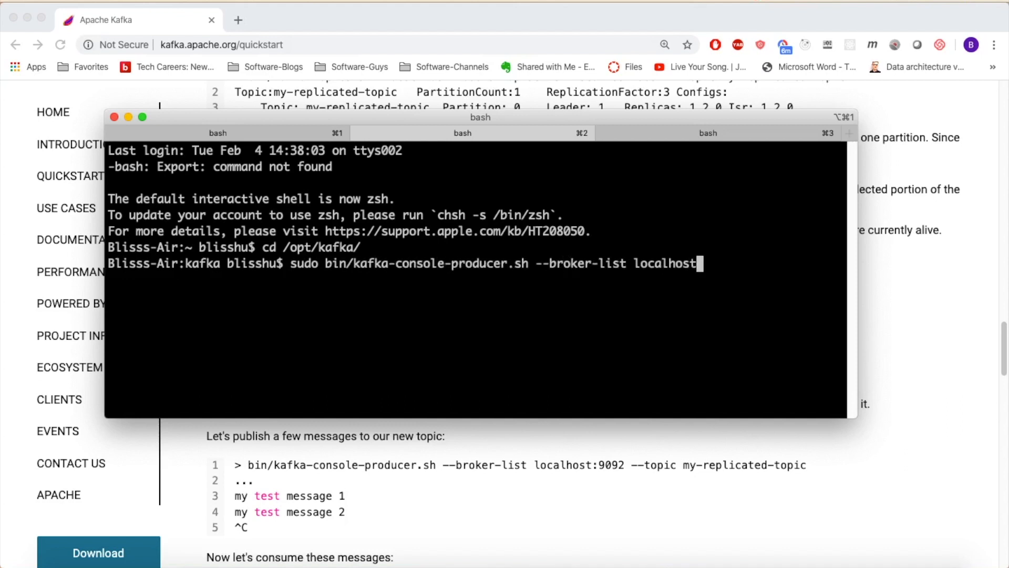
text(:9092 --topic my)
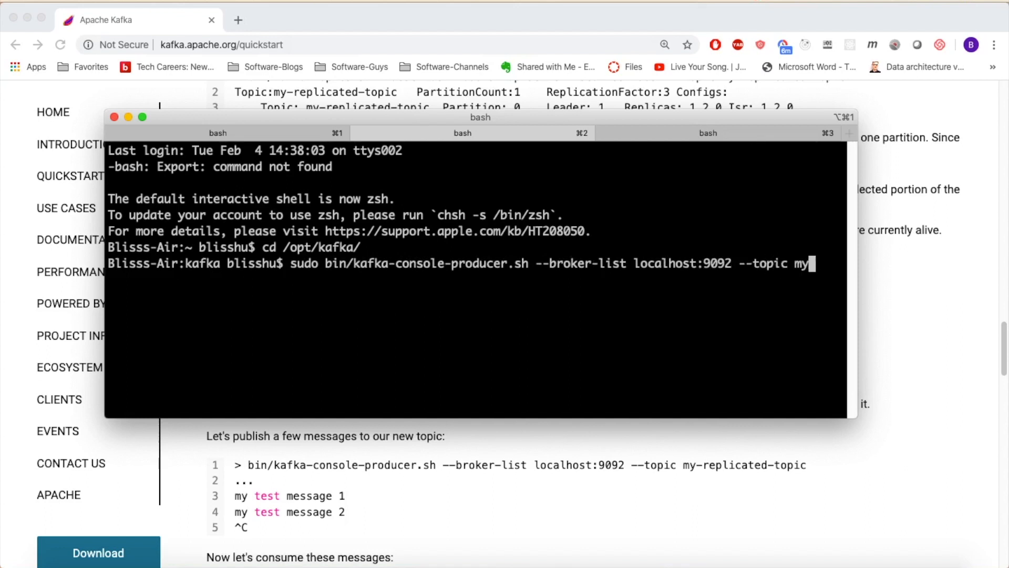
text(-replicated-topic)
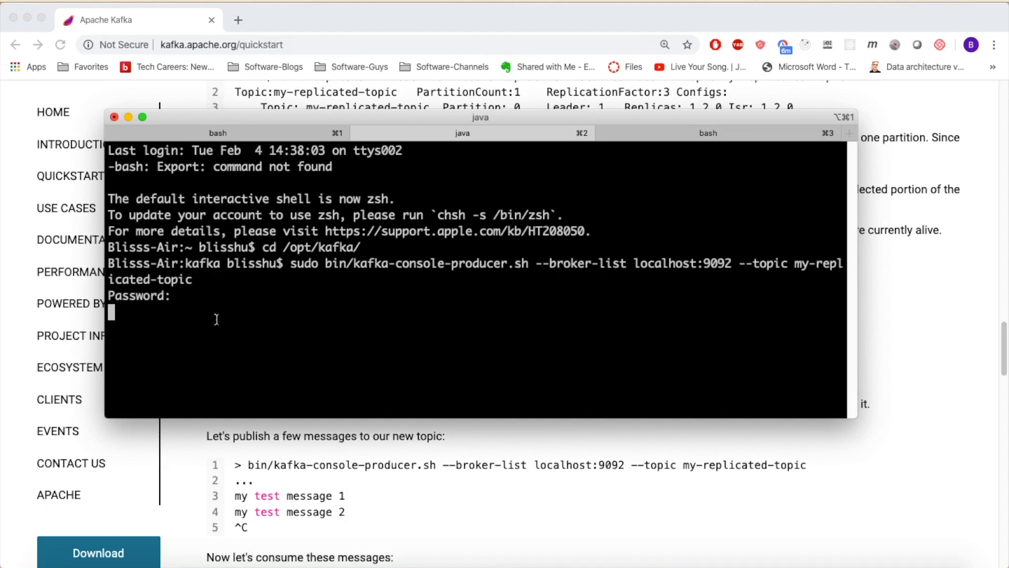
key(Return)
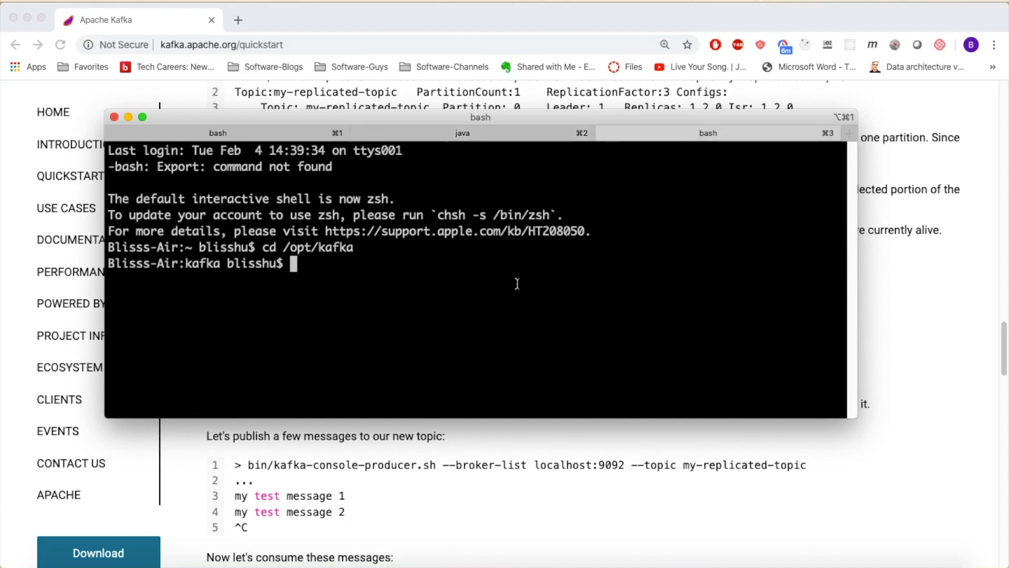
Run a console consumer on localhost:9092 for my-replicated-topic with --from-beginning
scroll(down, 3)
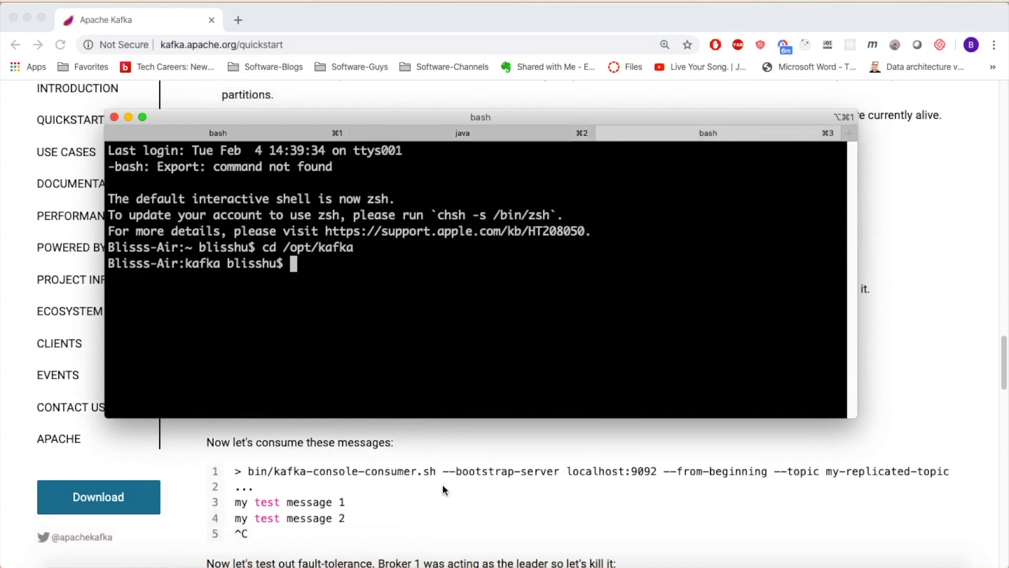
text(bin/kafka-s)
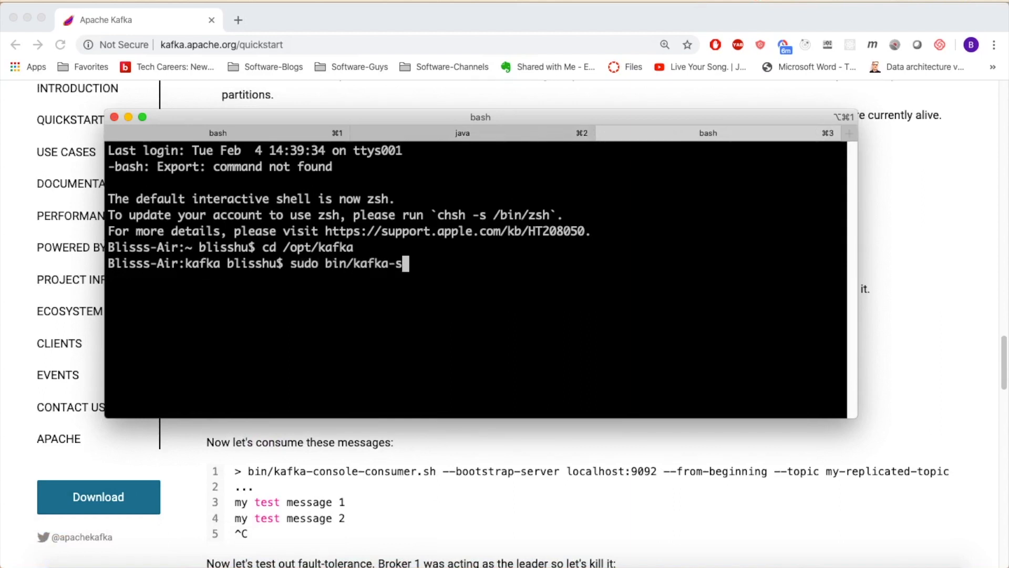
text(onsole-consumer.sh)
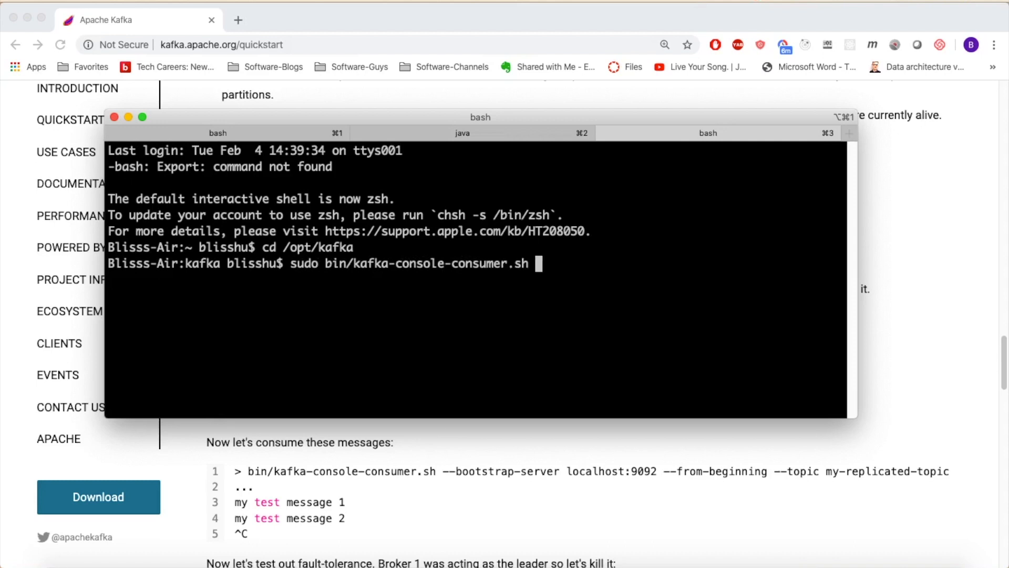
text(--bootstrap-server local)
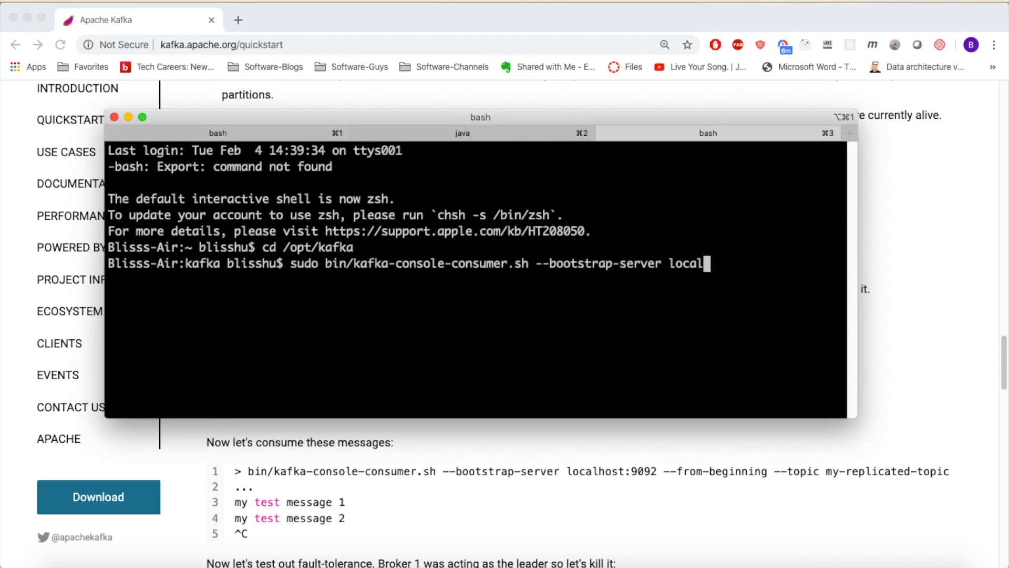
text(host:9092 --from-beginning my-replicated-topic)
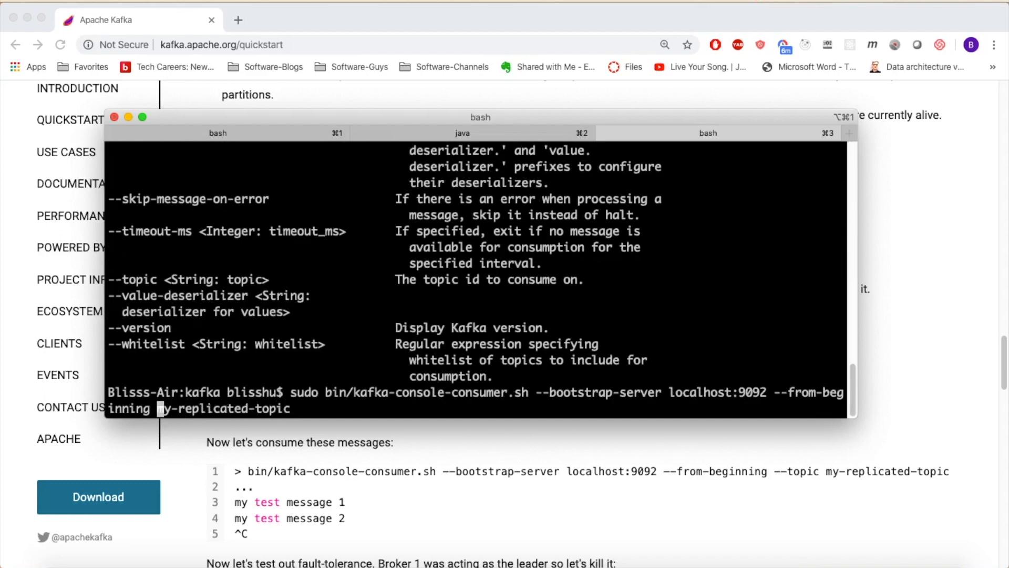
text(--topic)
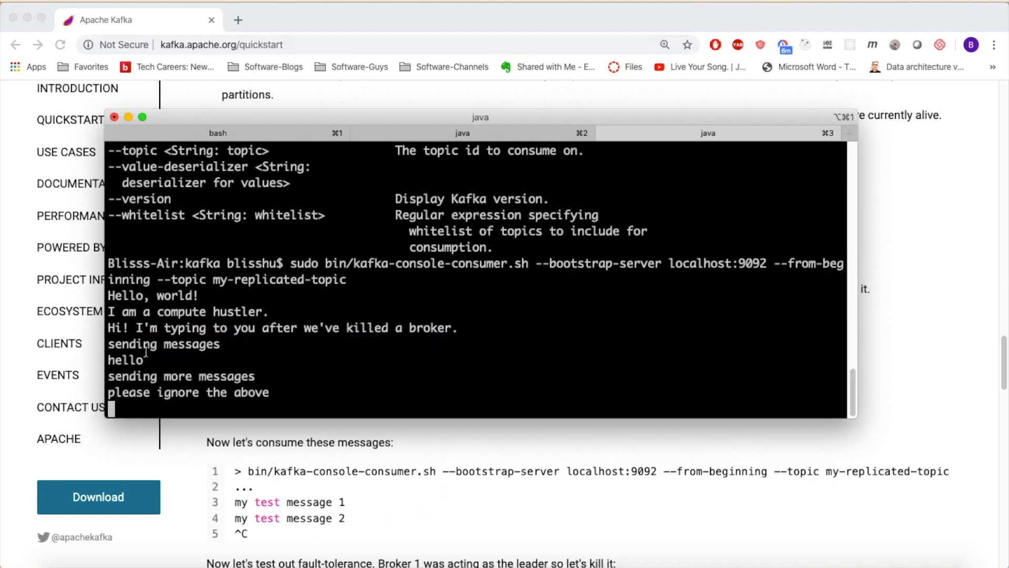
mouse_move(269, 385)
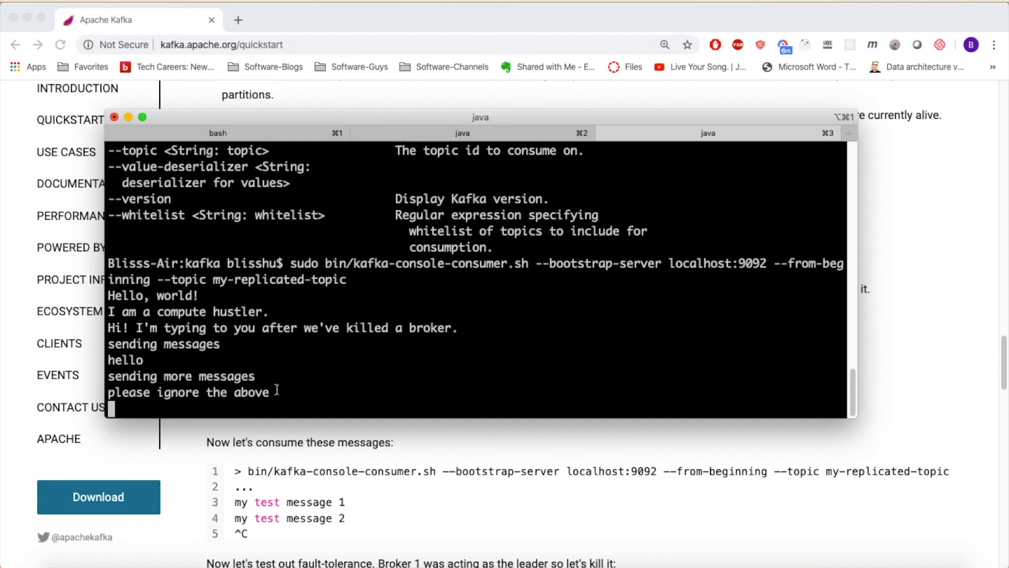
double_click(187, 392)
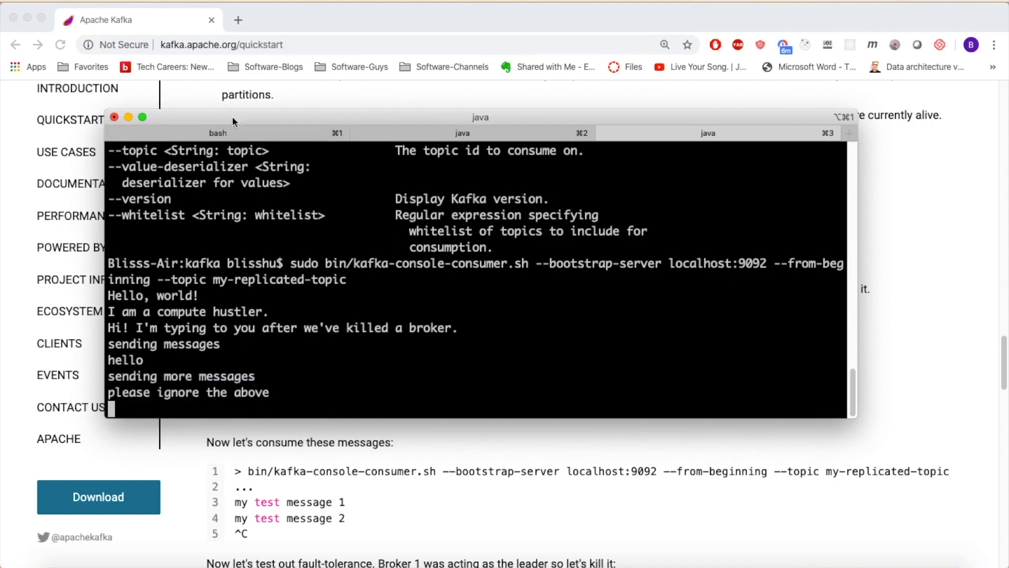
Type 'hi, this is bliss' at the producer prompt, then return to the describe tab
click(218, 133)
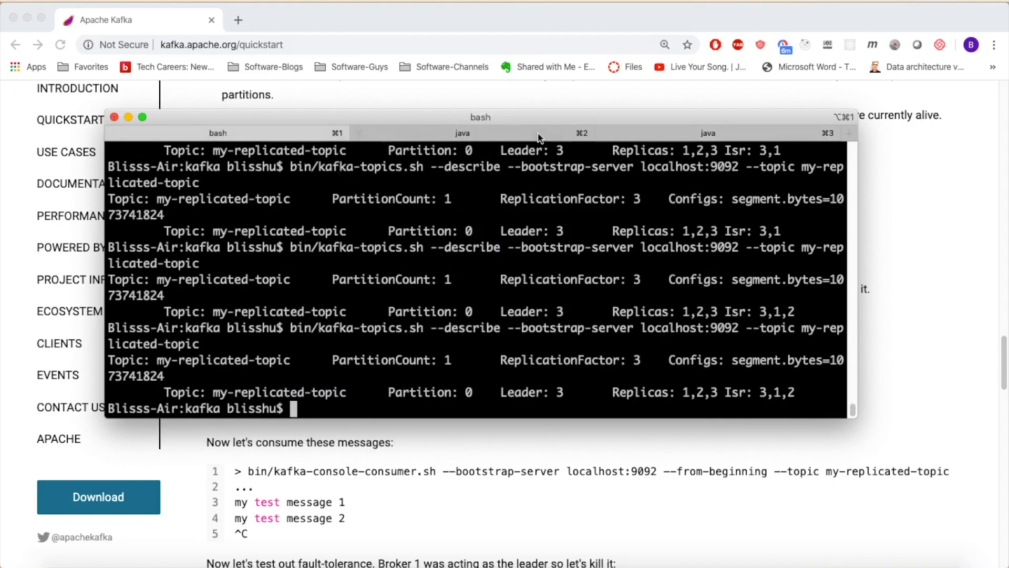
click(462, 132)
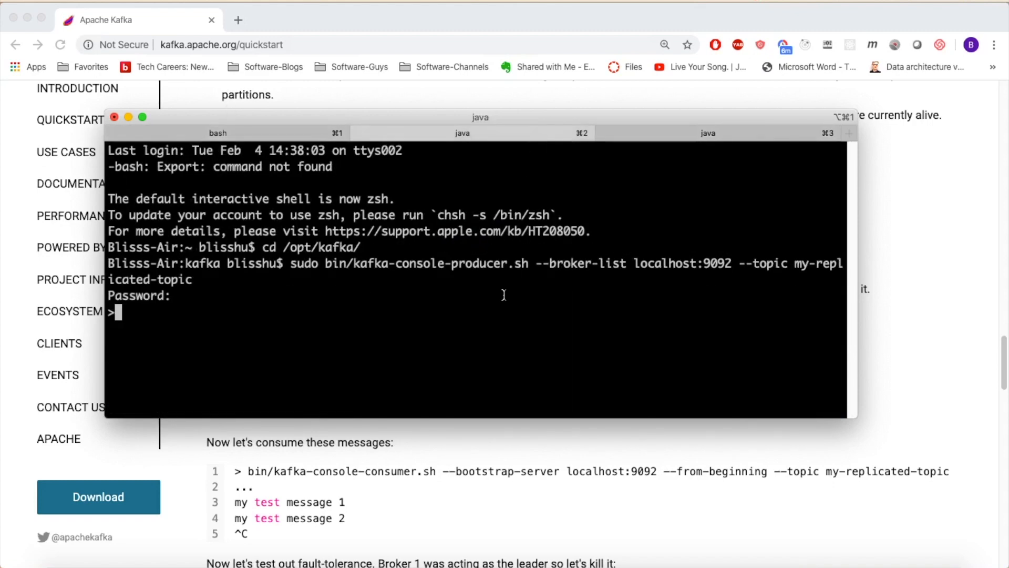
text(hi,)
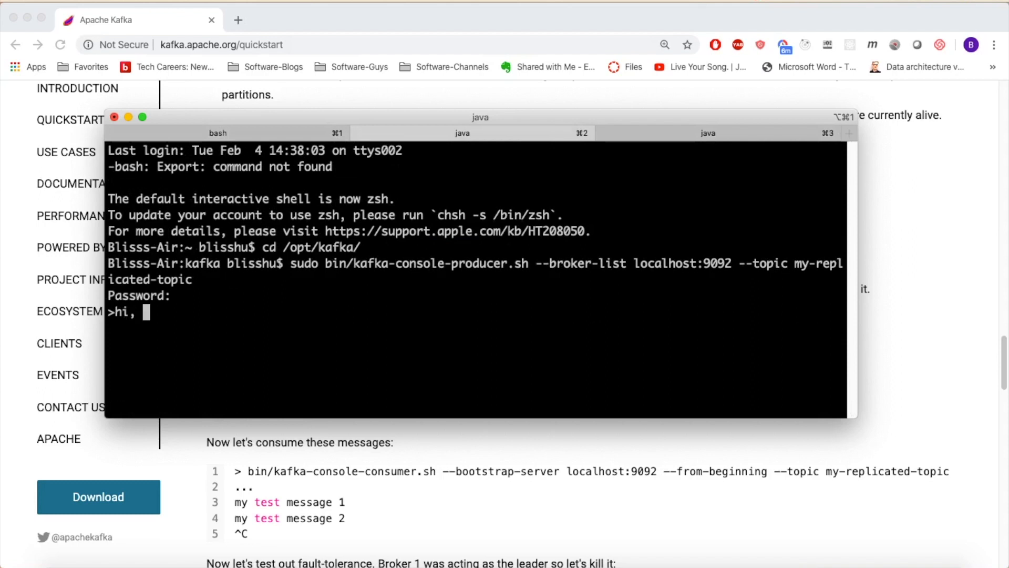
text(this is l)
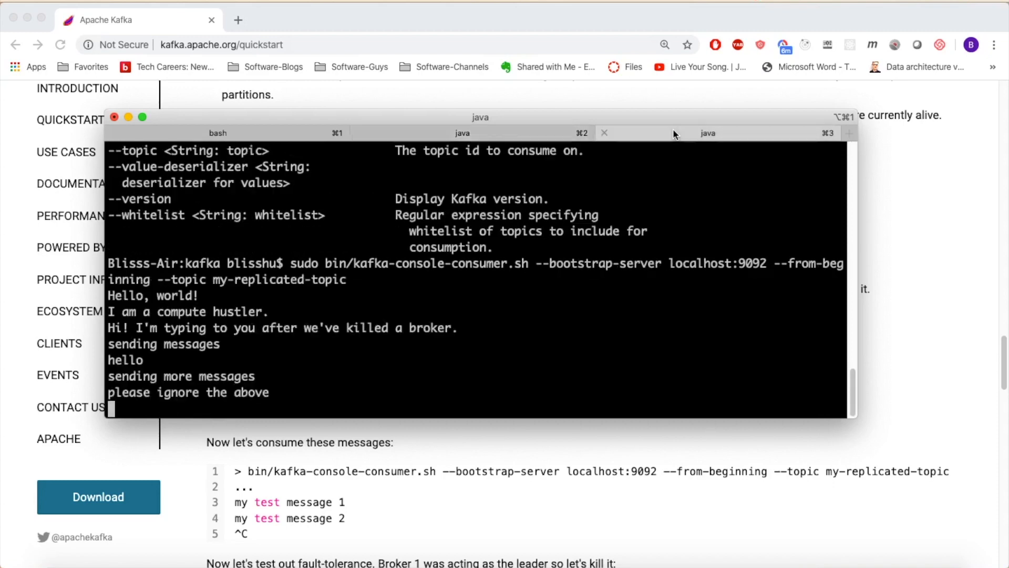
text(hi, this is bliss)
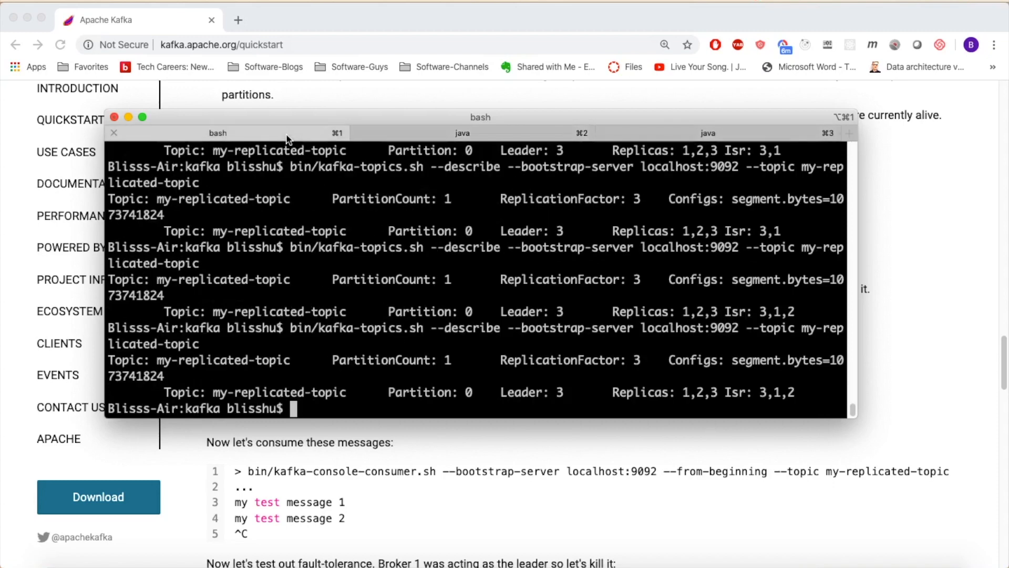
mouse_move(412, 372)
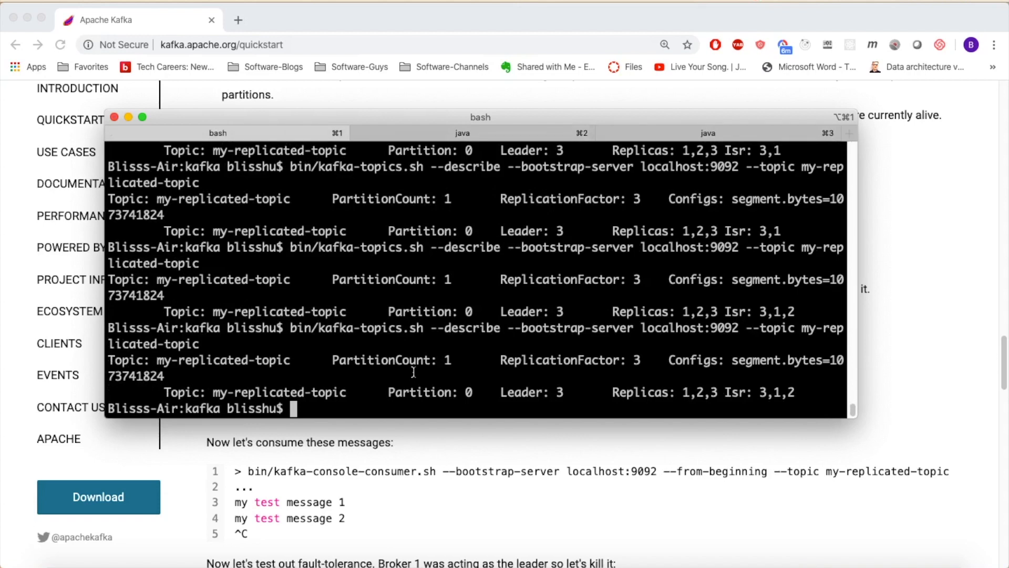
Find broker 2's PID 16132 via ps aux | grep, kill -9 it, and re-describe the topic
text(ps aux |)
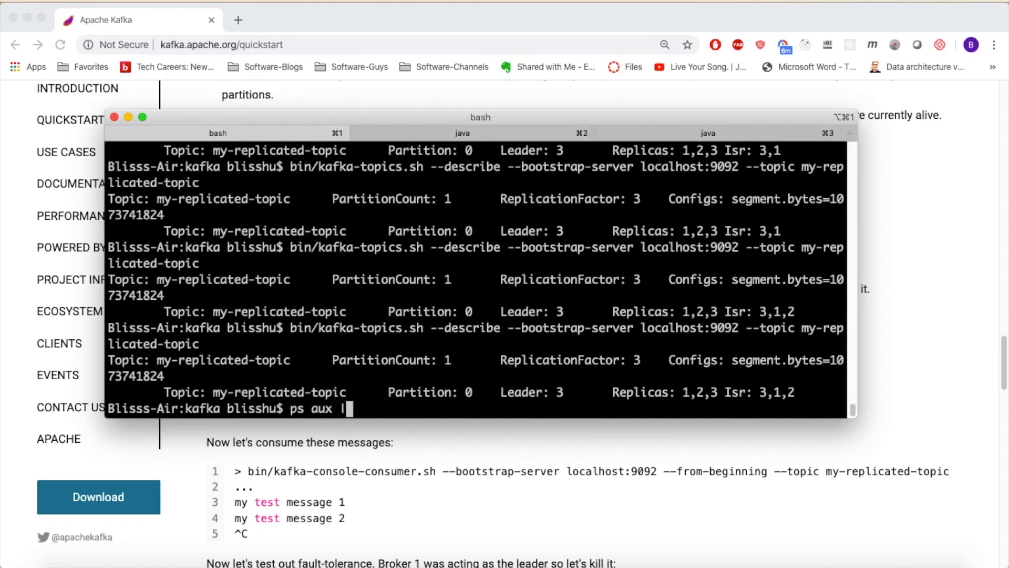
text(grep server2.properties)
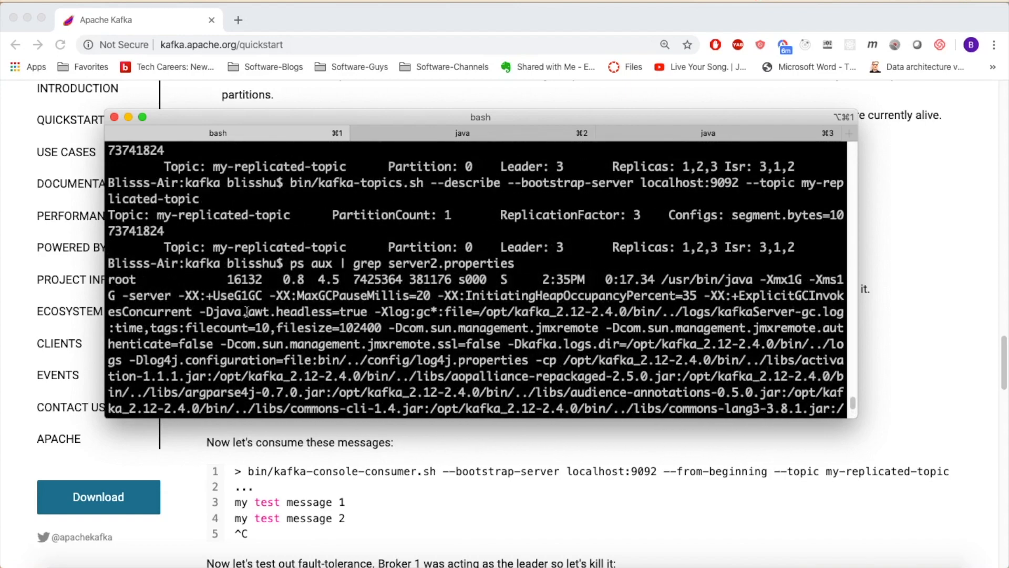
double_click(244, 279)
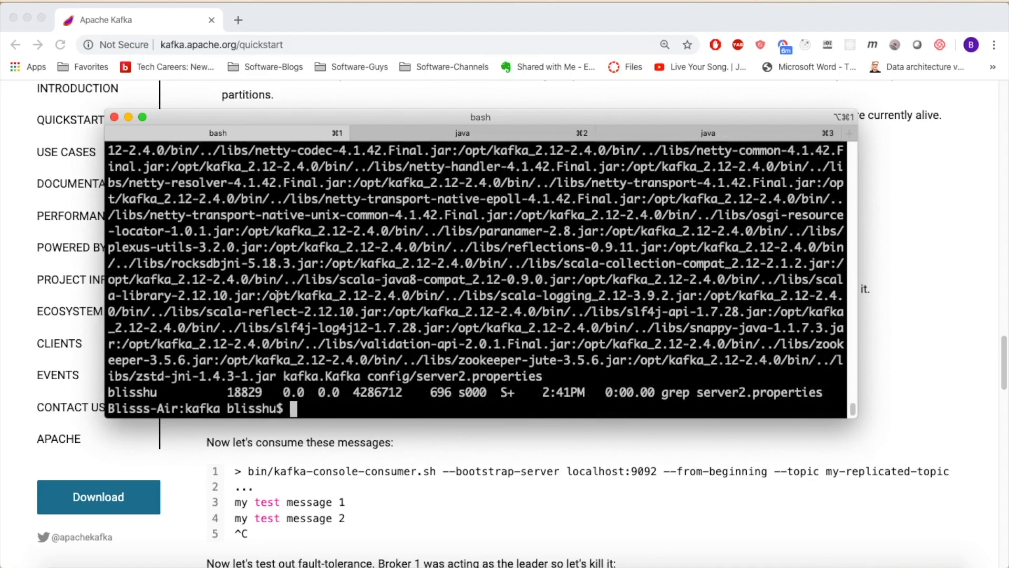
text(sudo)
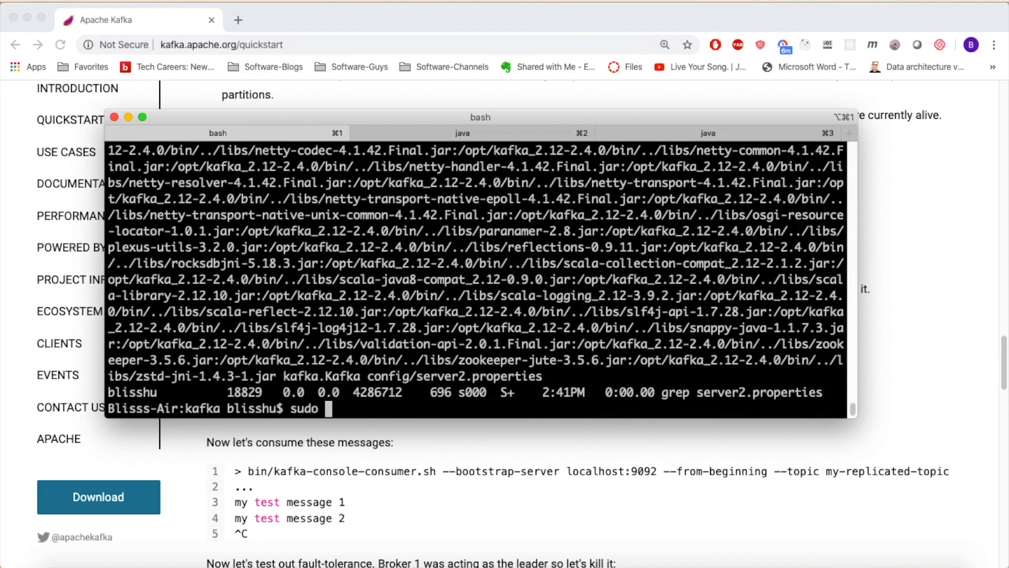
text(kill -9)
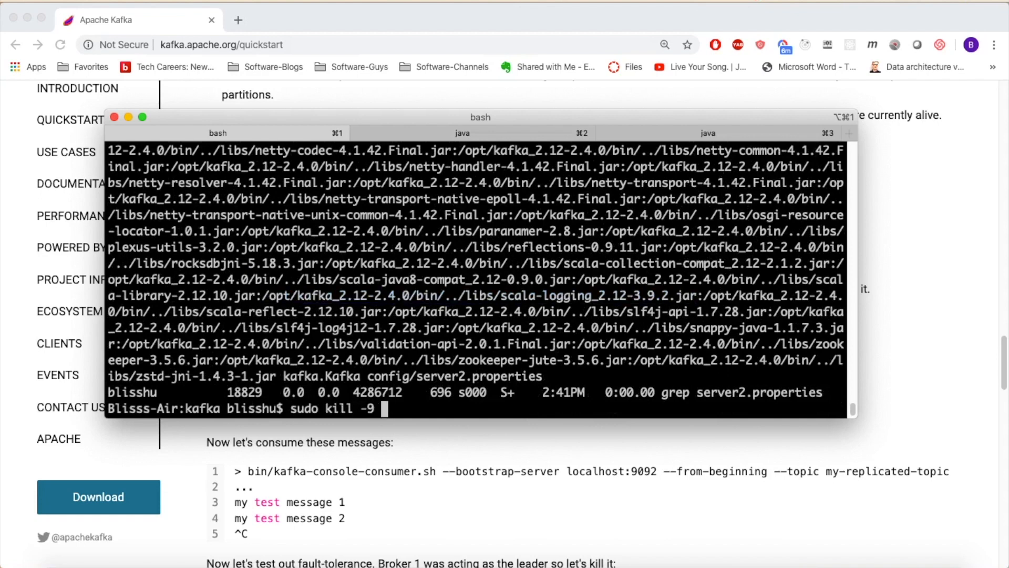
text(16132)
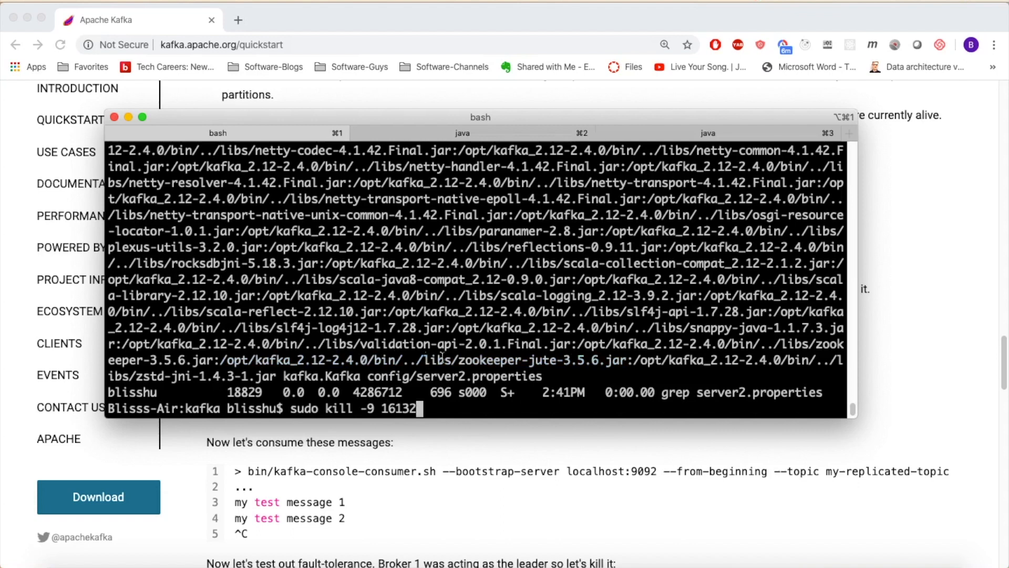
key(enter)
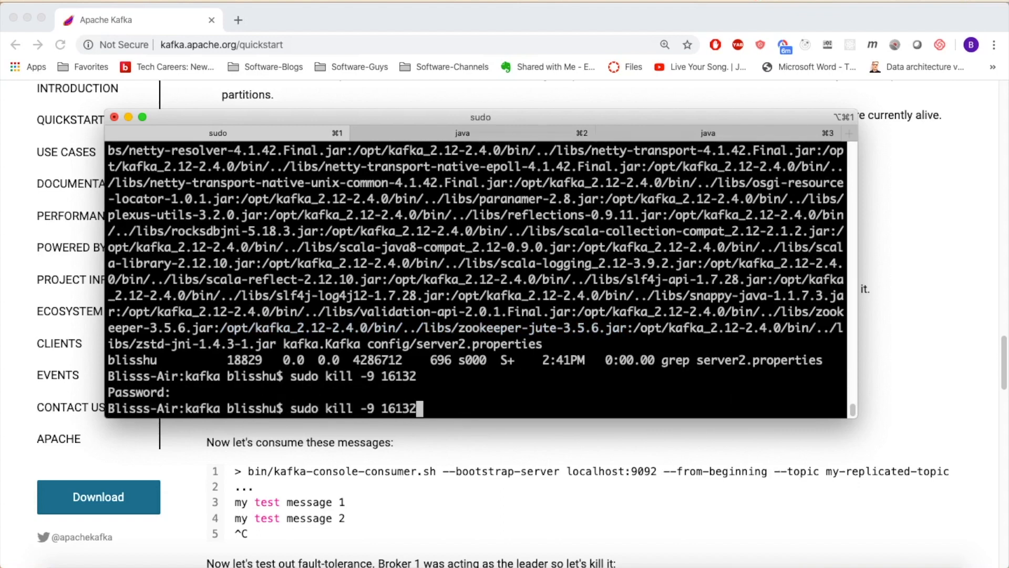
text(bin/kafka-topics.sh --describe --bootstrap-server localhost:9092 --topic my-replicated-topic)
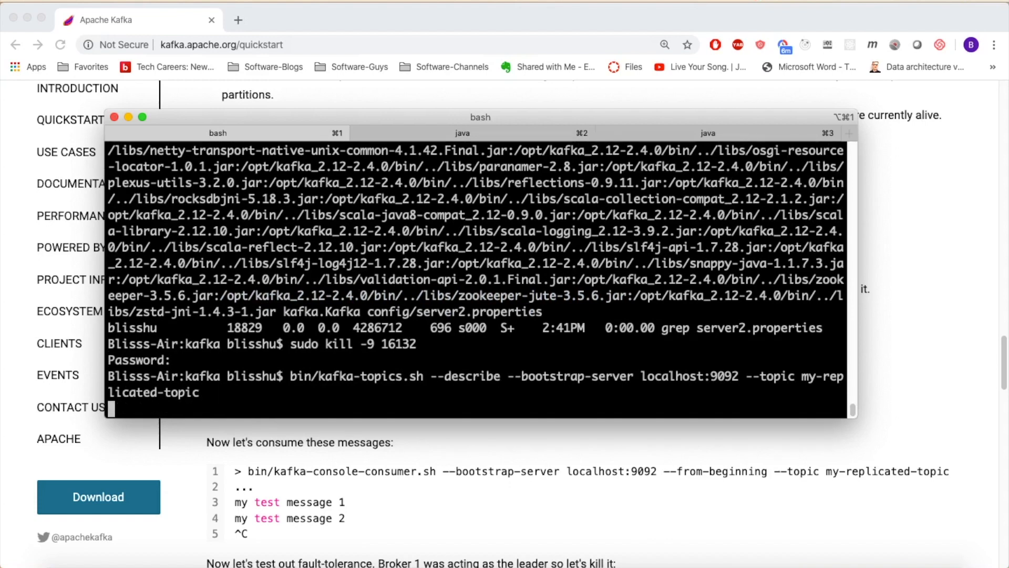
Send 'hi, this is bliss' from the producer tab with broker 2 down
click(218, 133)
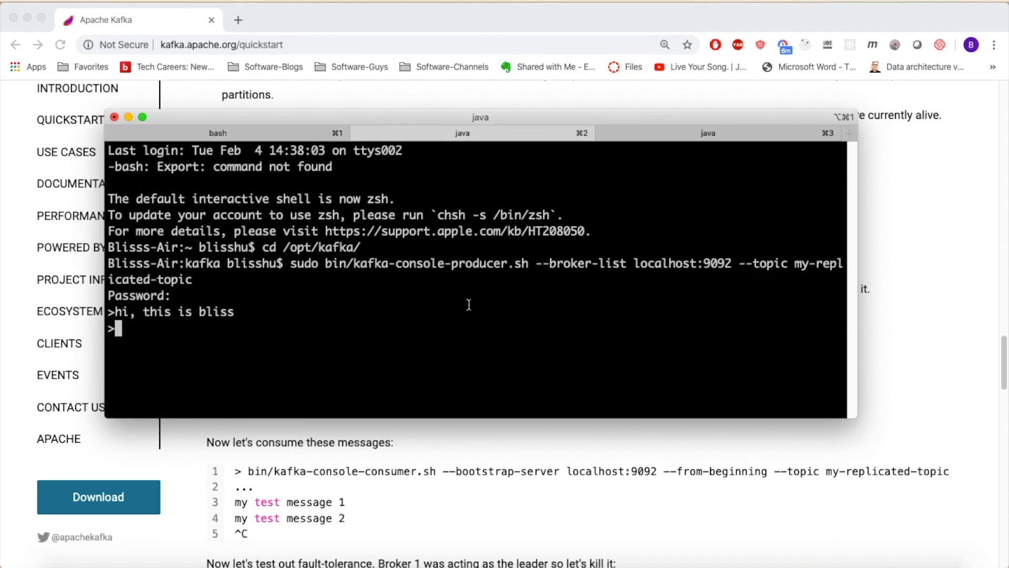
Produce 'hello, this is after our 2nd broker has been killed' and highlight both received lines in the consumer
text(hello, this is after our 2n)
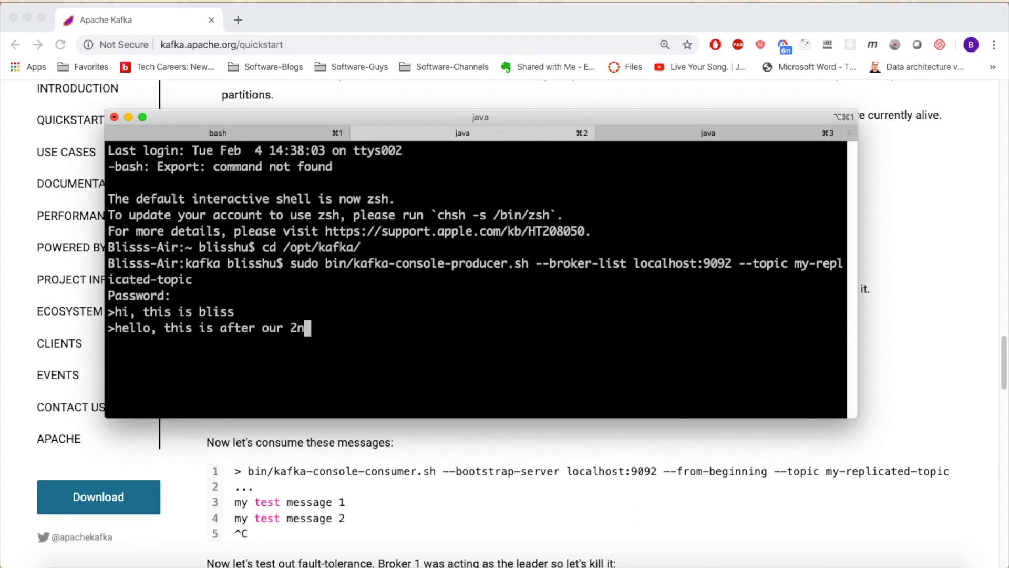
text(d broker has been killed)
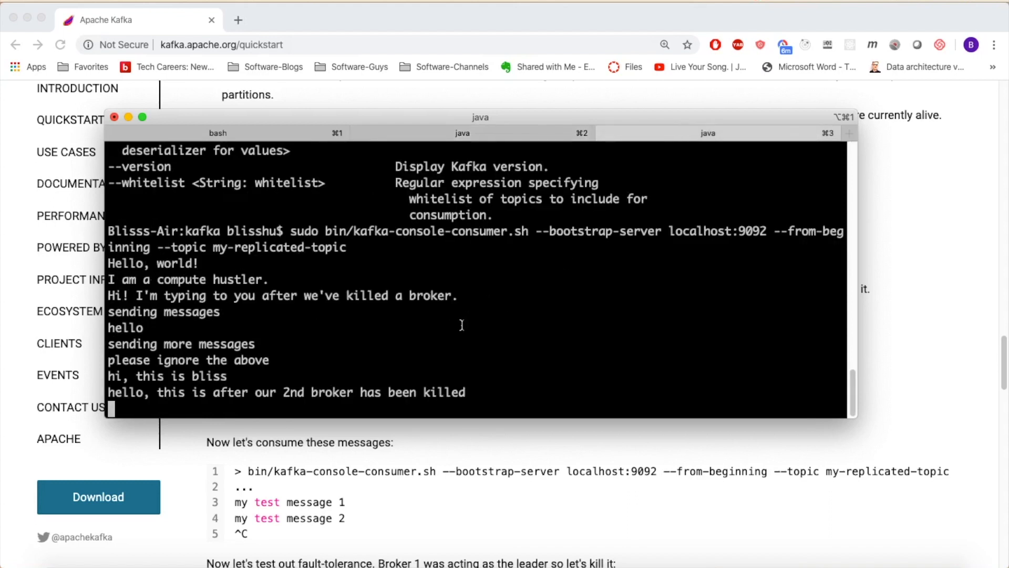
drag(108, 376, 467, 393)
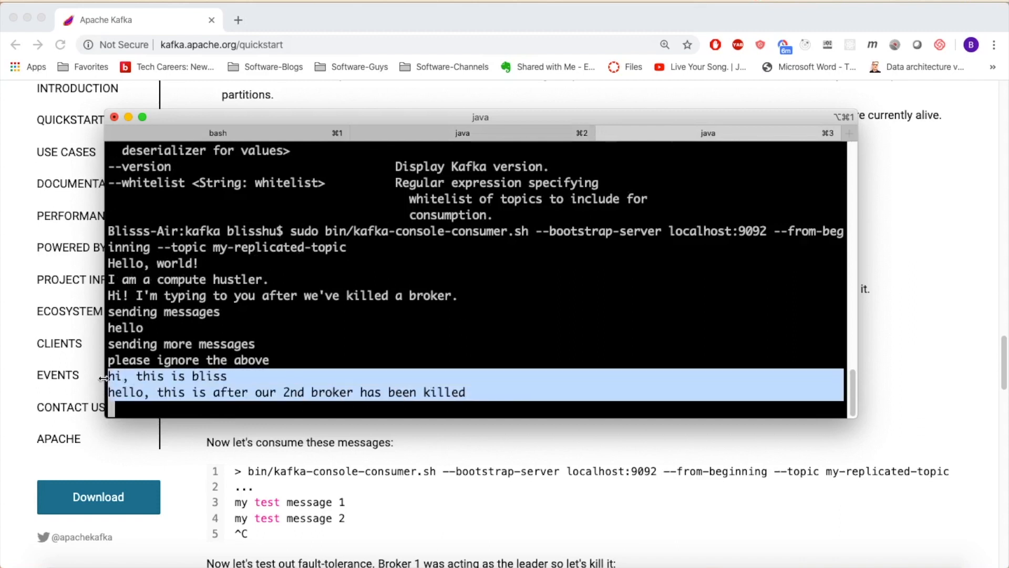